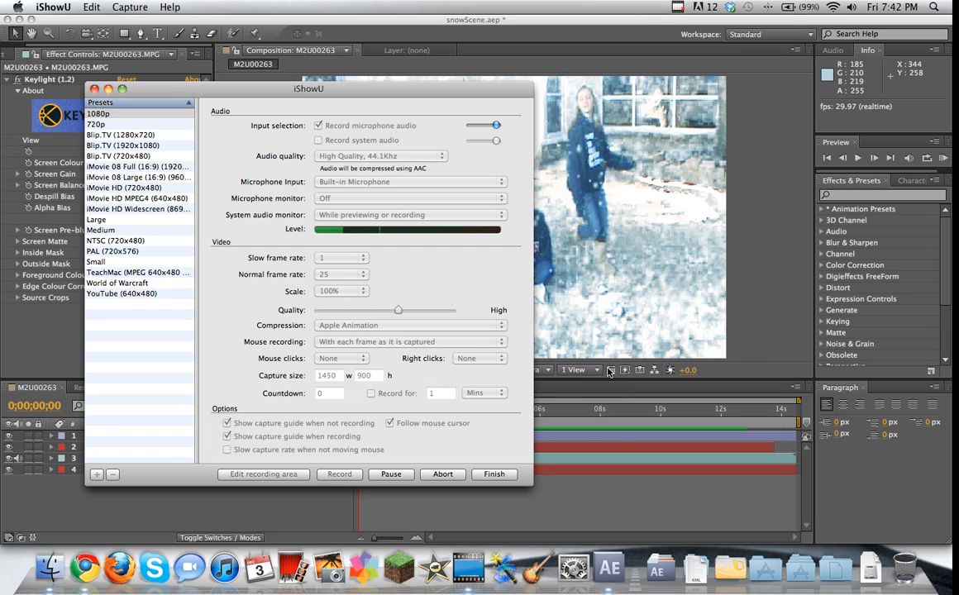
mouse_move(800, 317)
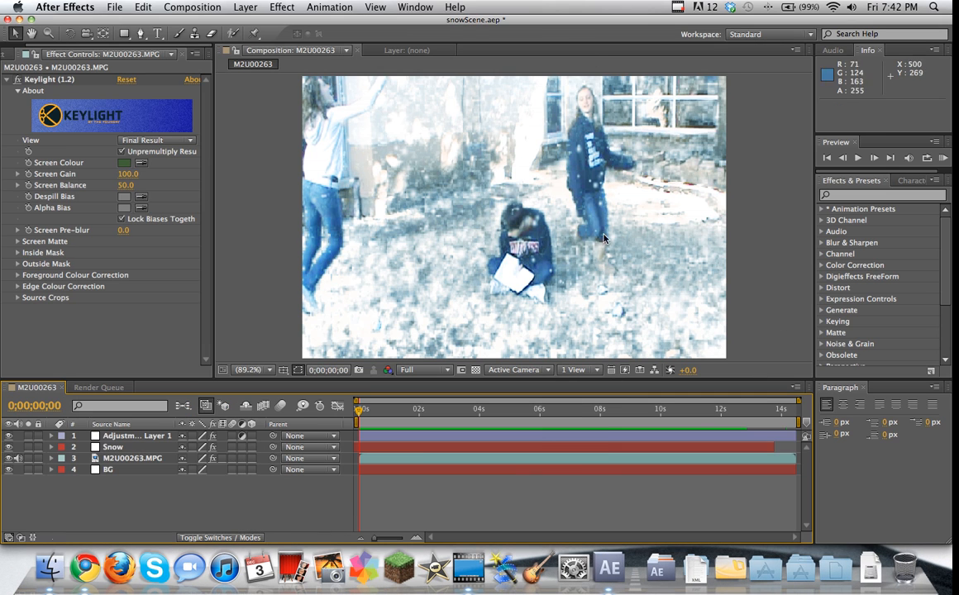
mouse_move(298, 348)
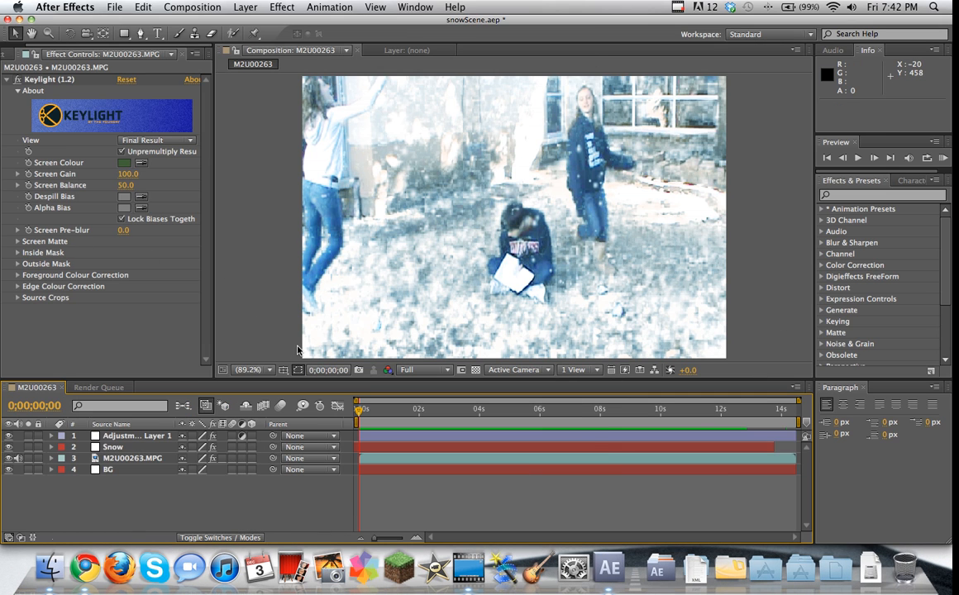
mouse_move(283, 327)
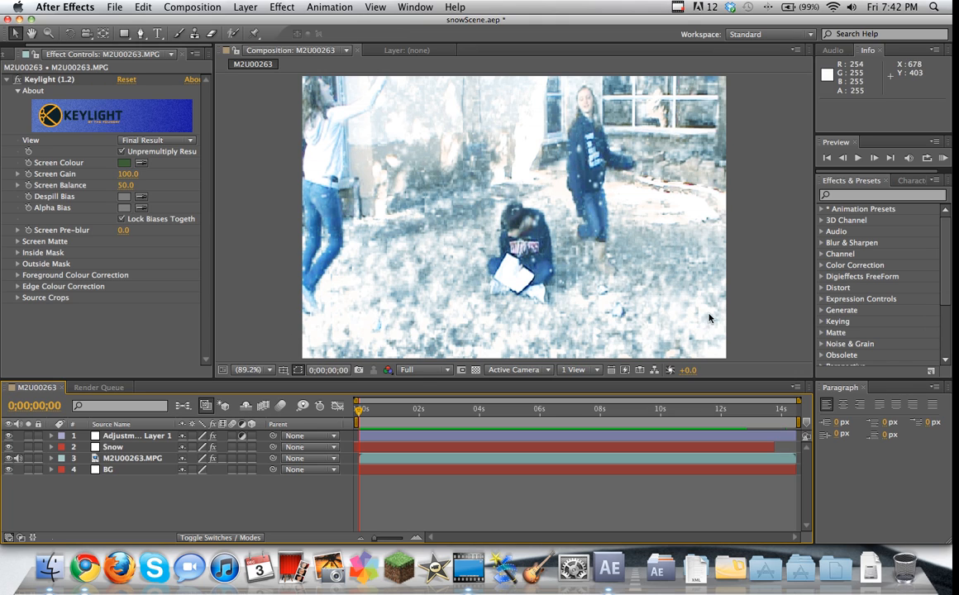
mouse_move(785, 339)
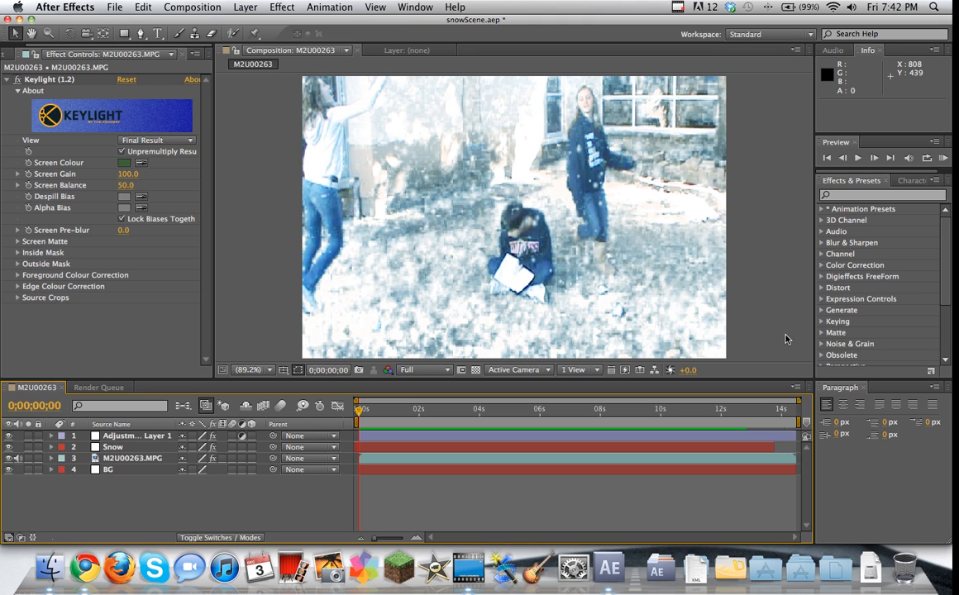
mouse_move(779, 337)
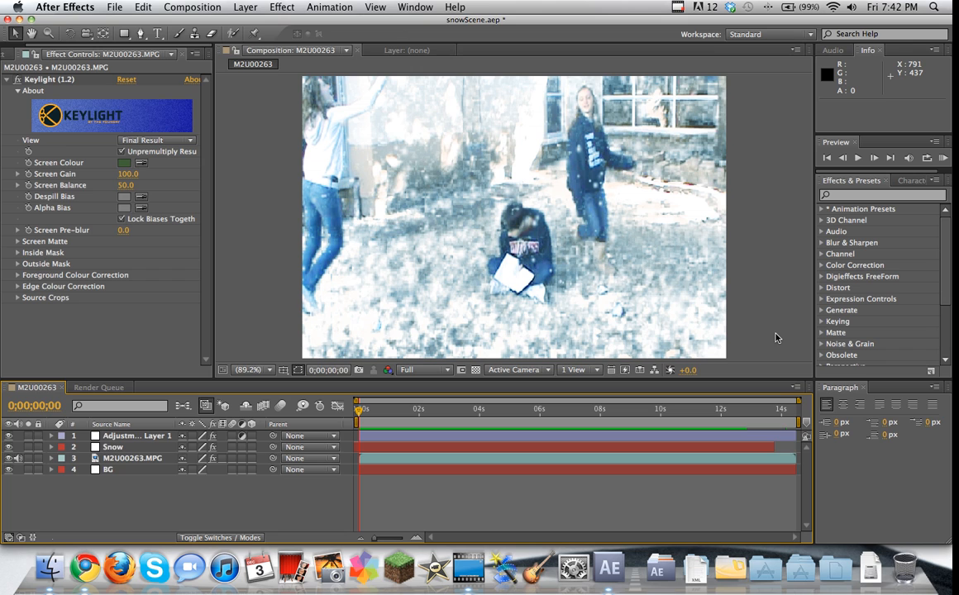
mouse_move(801, 293)
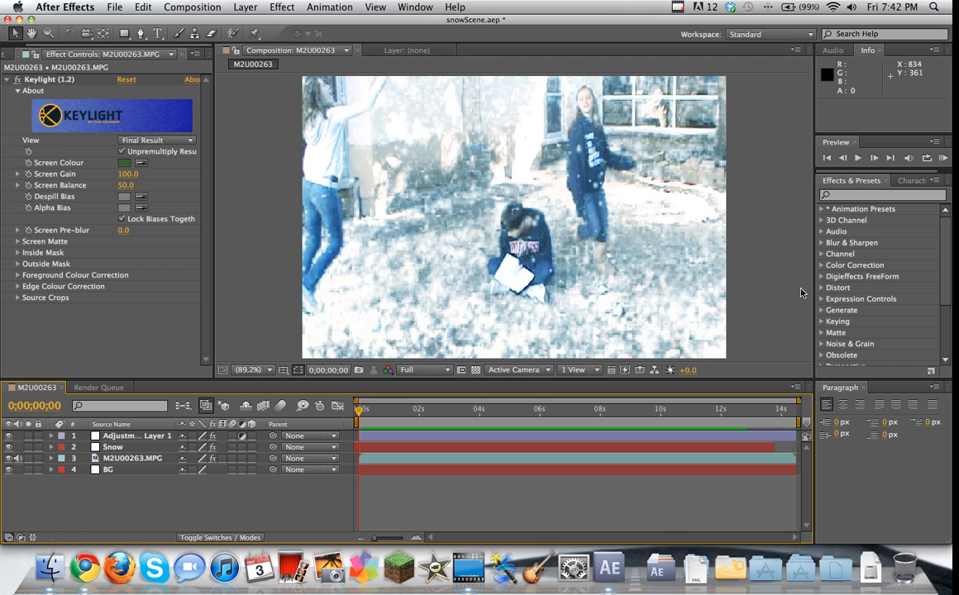
mouse_move(657, 566)
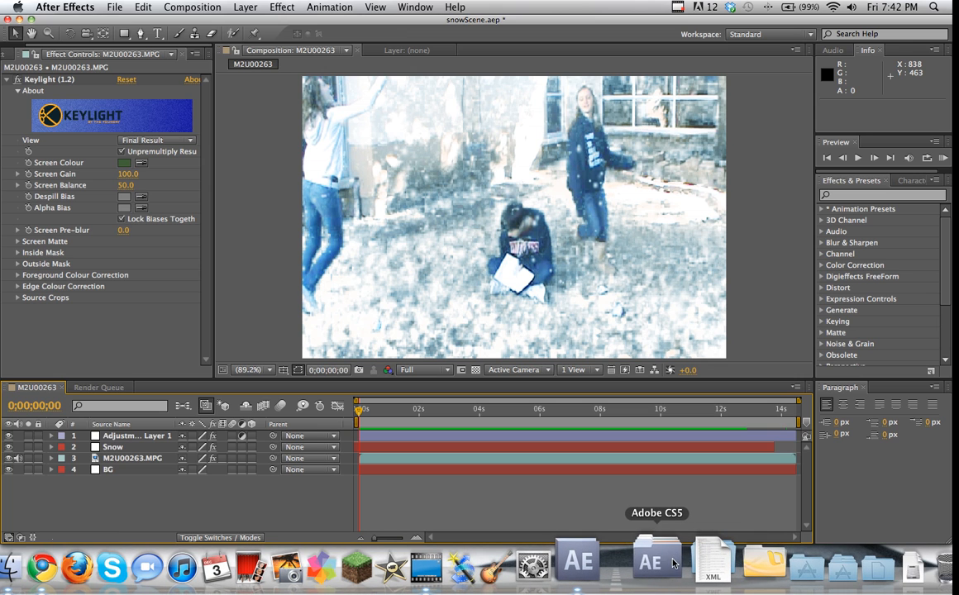
Play back and scrub the snowy composition, then bring up the Project panel.
left_click(648, 562)
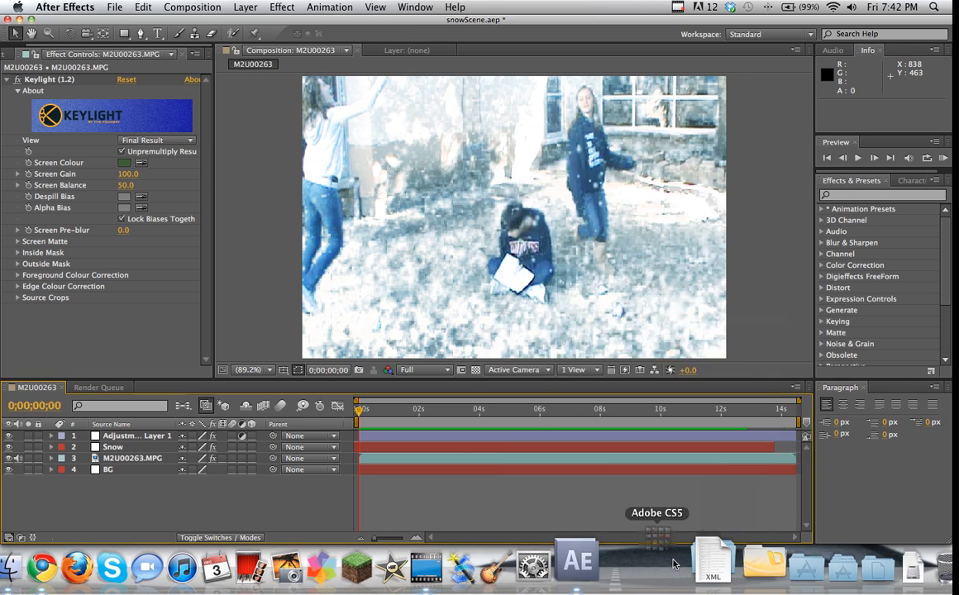
mouse_move(684, 333)
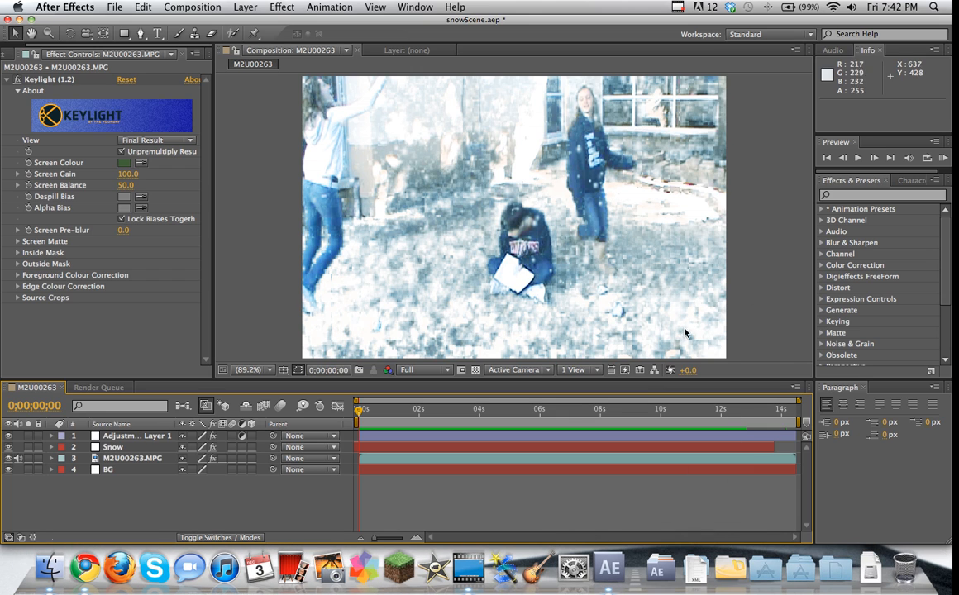
mouse_move(761, 318)
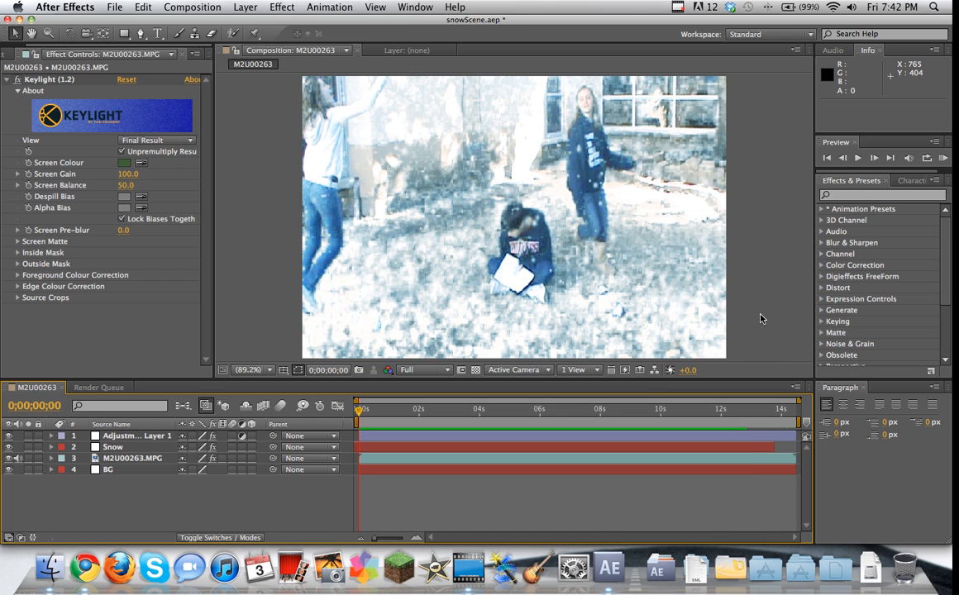
mouse_move(766, 311)
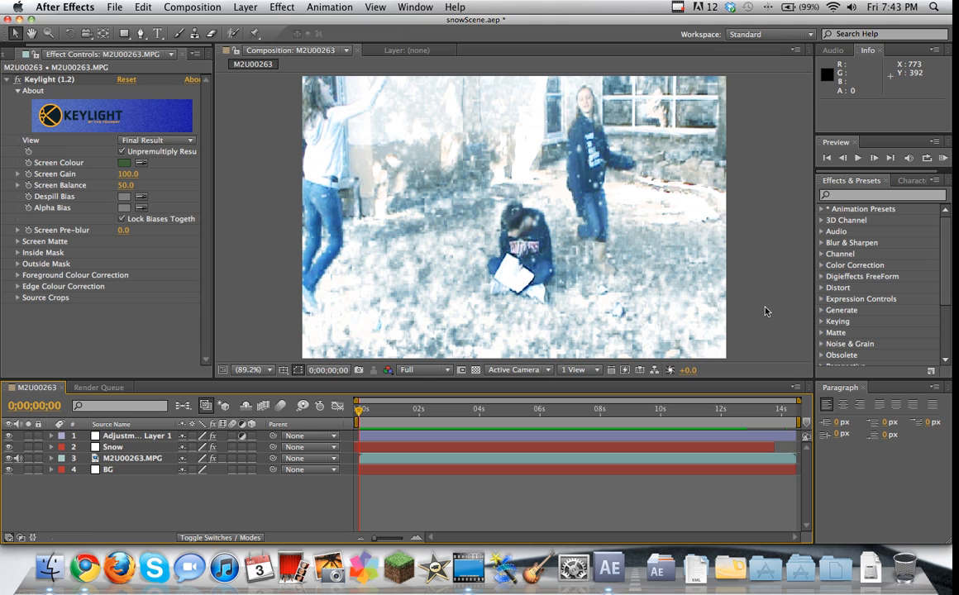
mouse_move(743, 304)
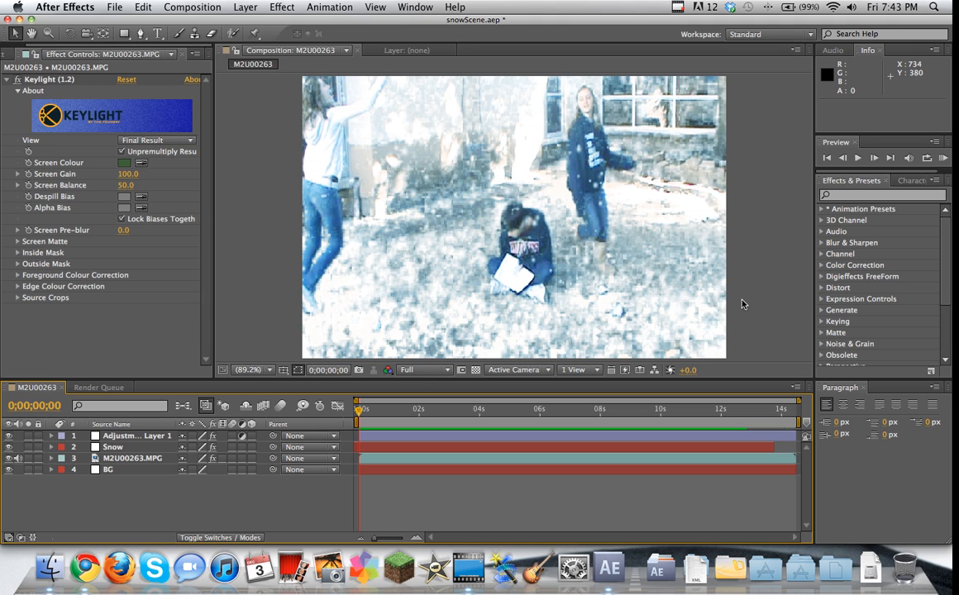
mouse_move(261, 218)
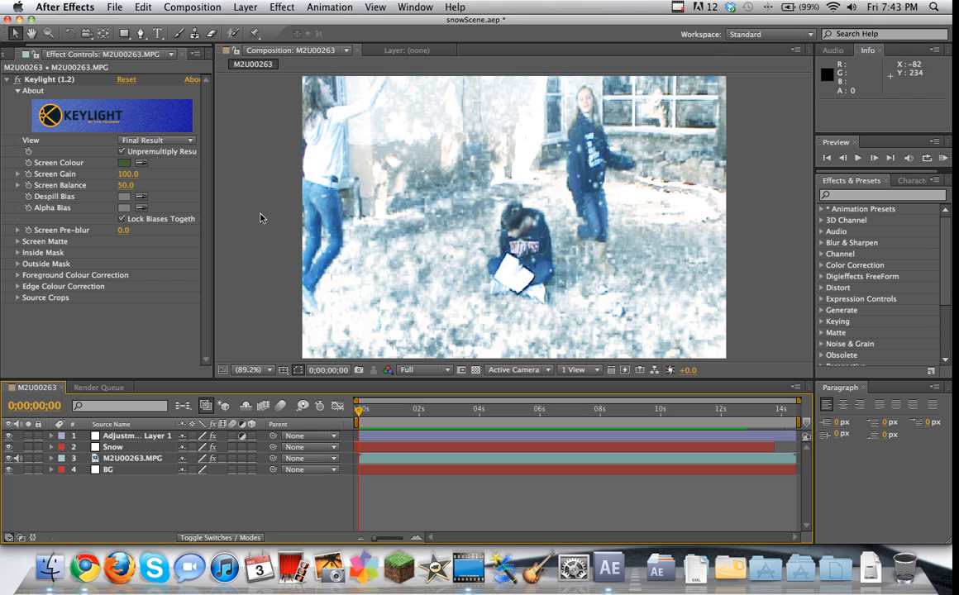
mouse_move(856, 217)
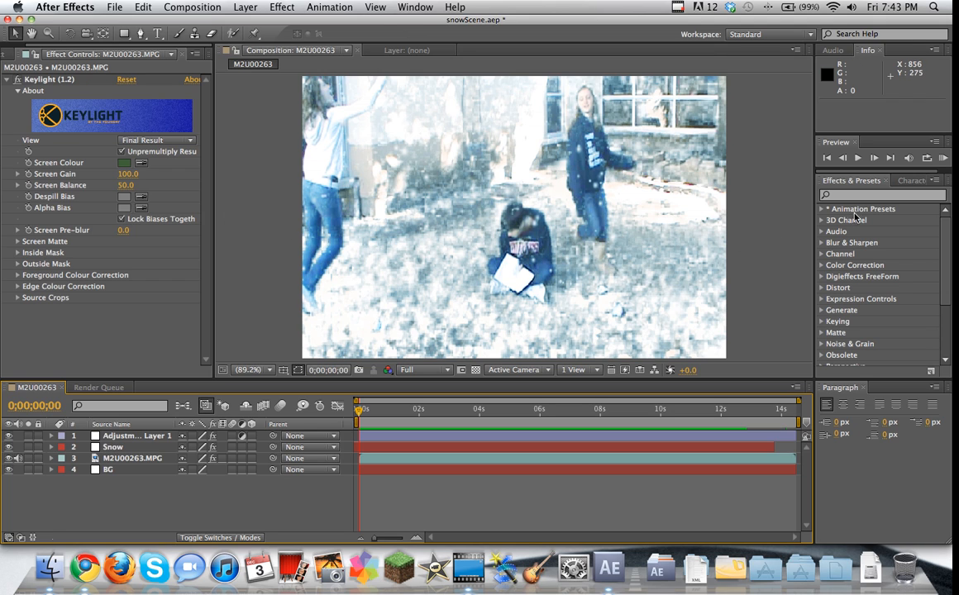
mouse_move(792, 252)
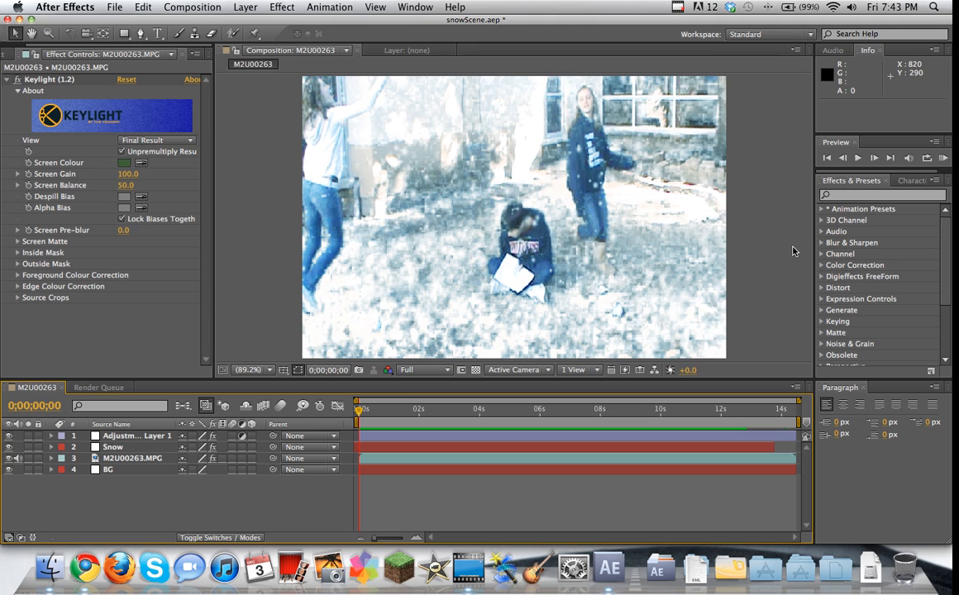
mouse_move(788, 245)
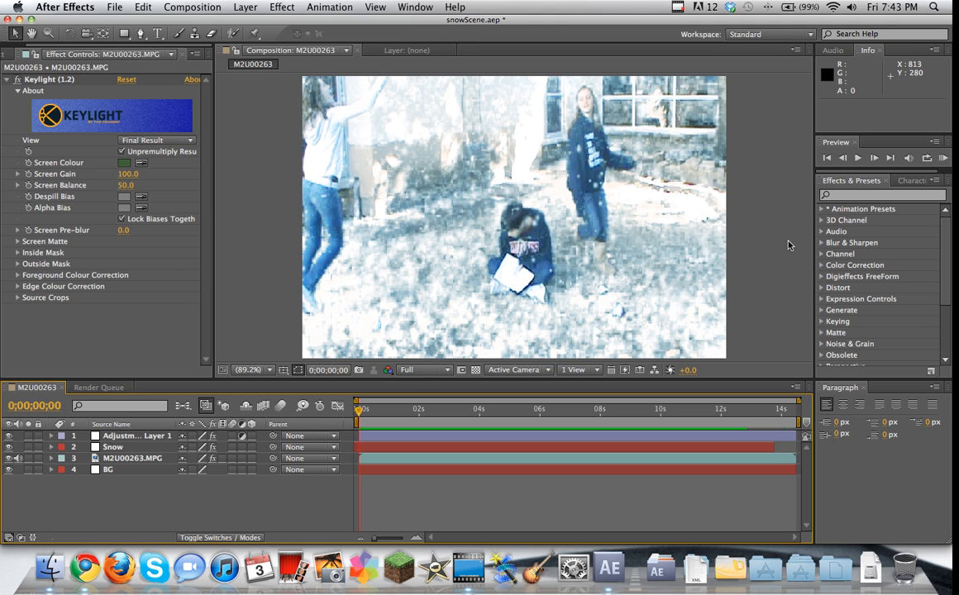
mouse_move(700, 355)
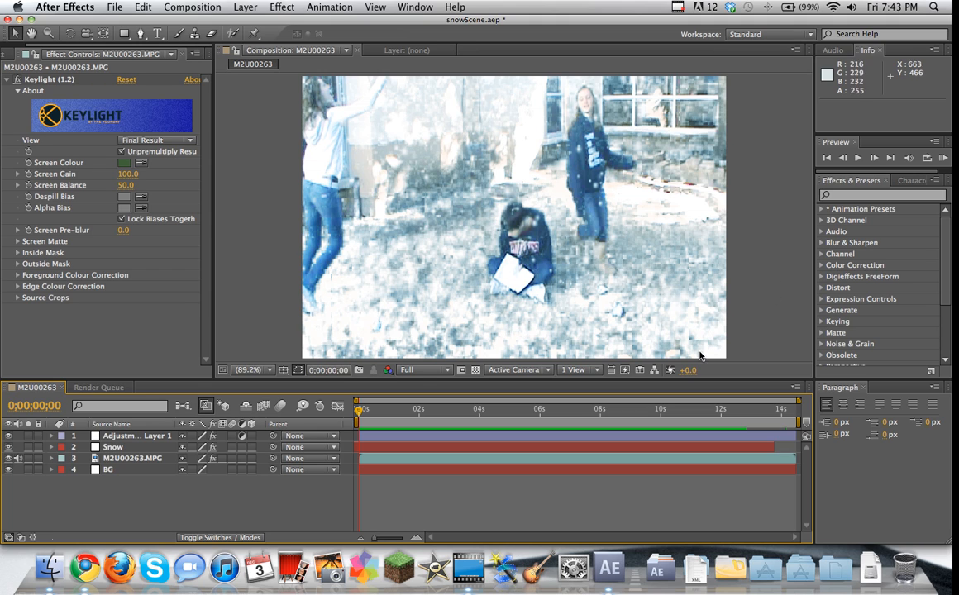
mouse_move(791, 281)
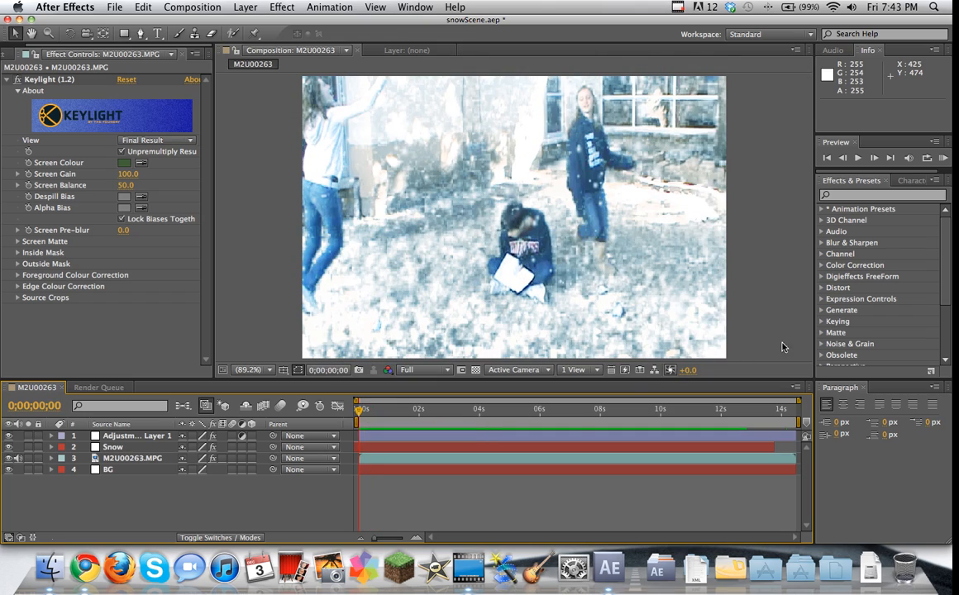
left_click(859, 157)
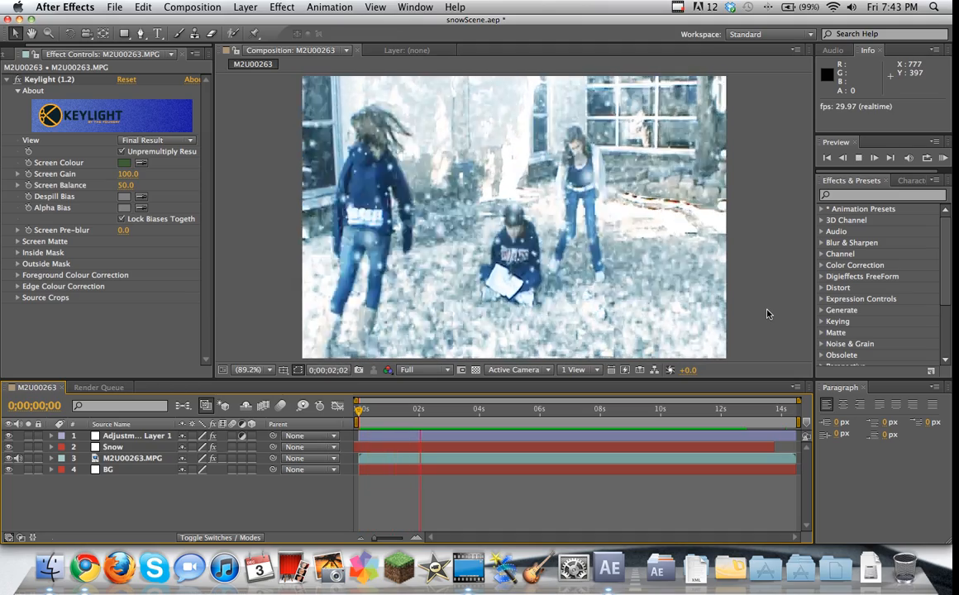
left_click(478, 409)
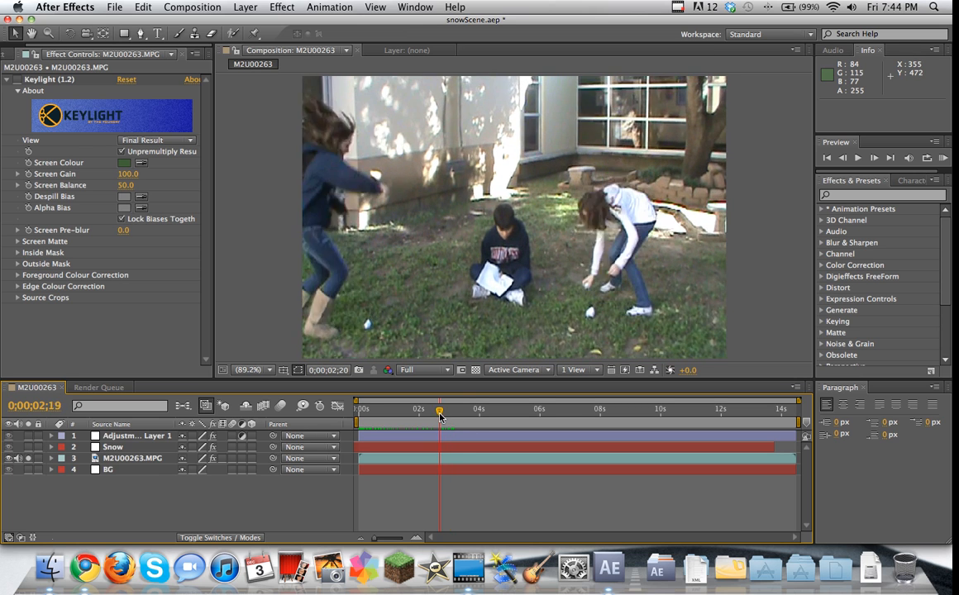
left_click_drag(439, 410, 461, 410)
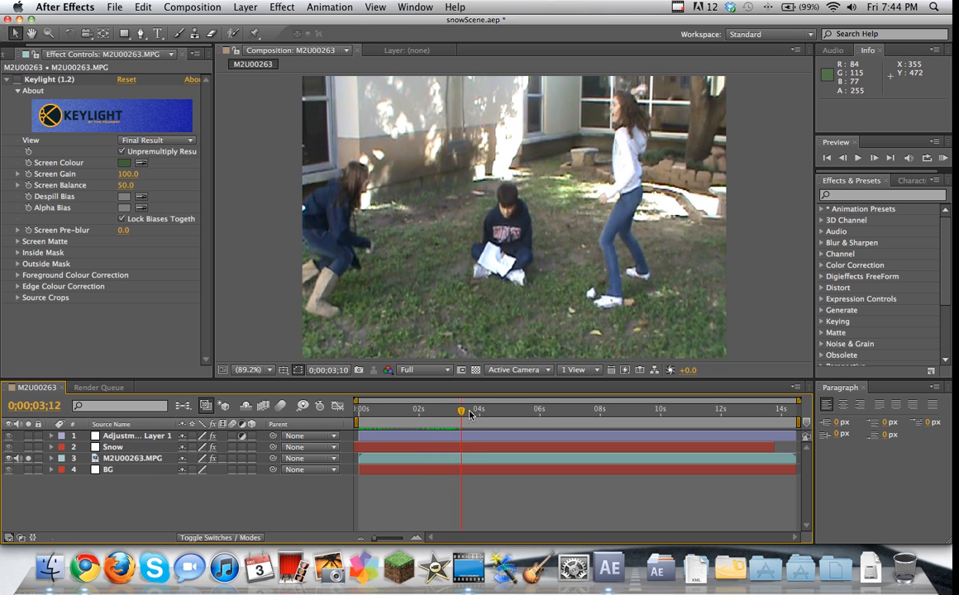
left_click_drag(461, 410, 479, 410)
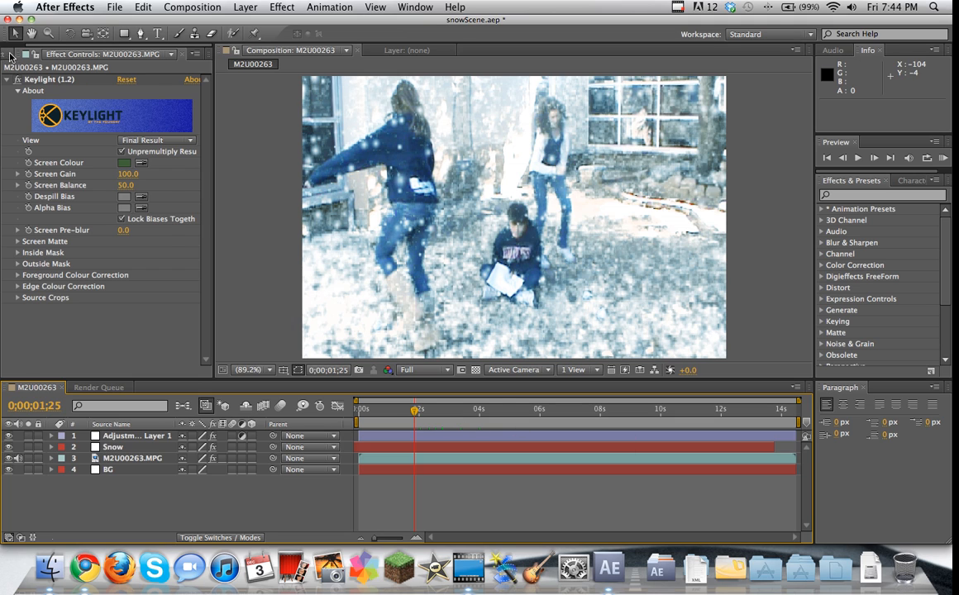
left_click(33, 55)
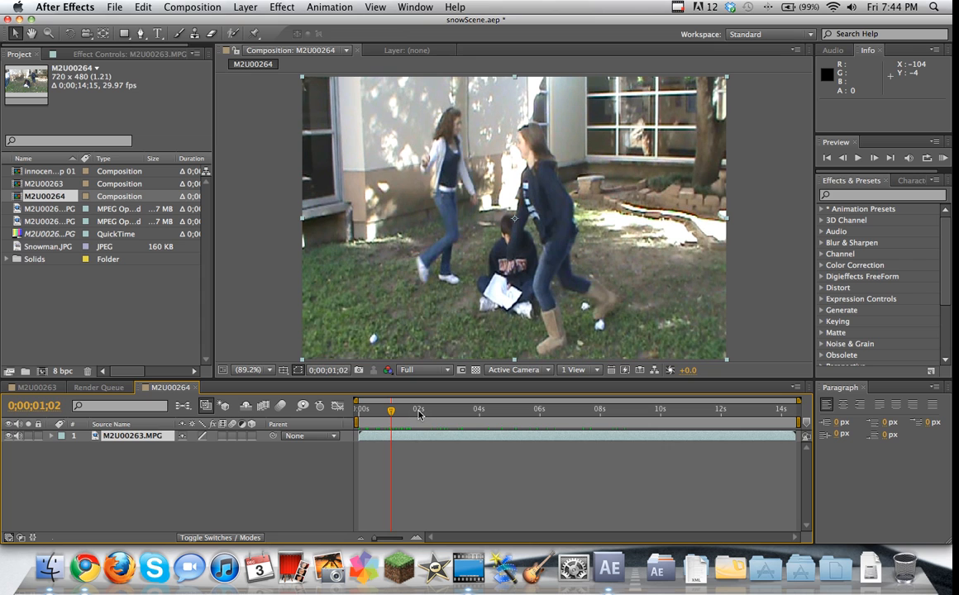
mouse_move(603, 470)
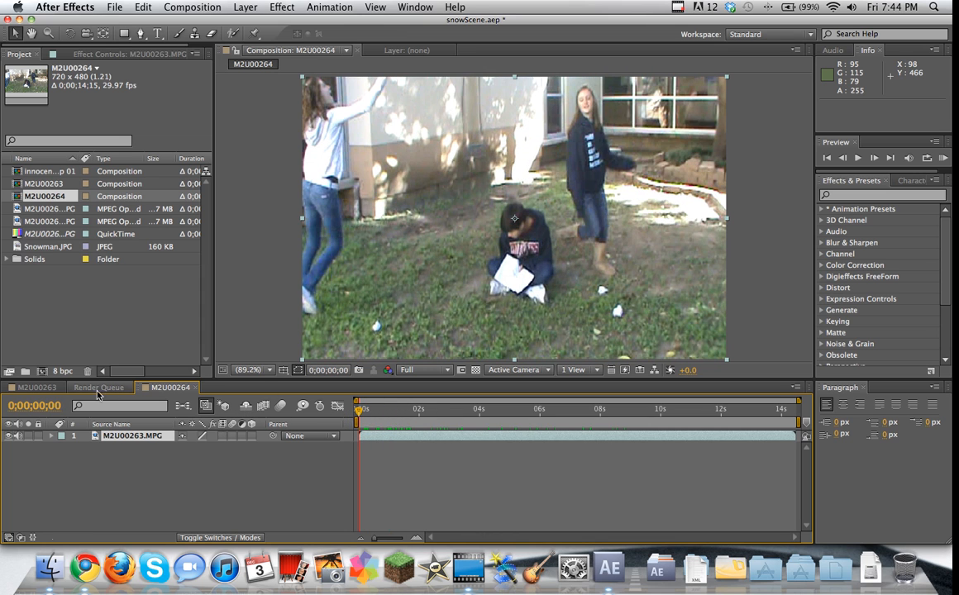
left_click(37, 388)
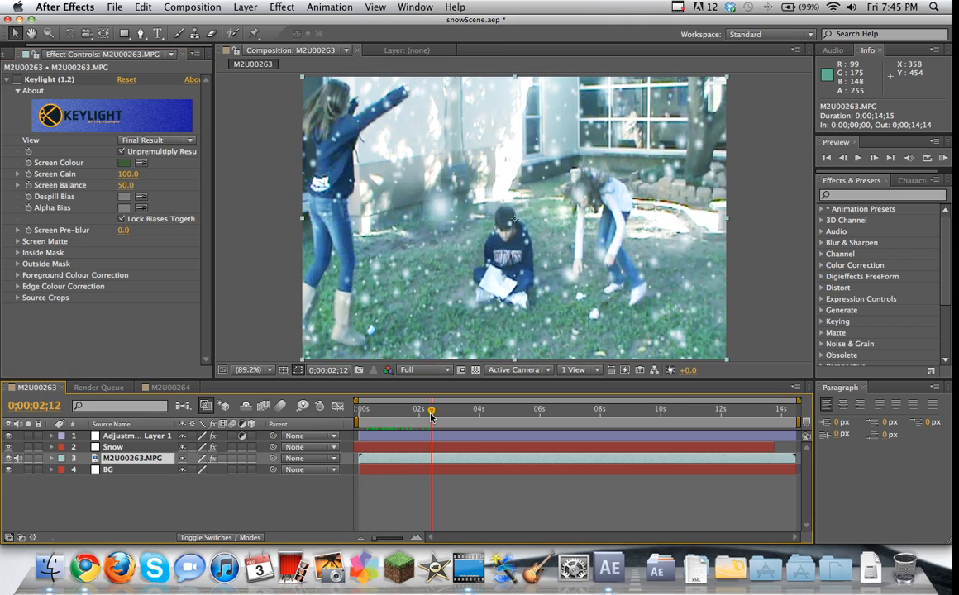
left_click_drag(430, 412, 408, 412)
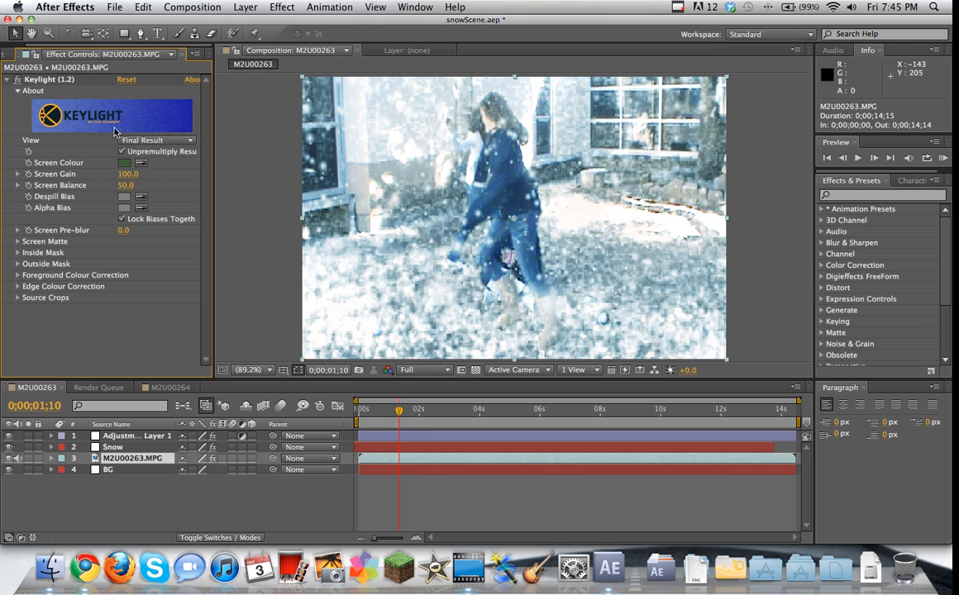
left_click(412, 409)
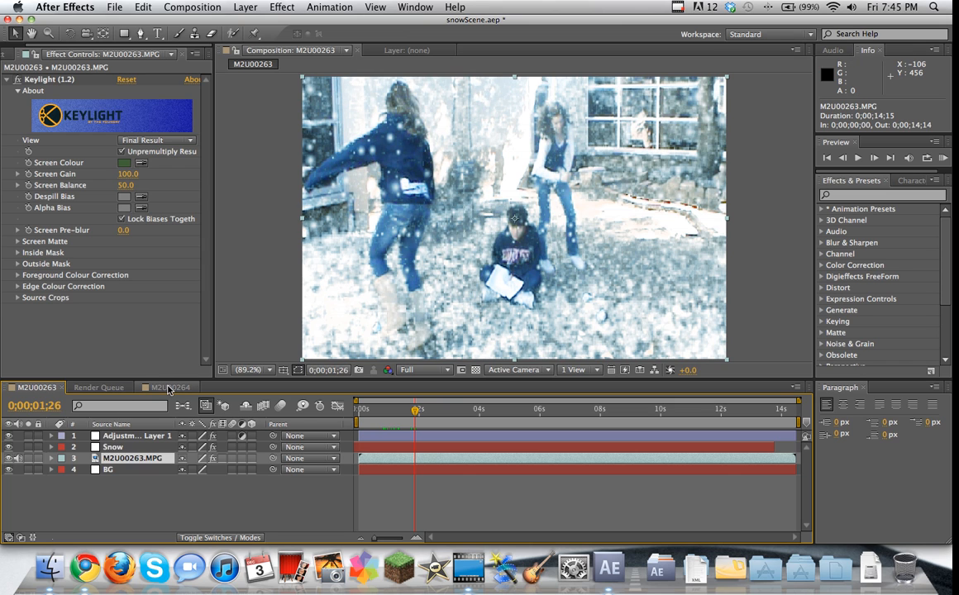
left_click(99, 387)
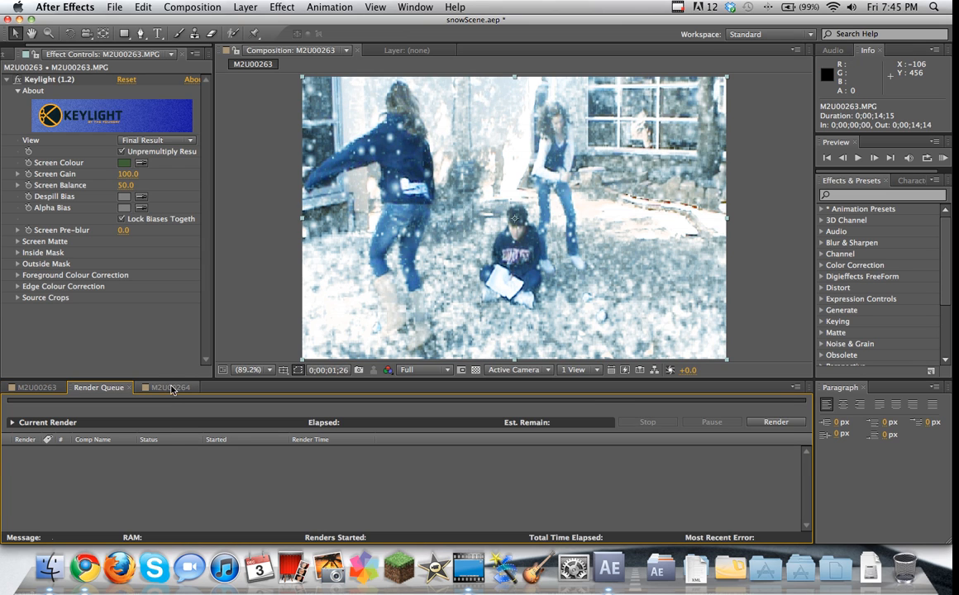
left_click(170, 388)
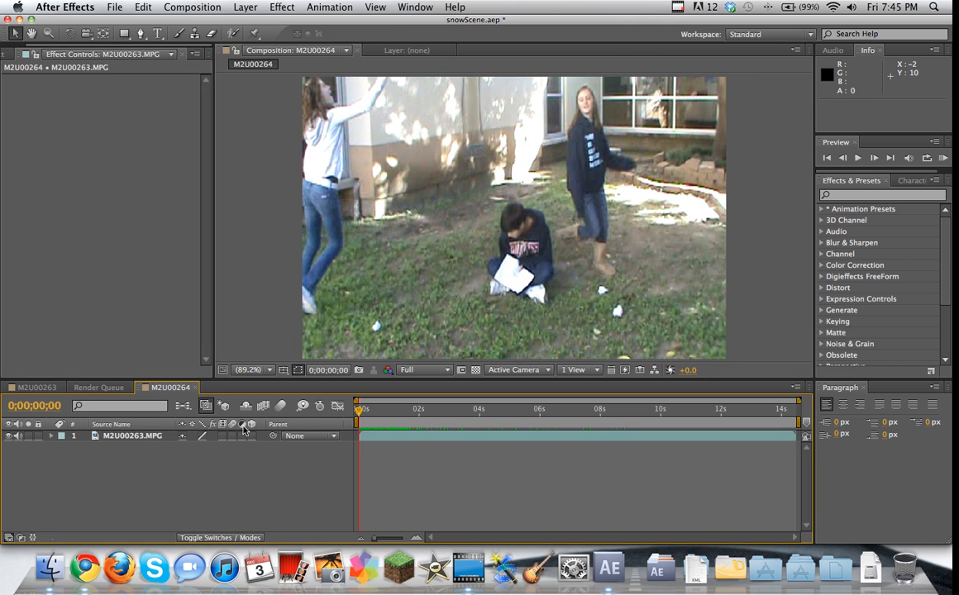
Create a white solid named Snow and apply CC Particle World to it.
left_click(246, 7)
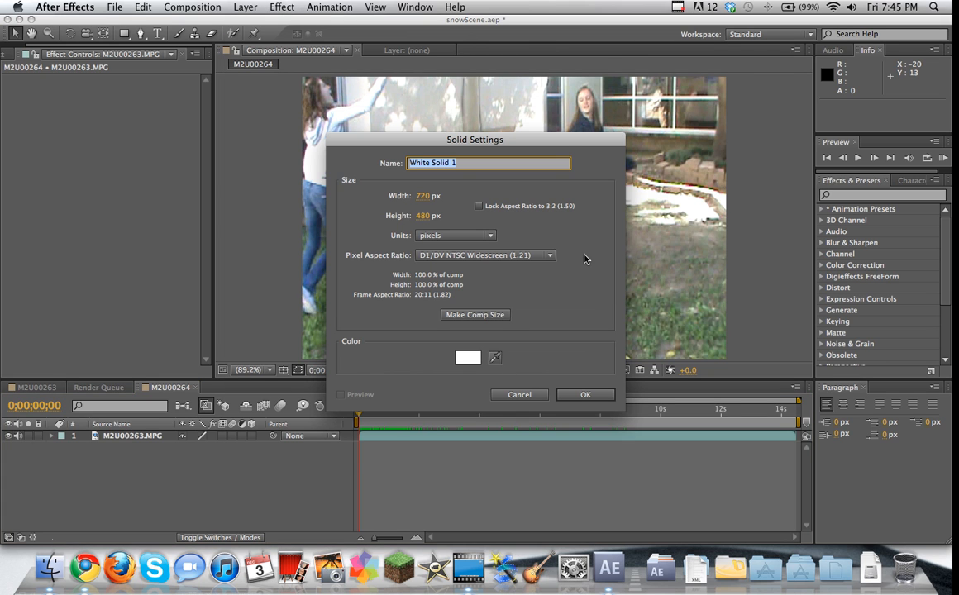
type("Snow")
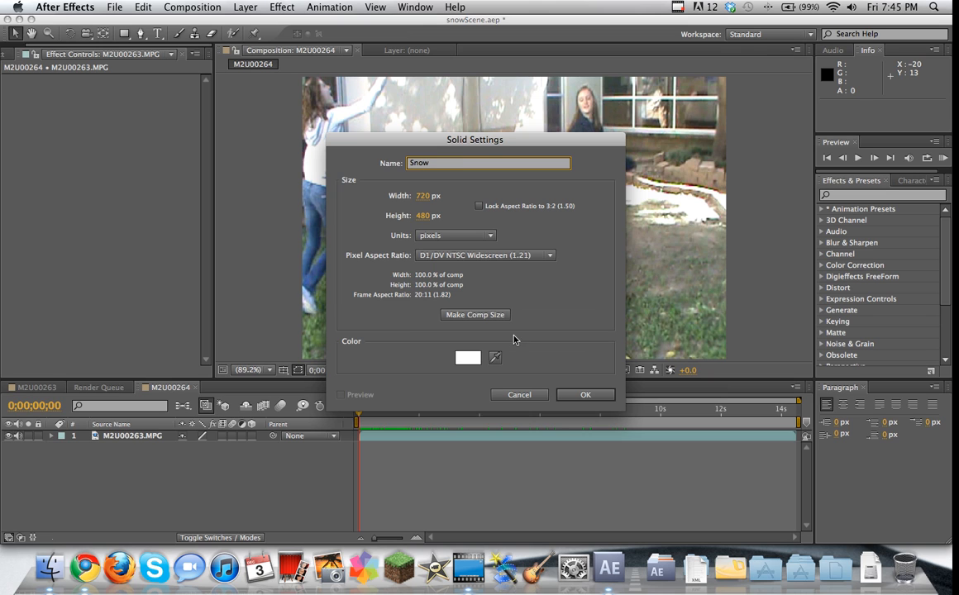
left_click(586, 394)
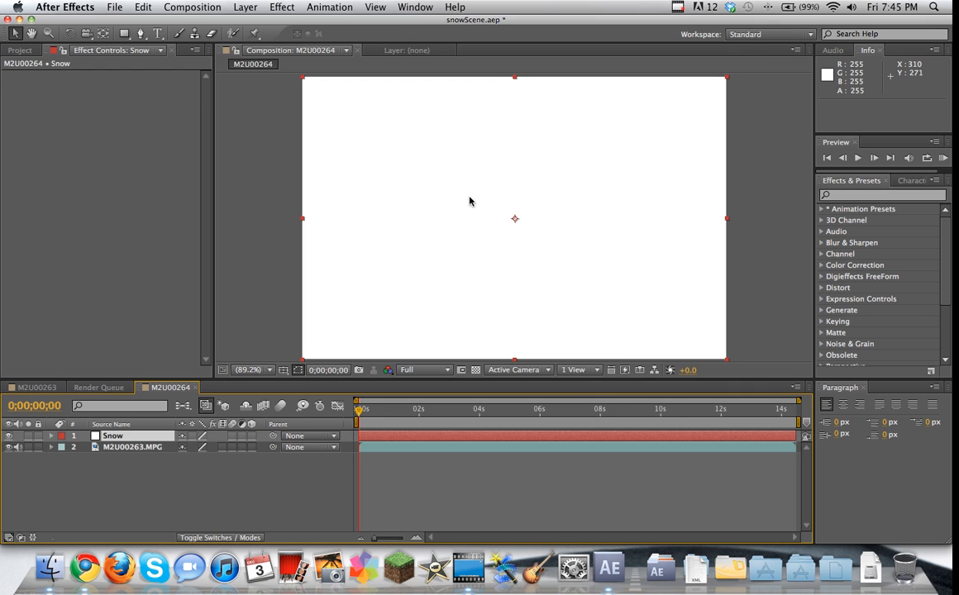
left_click(262, 7)
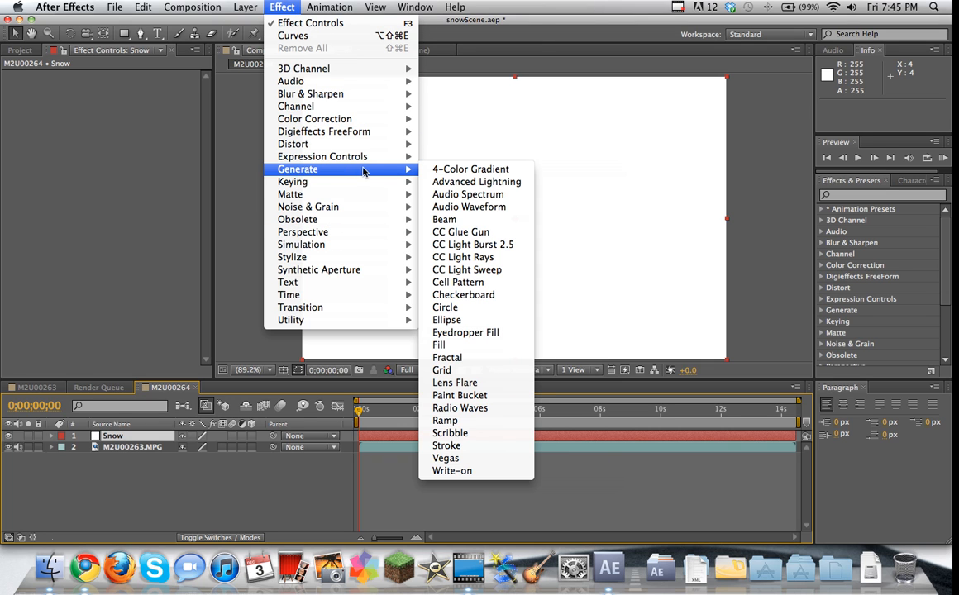
mouse_move(334, 245)
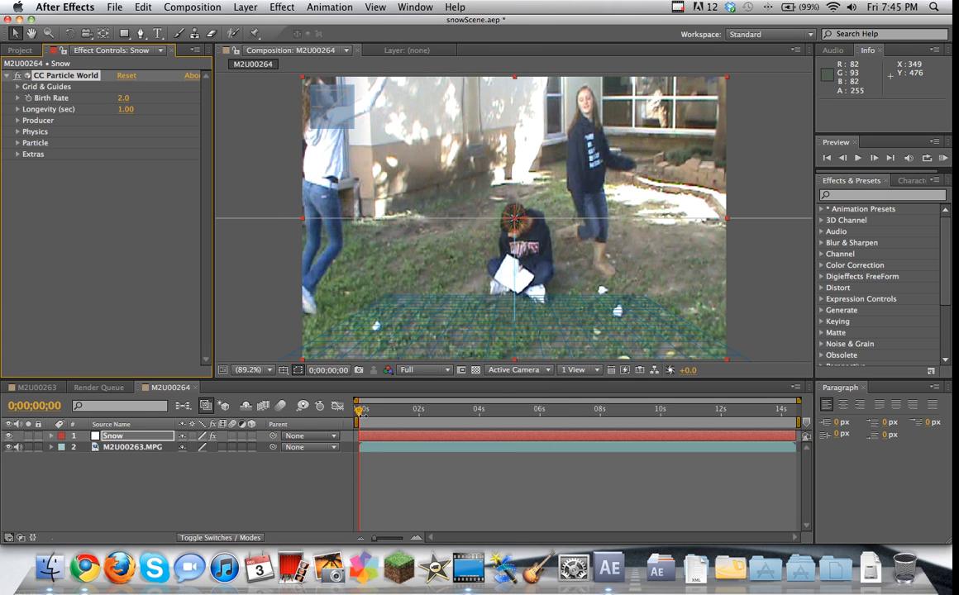
mouse_move(359, 411)
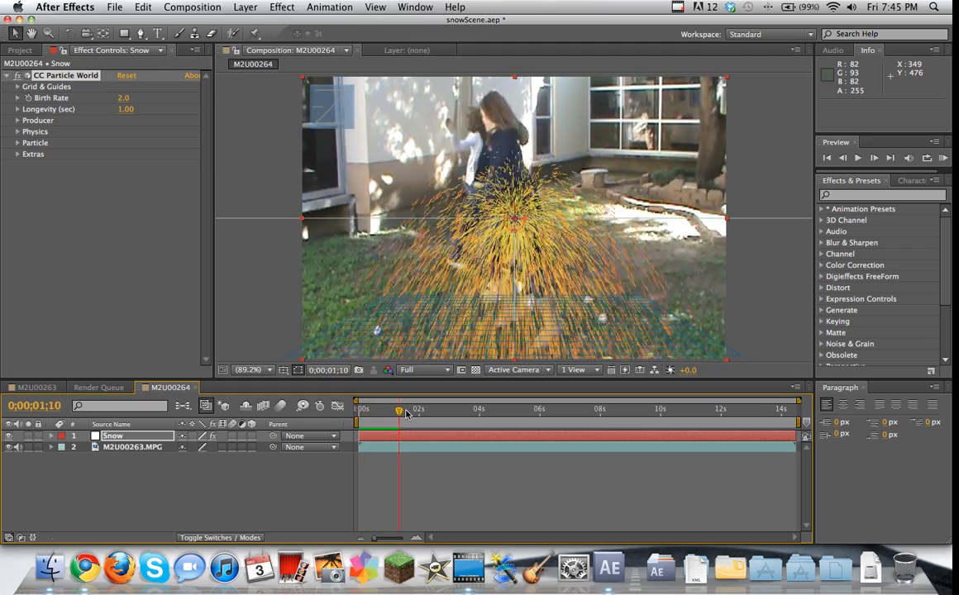
Scrub the timeline to preview the orange particle burst and briefly check Grid & Guides.
left_click_drag(398, 409, 373, 409)
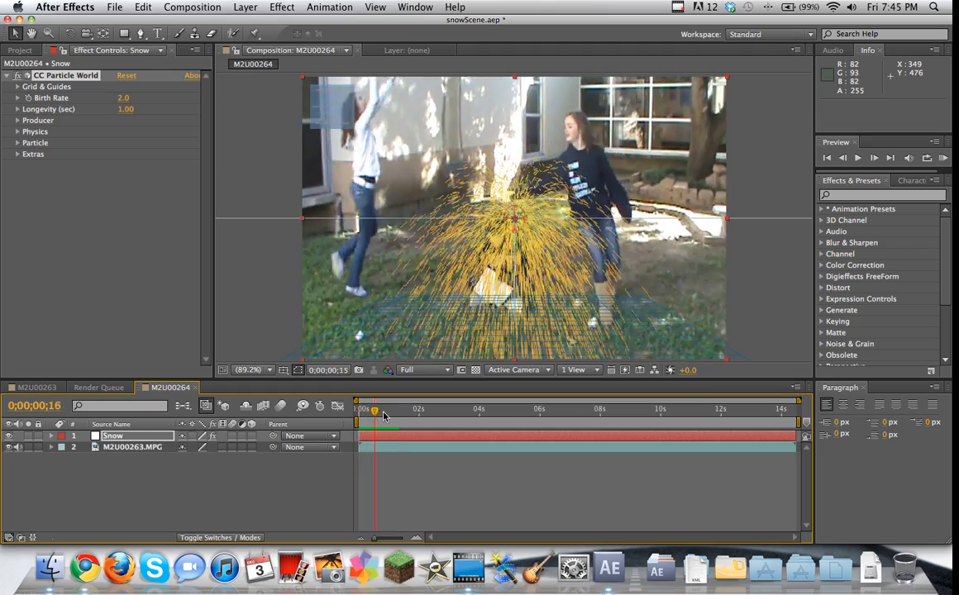
left_click_drag(375, 409, 403, 409)
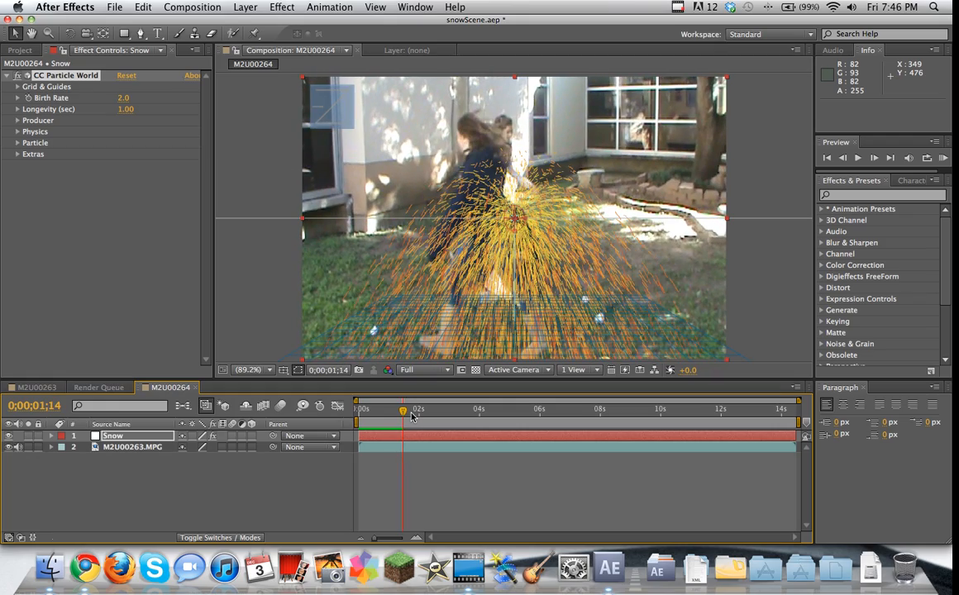
left_click_drag(403, 409, 366, 409)
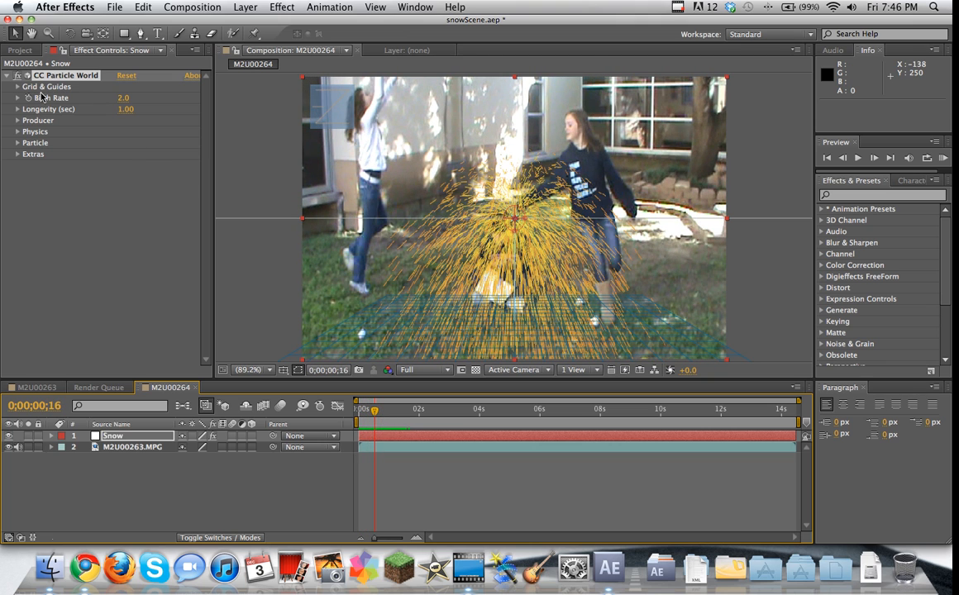
left_click(8, 87)
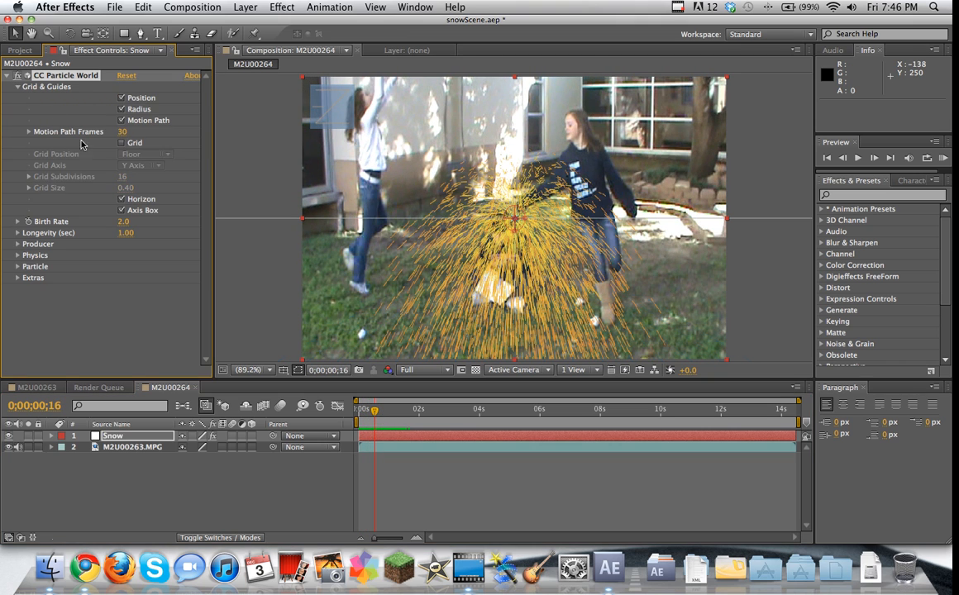
left_click(19, 86)
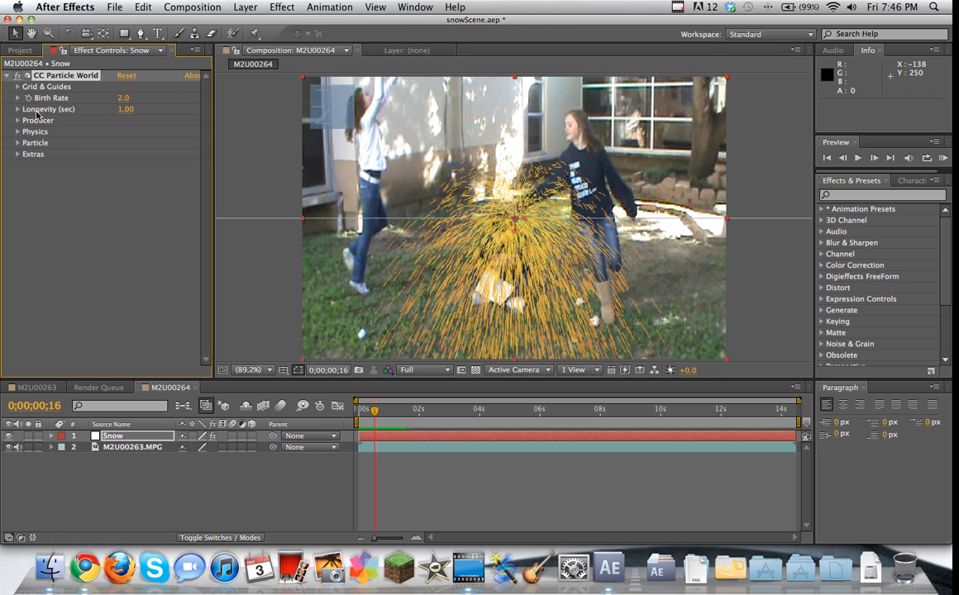
Expand the Producer and Physics settings, then preview the particles' first second.
left_click(10, 120)
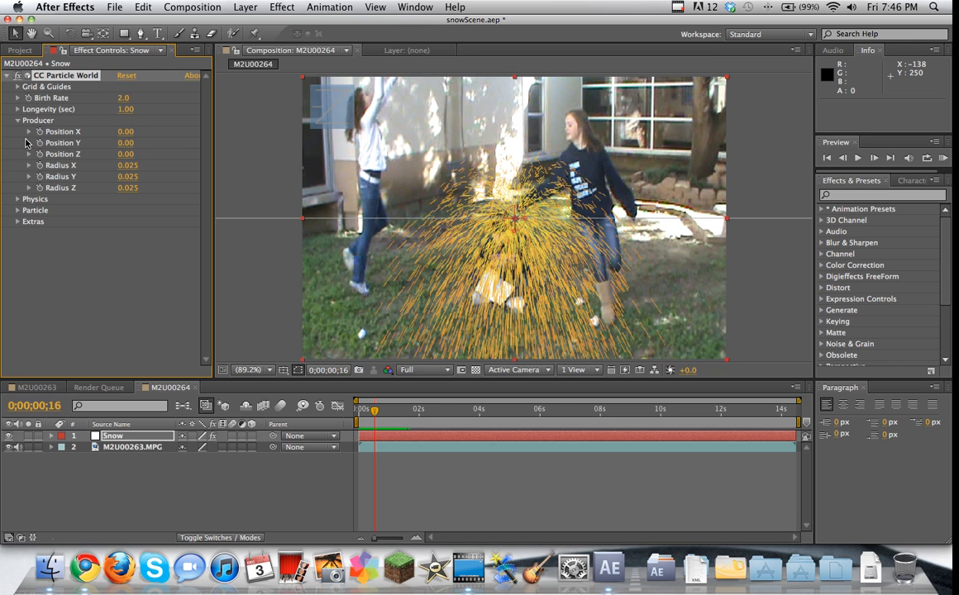
left_click(19, 198)
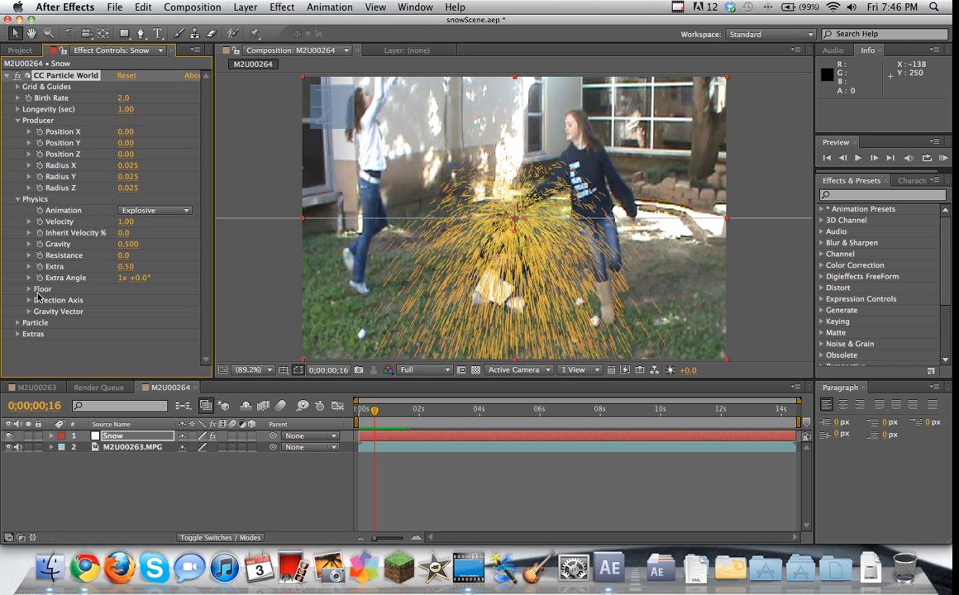
scroll("down", 3)
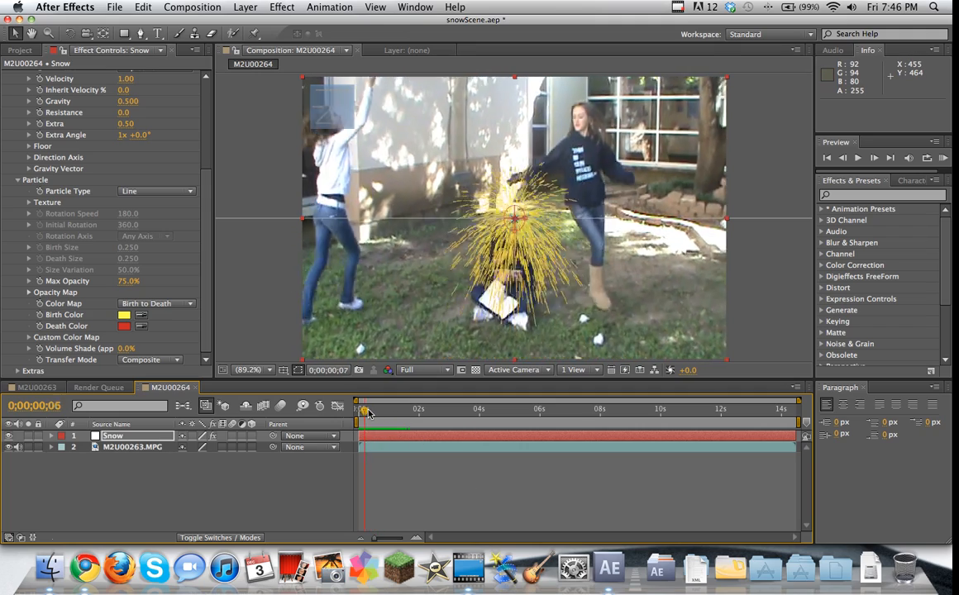
left_click_drag(362, 409, 374, 410)
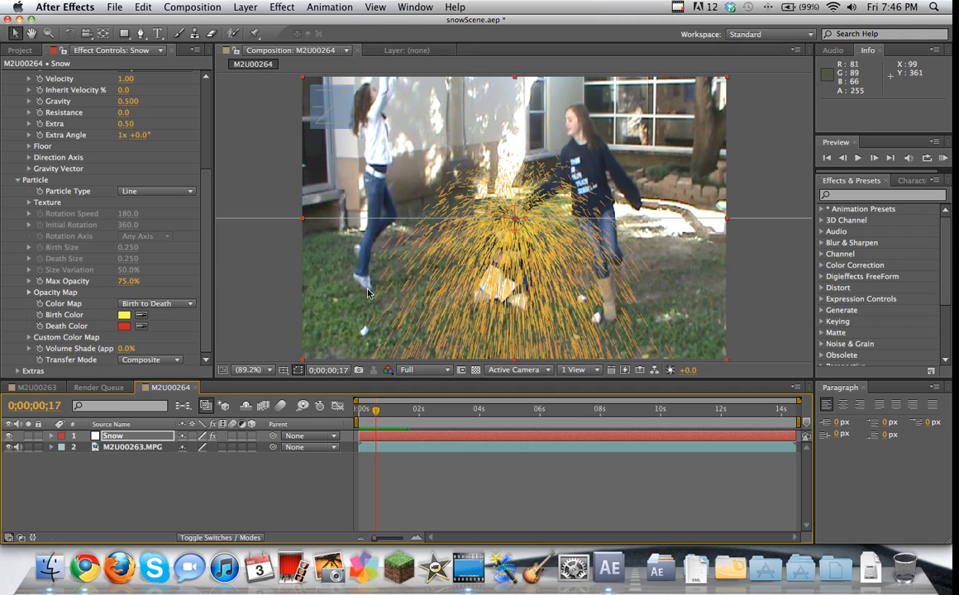
mouse_move(334, 278)
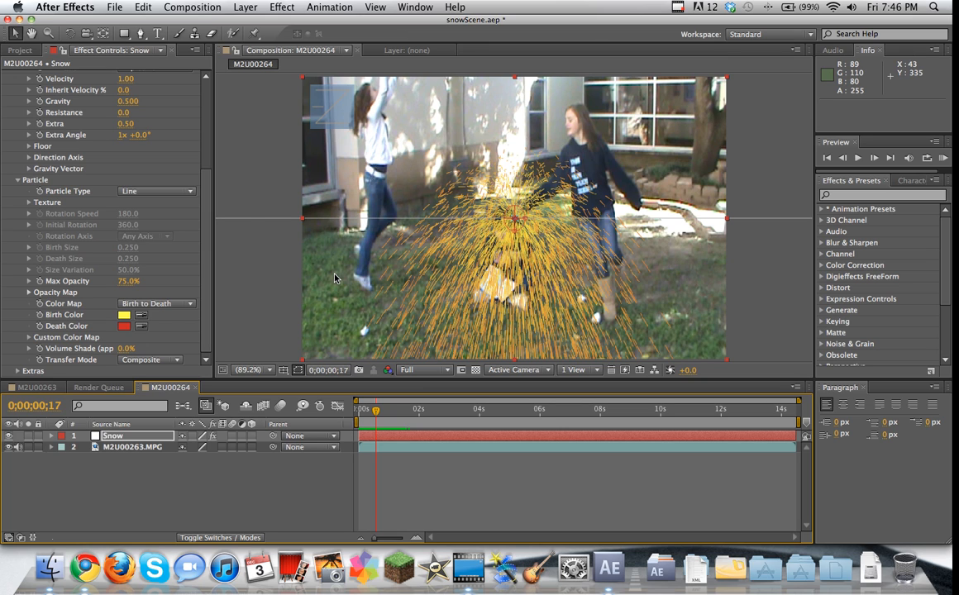
Set CC Particle World's Particle Type to Faded Sphere.
left_click(157, 191)
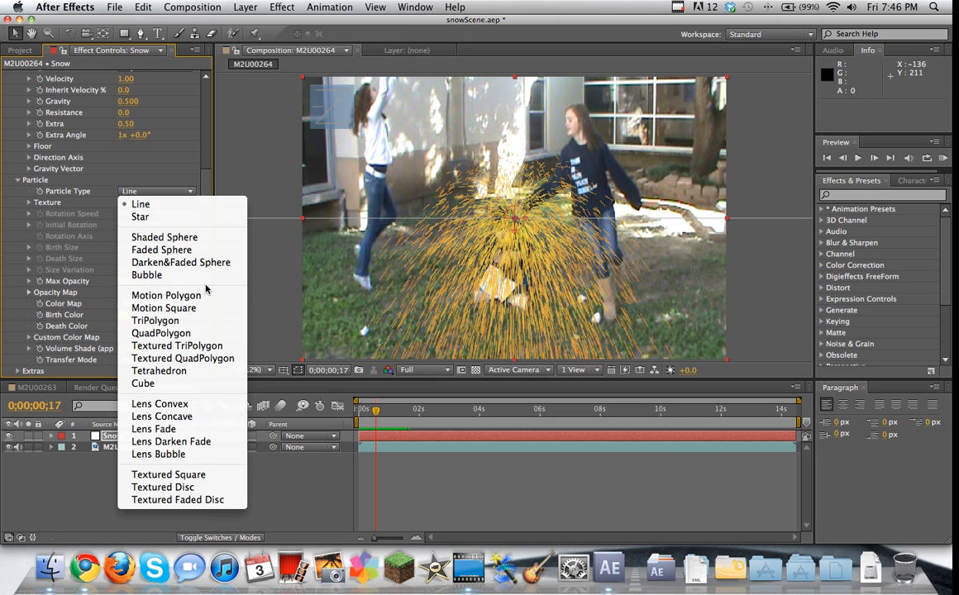
mouse_move(180, 262)
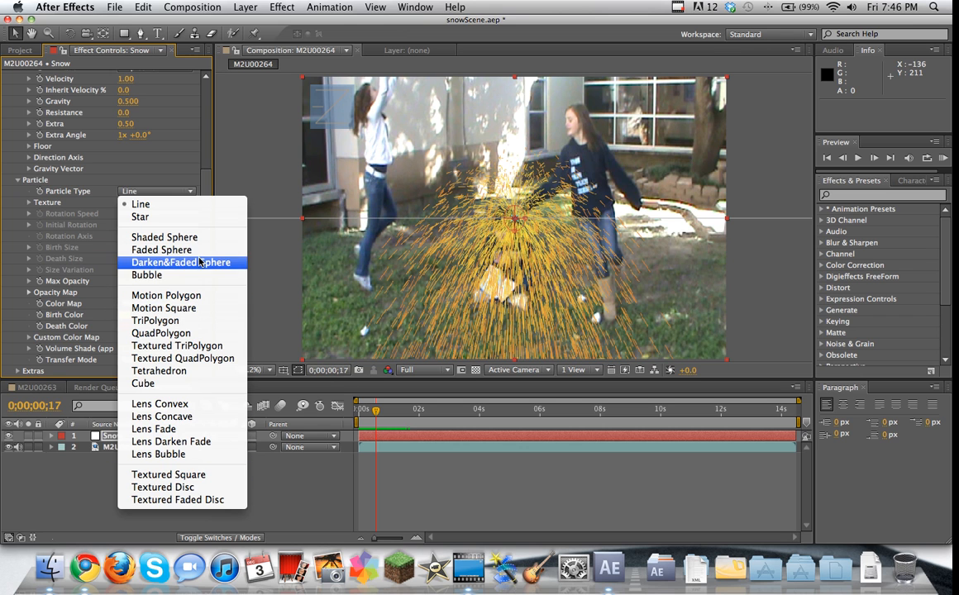
left_click(161, 250)
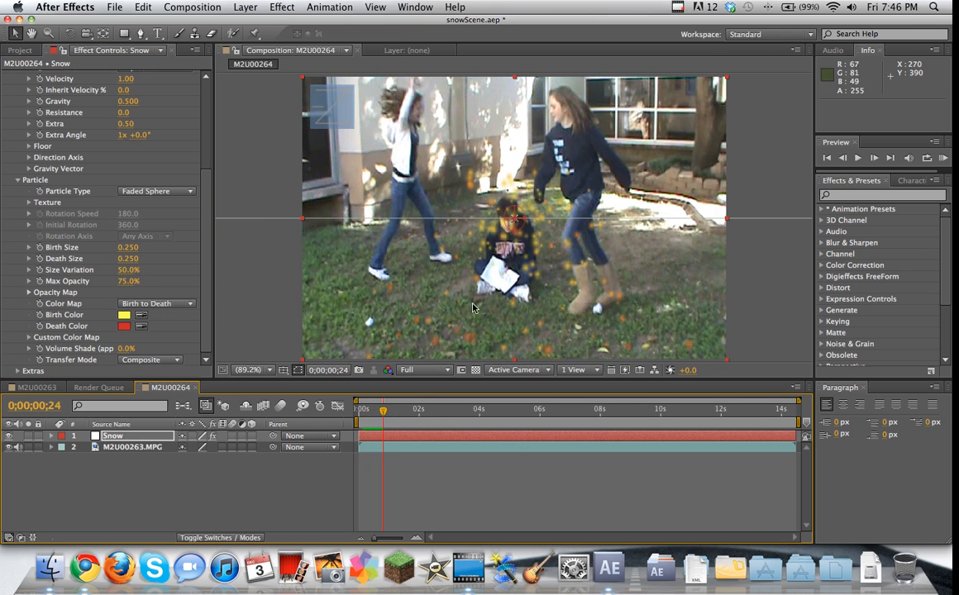
mouse_move(523, 348)
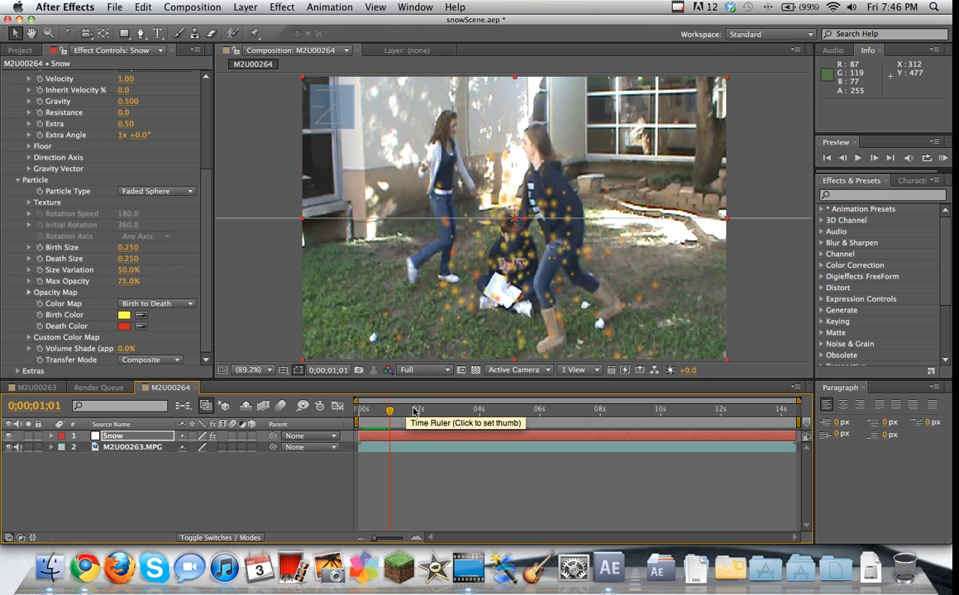
mouse_move(419, 418)
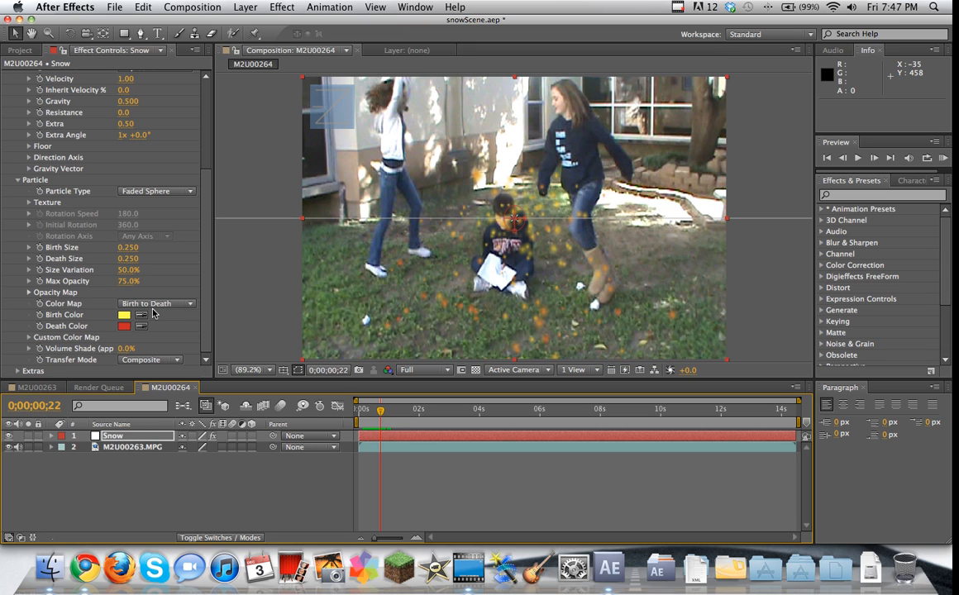
mouse_move(126, 315)
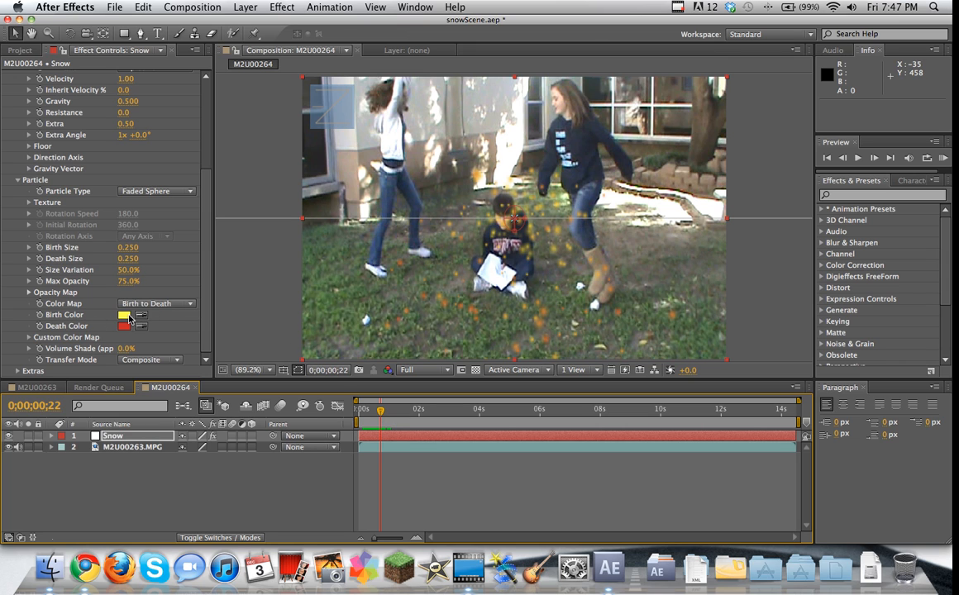
Set Birth Color and Death Color to white, then scrub to preview the snow.
left_click(125, 315)
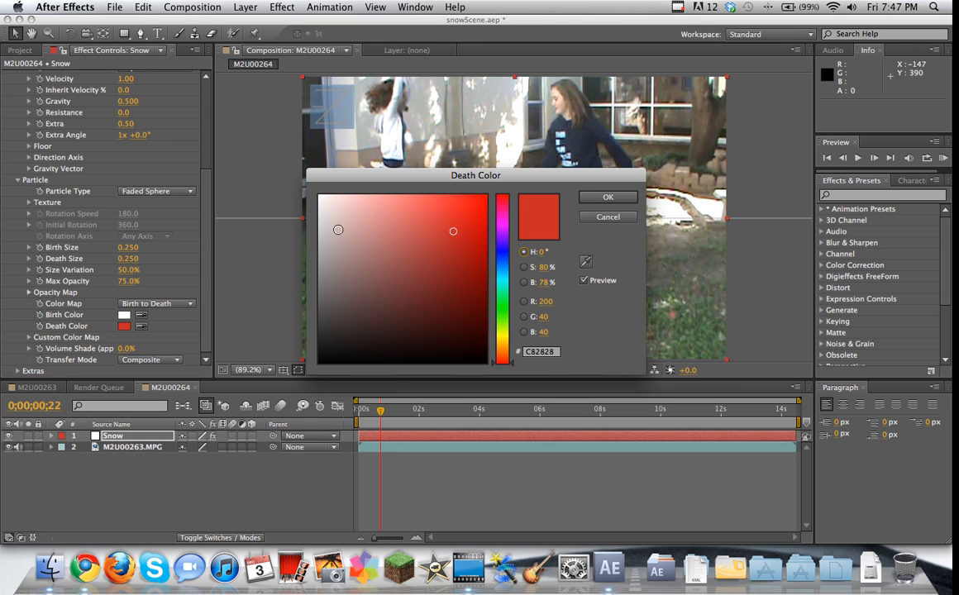
left_click(608, 197)
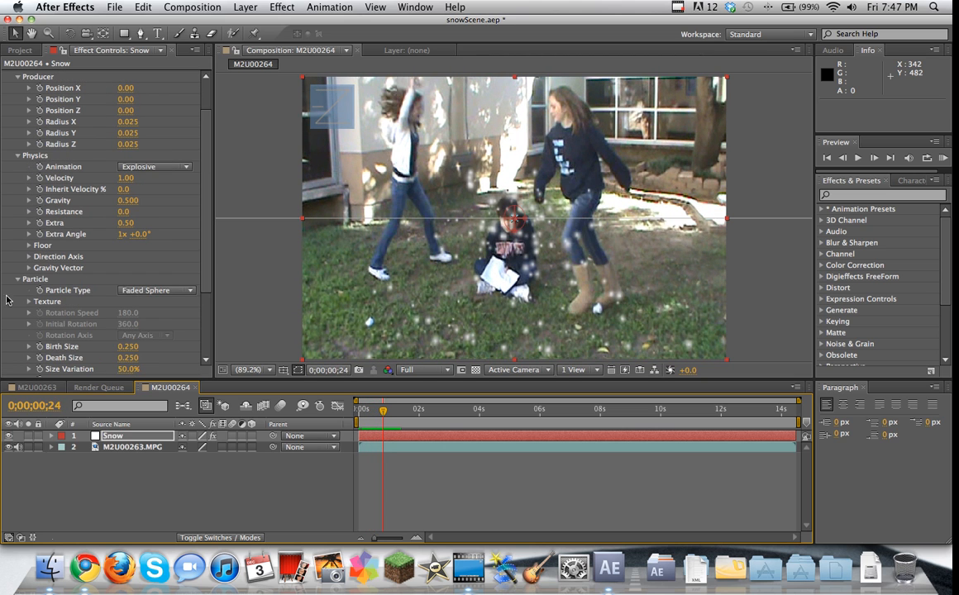
mouse_move(116, 189)
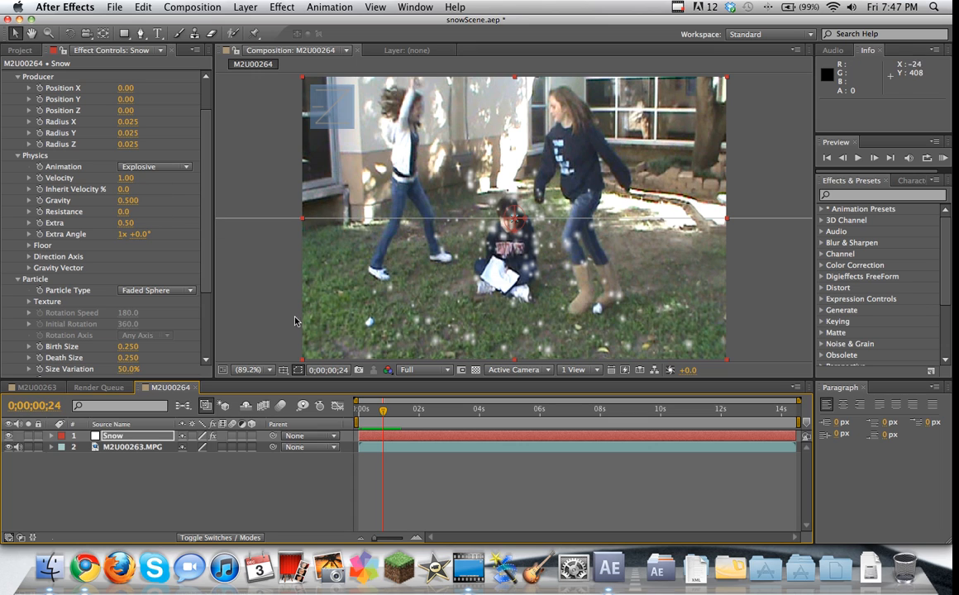
mouse_move(438, 339)
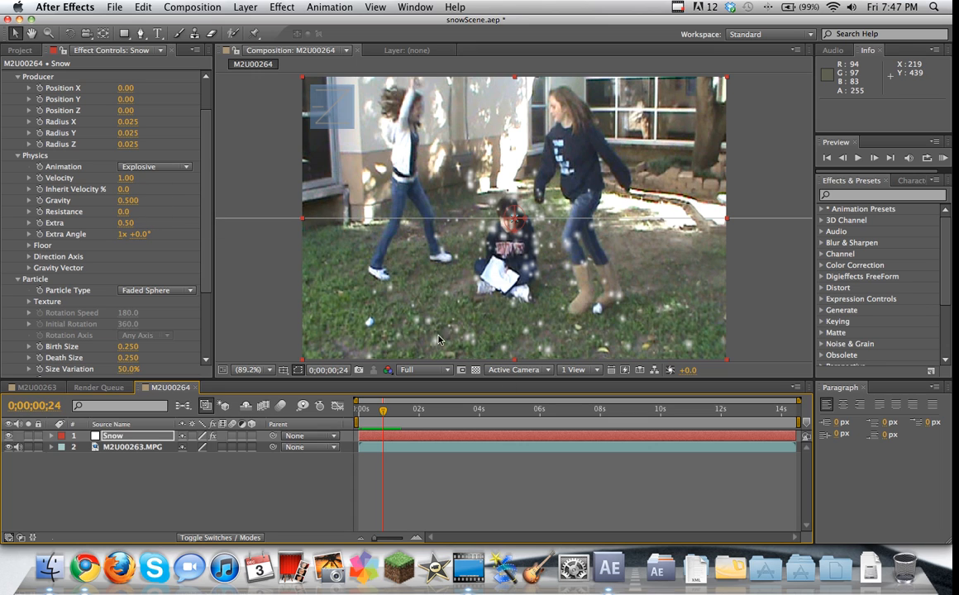
left_click_drag(383, 411, 376, 411)
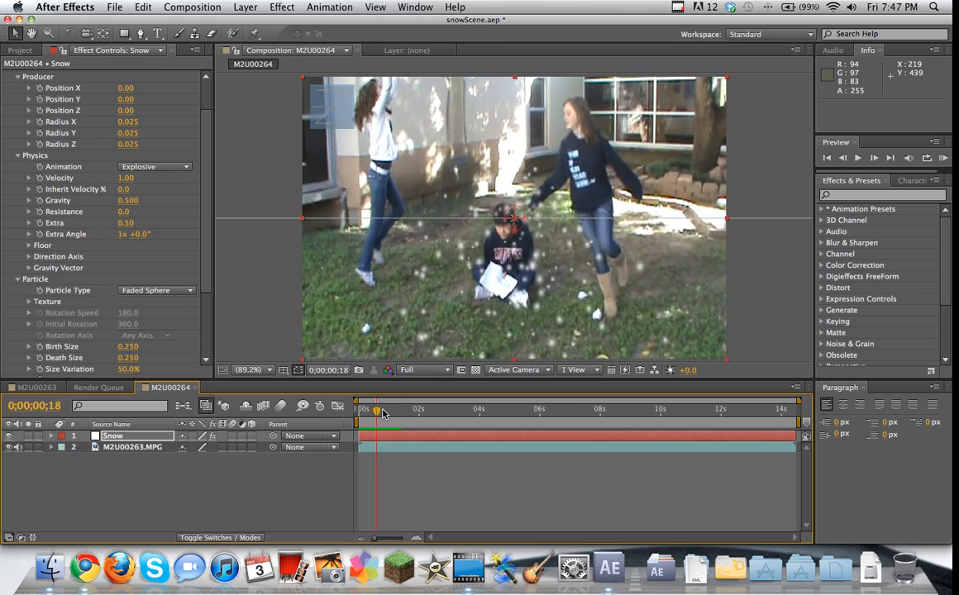
left_click_drag(376, 409, 394, 409)
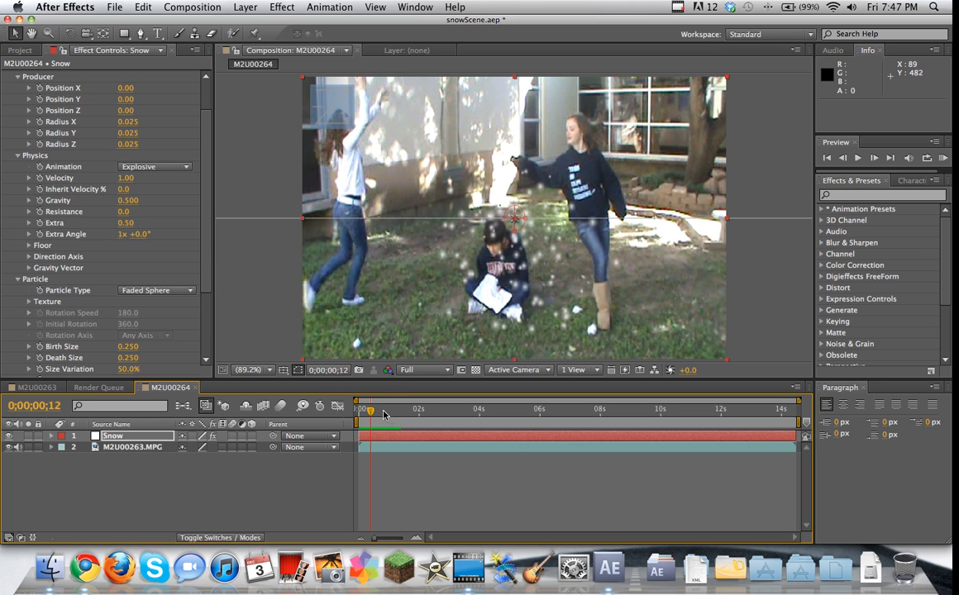
left_click_drag(372, 408, 379, 409)
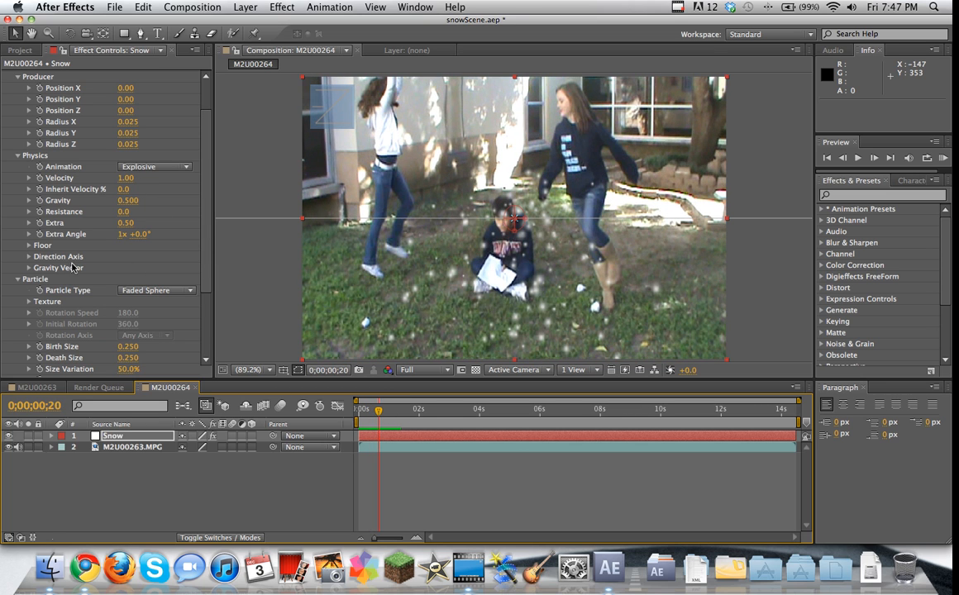
mouse_move(120, 264)
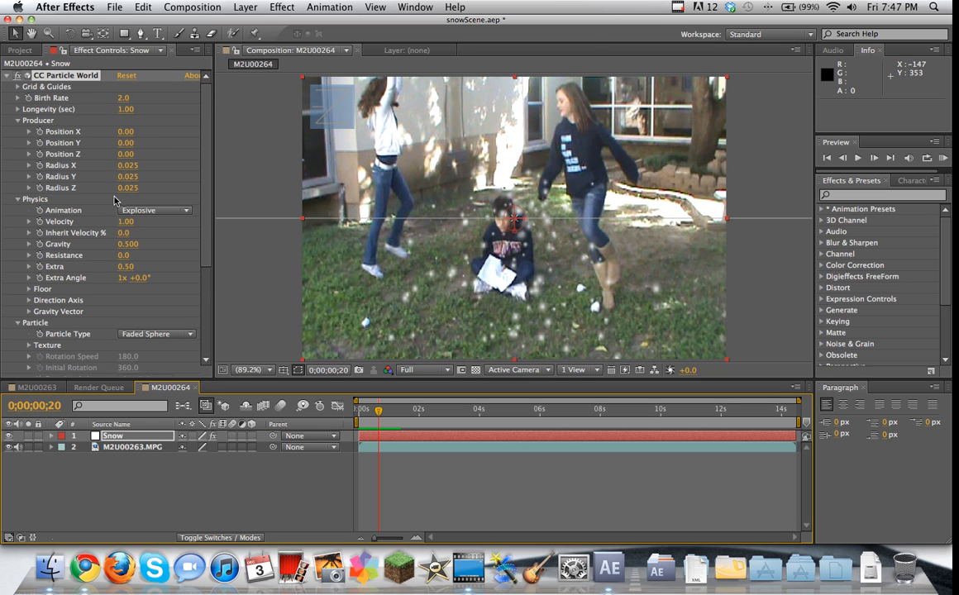
mouse_move(79, 169)
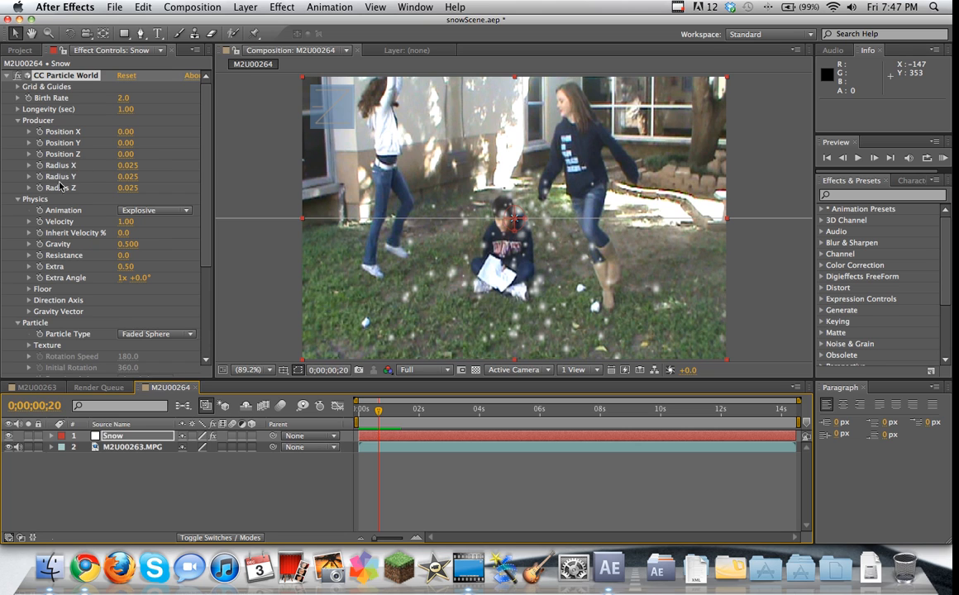
mouse_move(138, 175)
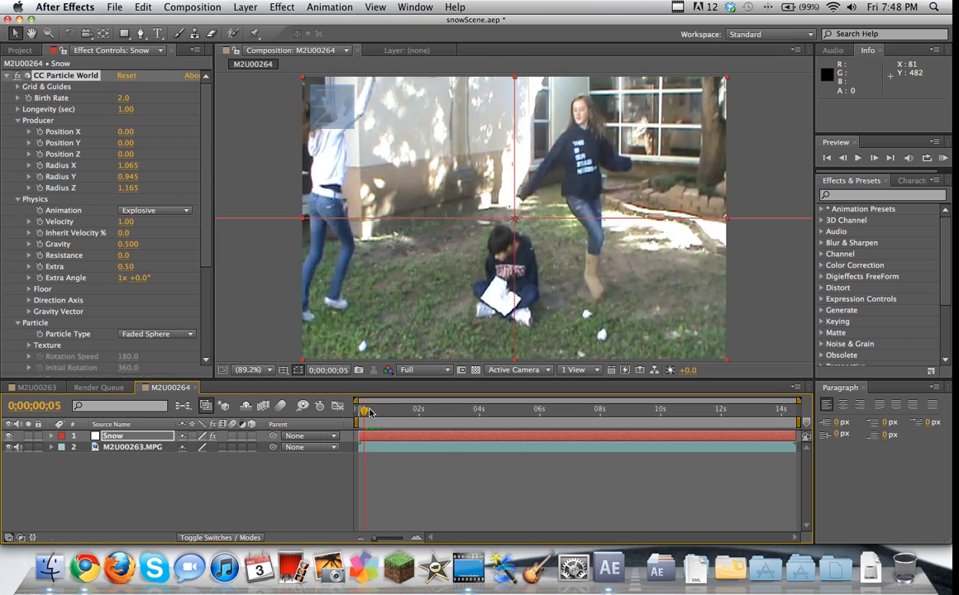
Raise Birth Rate to 25 and Longevity to 1.29, previewing the denser snowfall.
left_click_drag(364, 408, 405, 409)
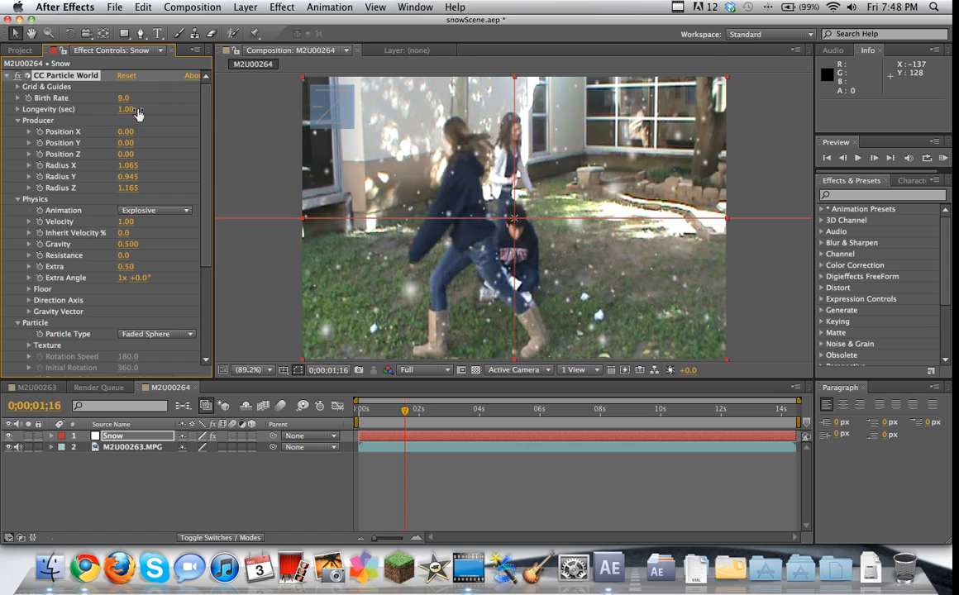
left_click_drag(126, 109, 163, 108)
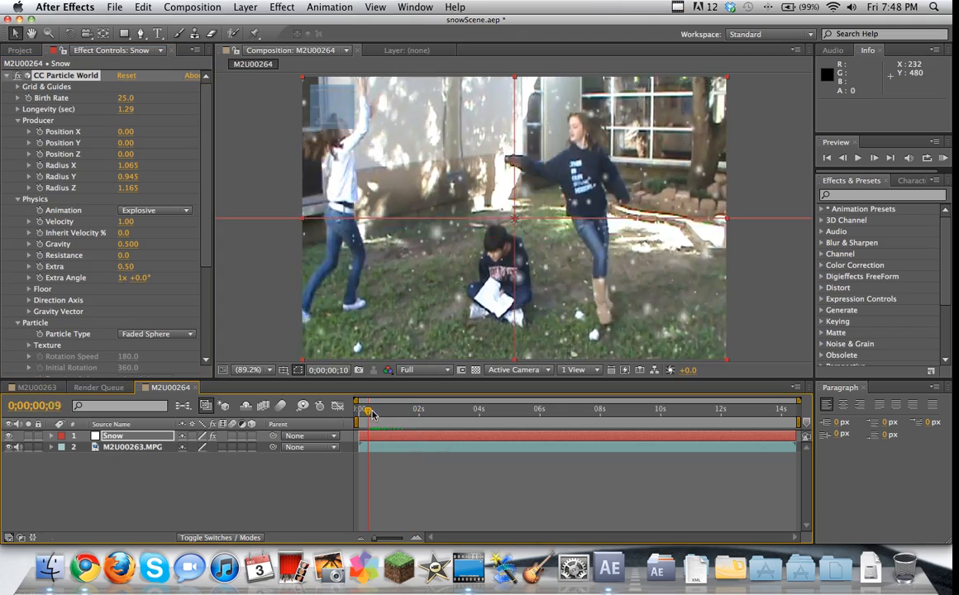
left_click_drag(368, 410, 419, 409)
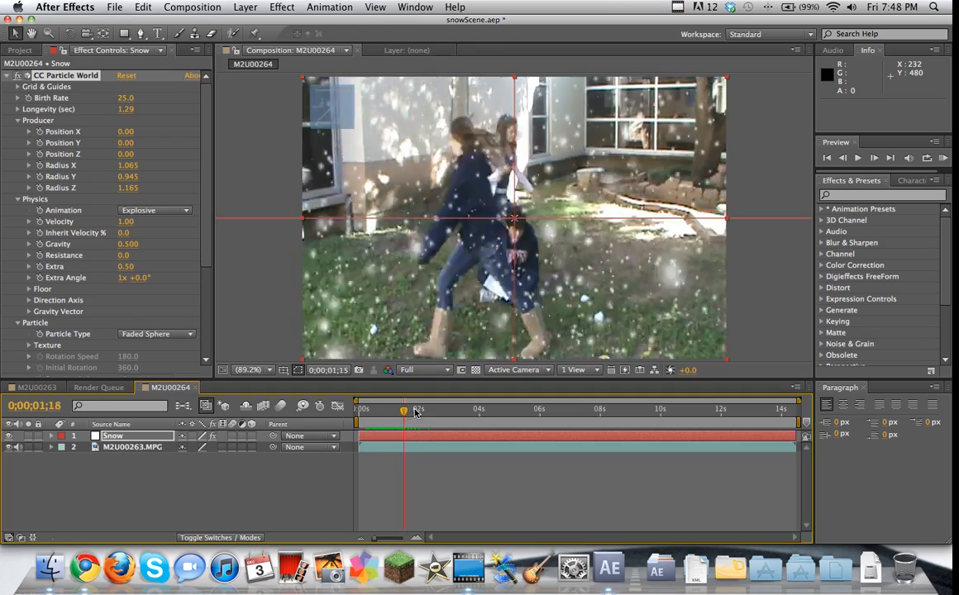
left_click_drag(404, 409, 420, 410)
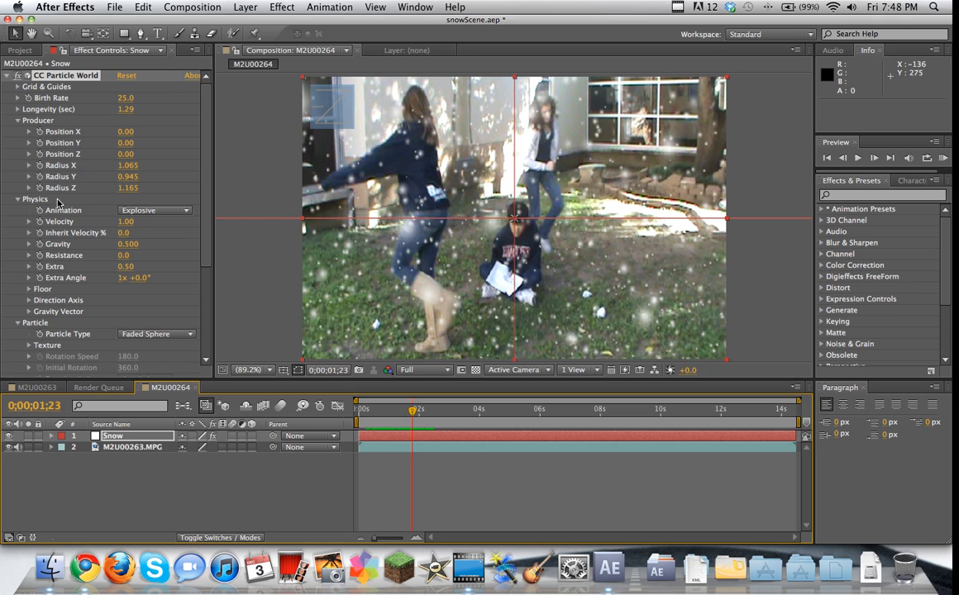
mouse_move(611, 318)
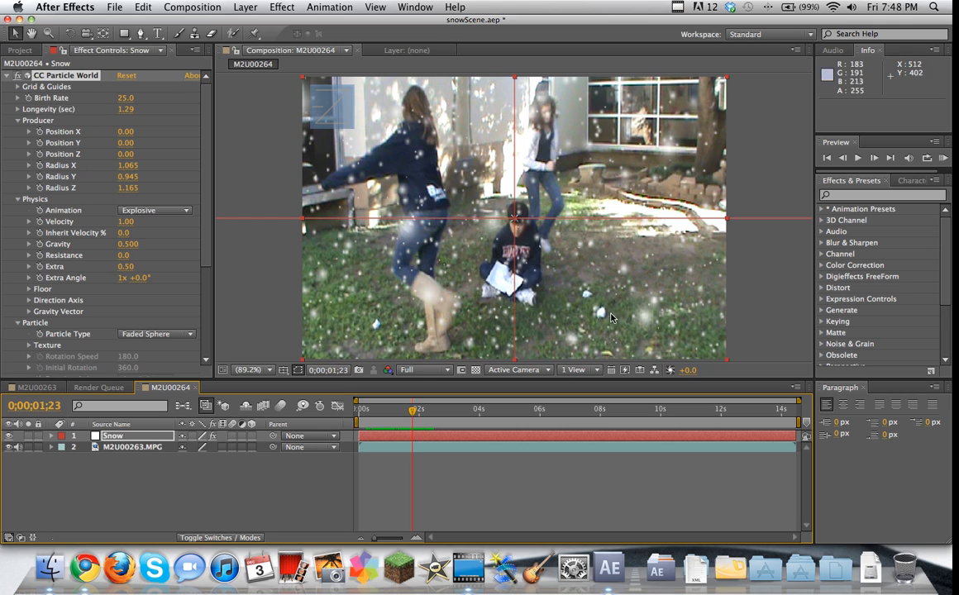
mouse_move(546, 409)
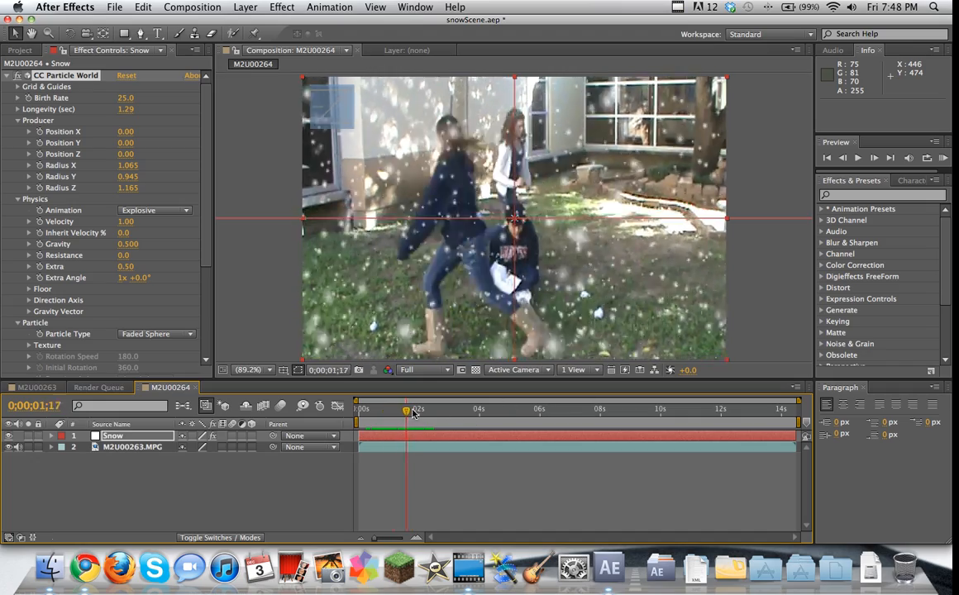
left_click_drag(405, 411, 398, 410)
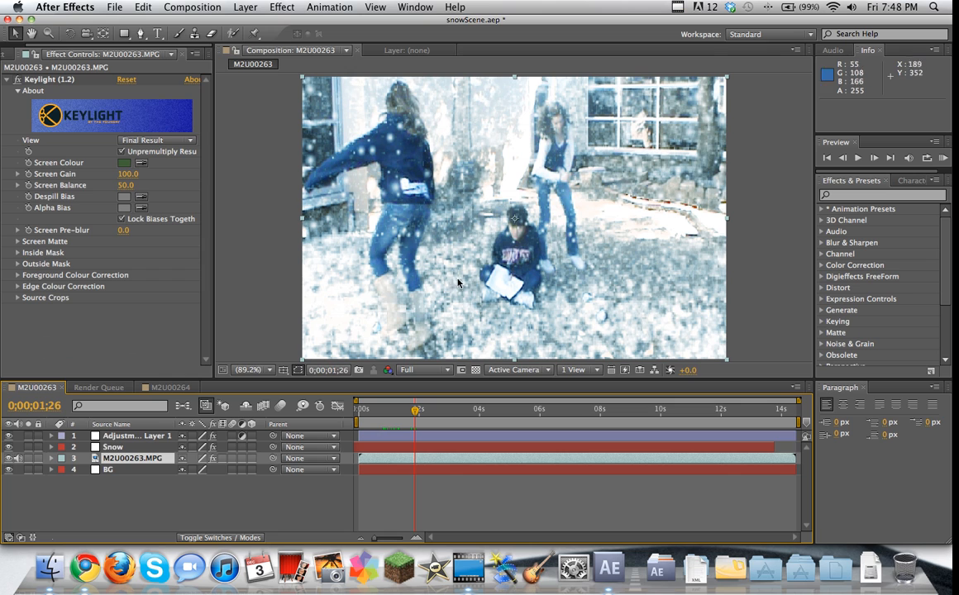
Switch to M2U00264 and scrub through its first seconds of snowfall.
left_click(170, 387)
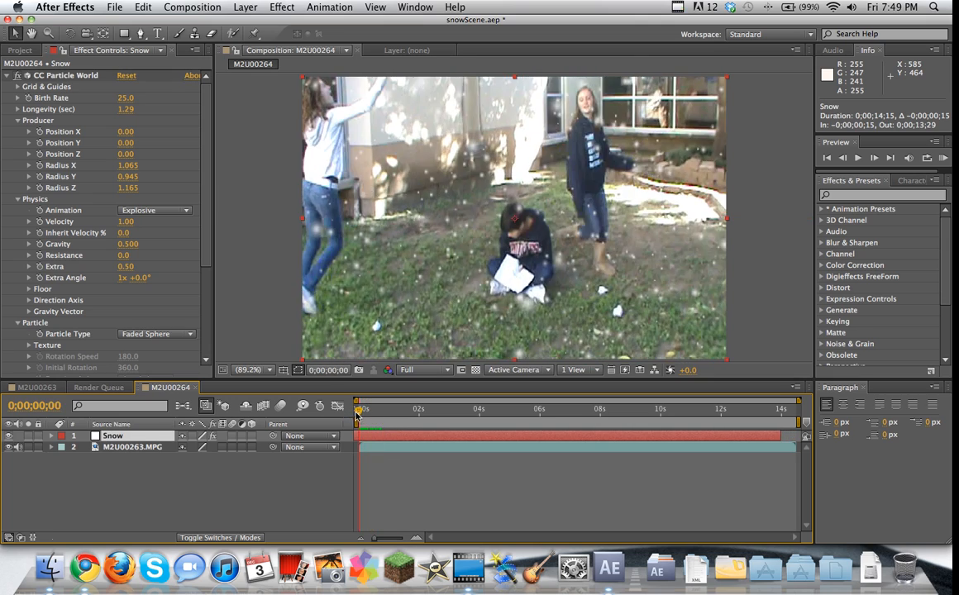
left_click_drag(357, 410, 386, 409)
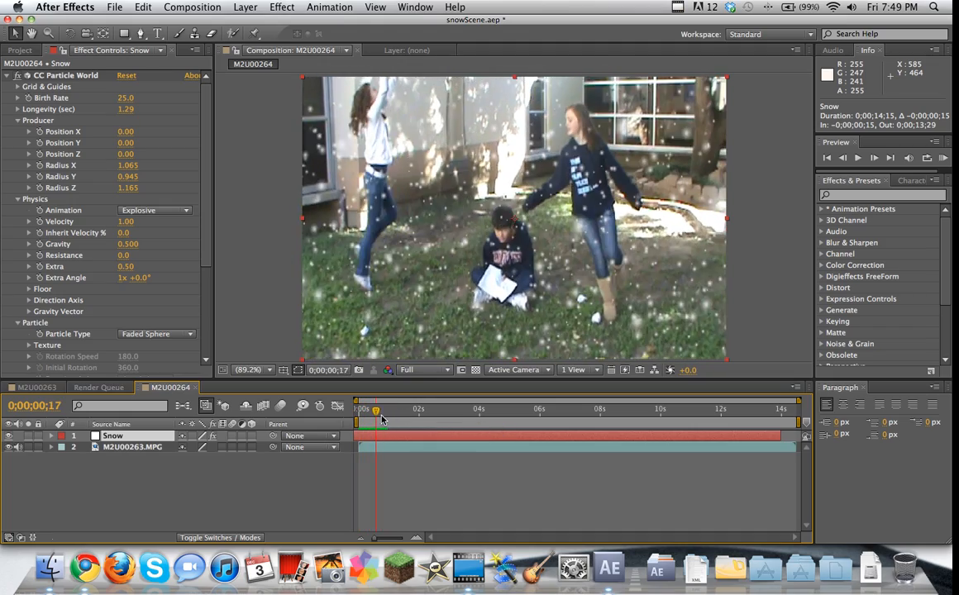
left_click_drag(376, 409, 427, 409)
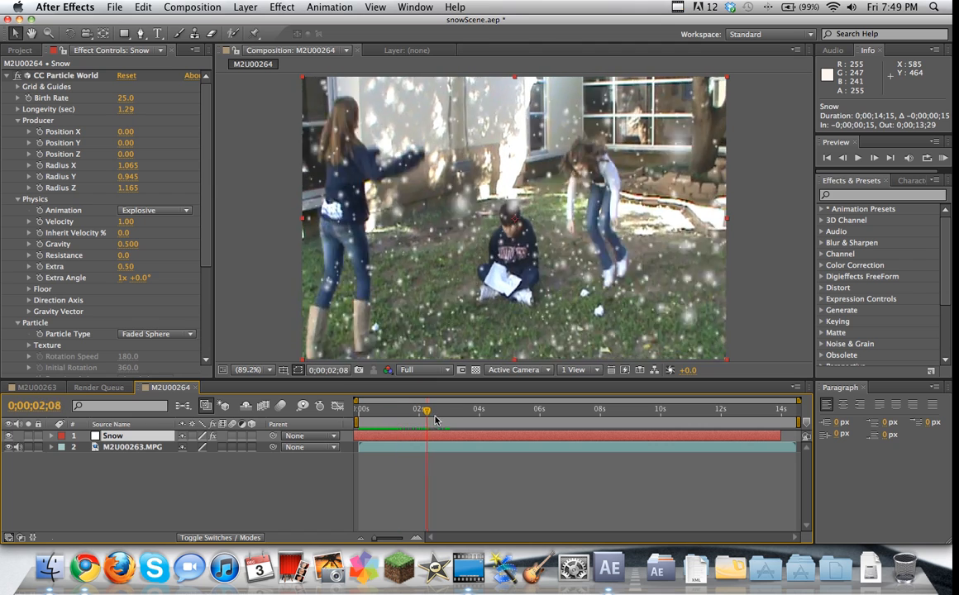
left_click_drag(426, 409, 442, 409)
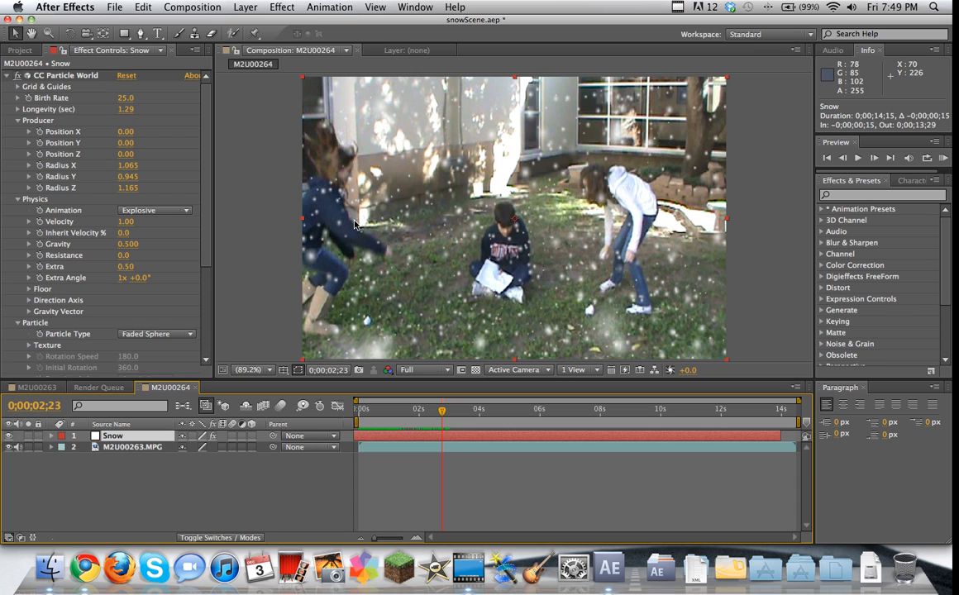
mouse_move(570, 291)
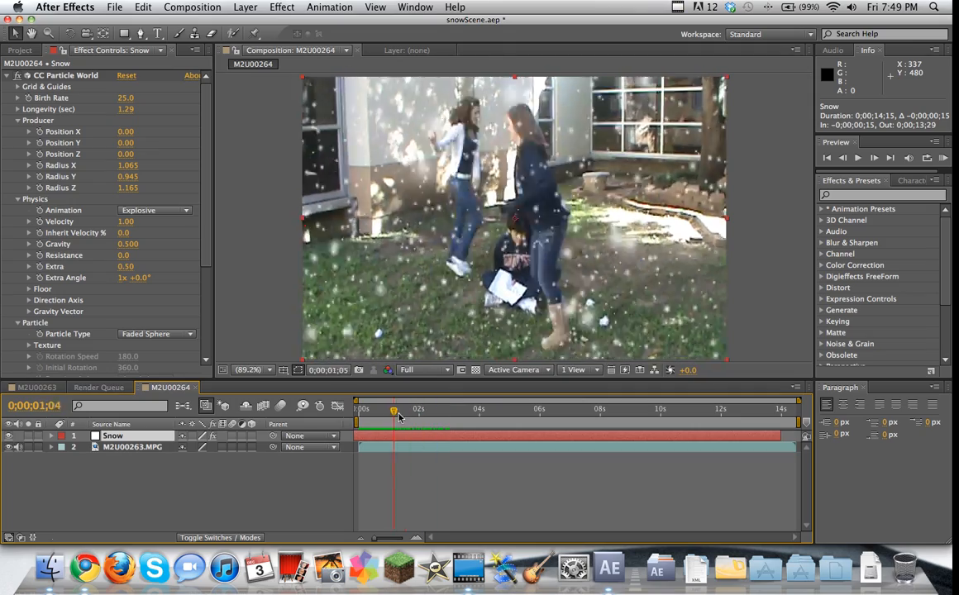
left_click_drag(394, 409, 407, 409)
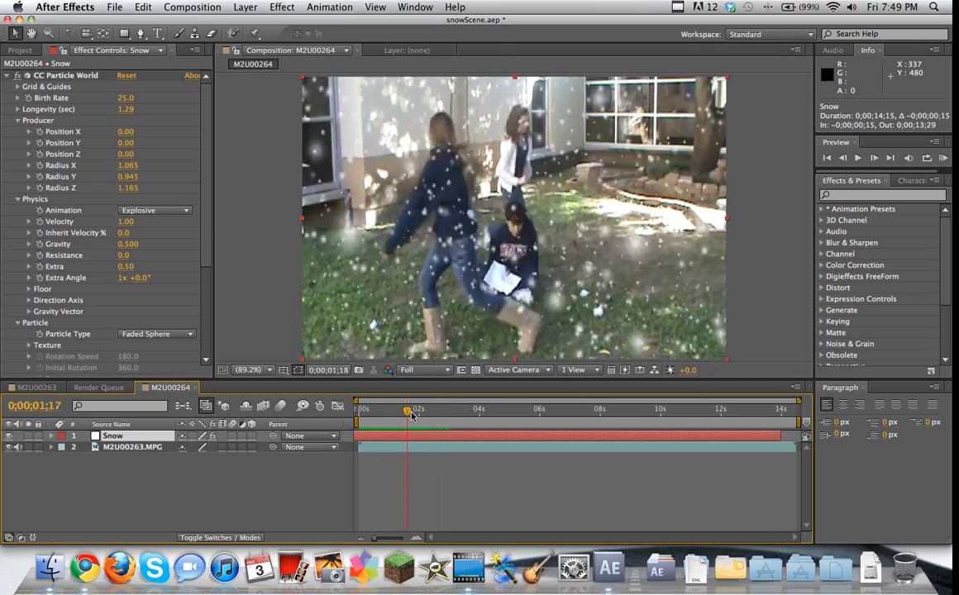
left_click_drag(407, 410, 439, 410)
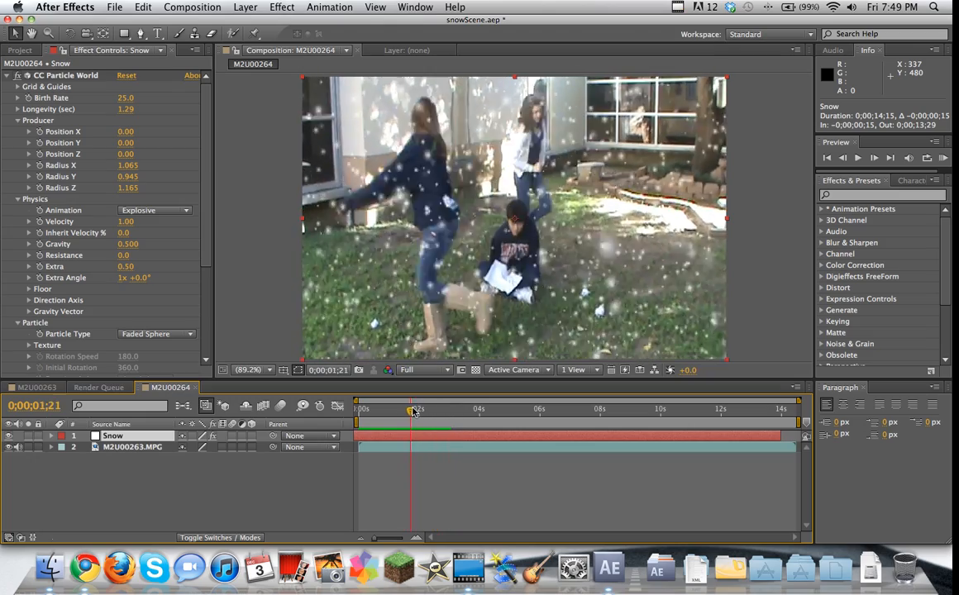
left_click(419, 409)
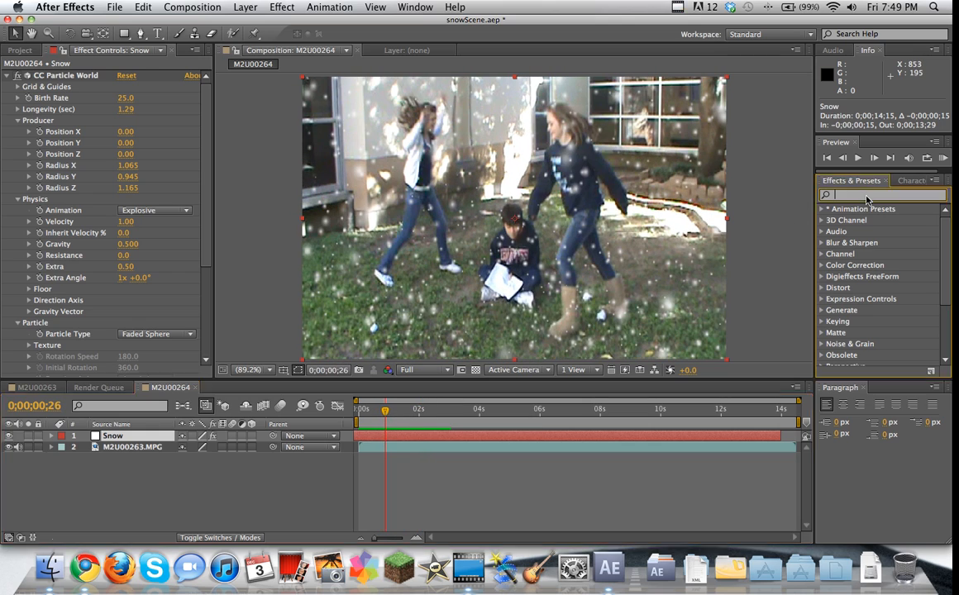
Search Effects & Presets for 'keyl' and apply Keylight (1.2) to M2U00263.MPG.
type("keyl")
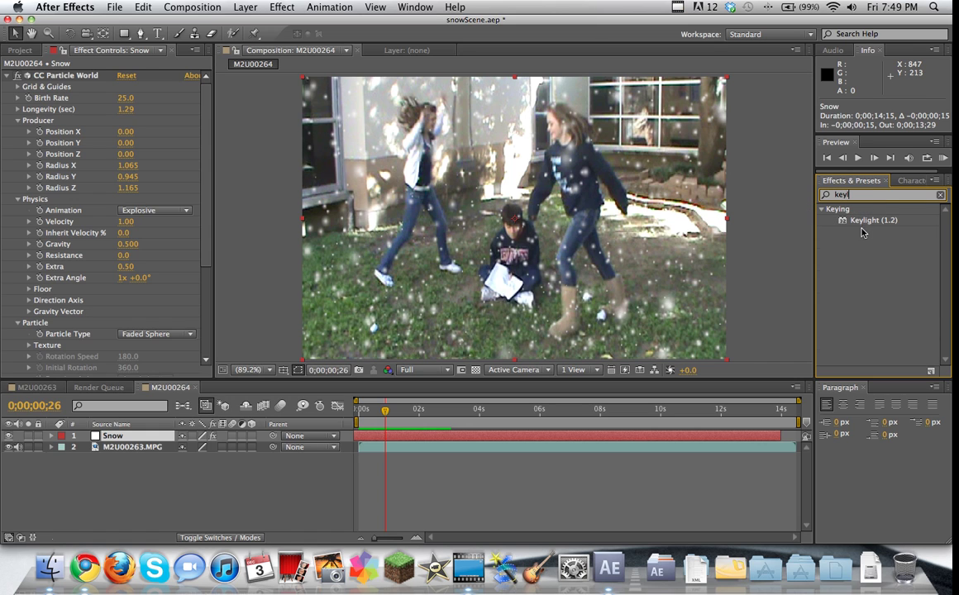
mouse_move(884, 232)
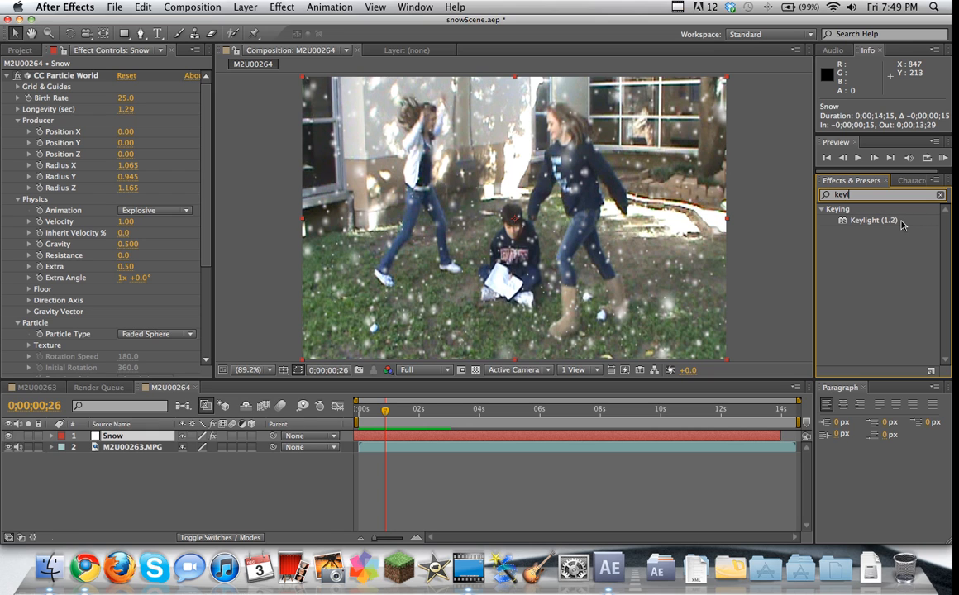
type("l")
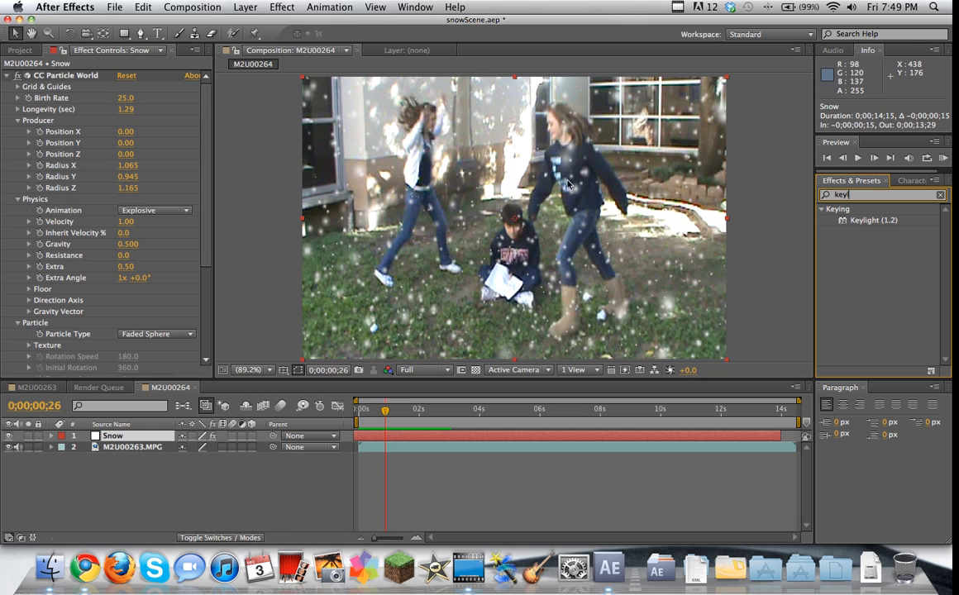
left_click(870, 220)
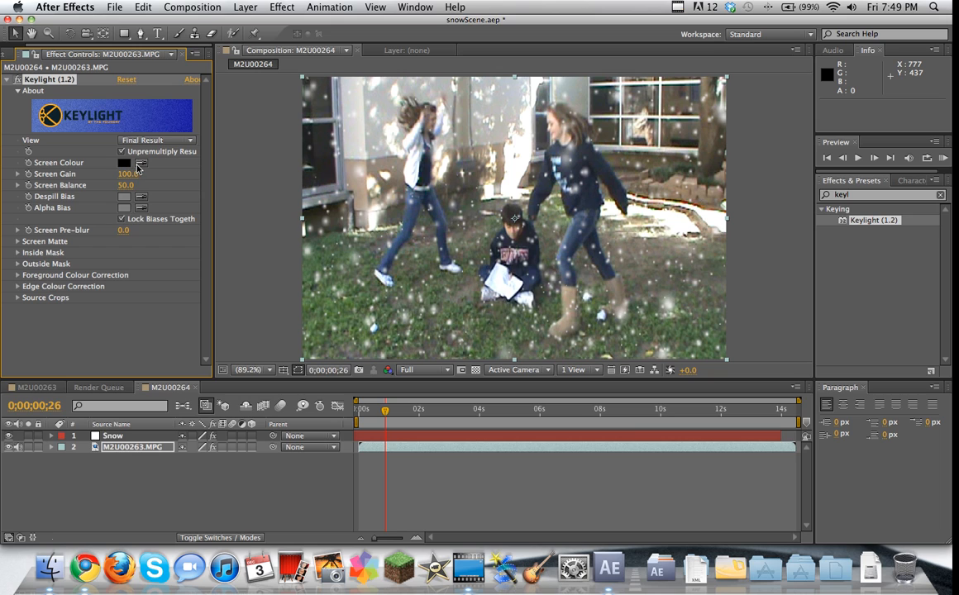
mouse_move(146, 167)
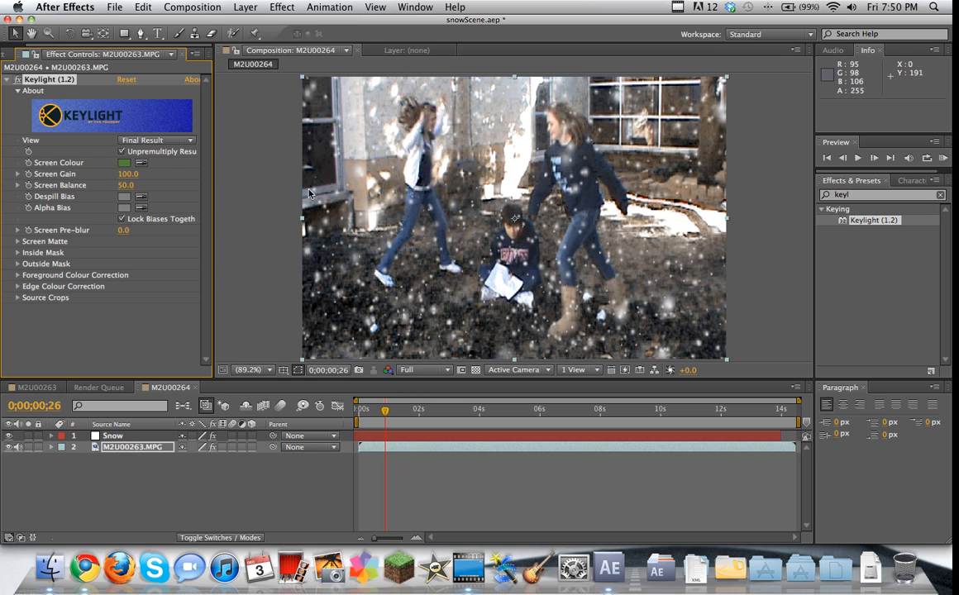
mouse_move(556, 283)
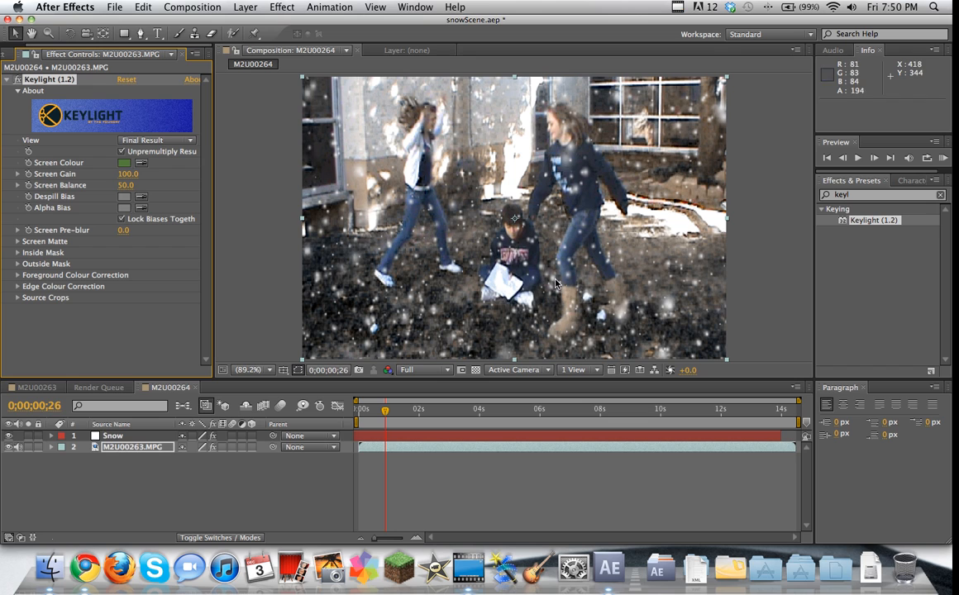
mouse_move(496, 267)
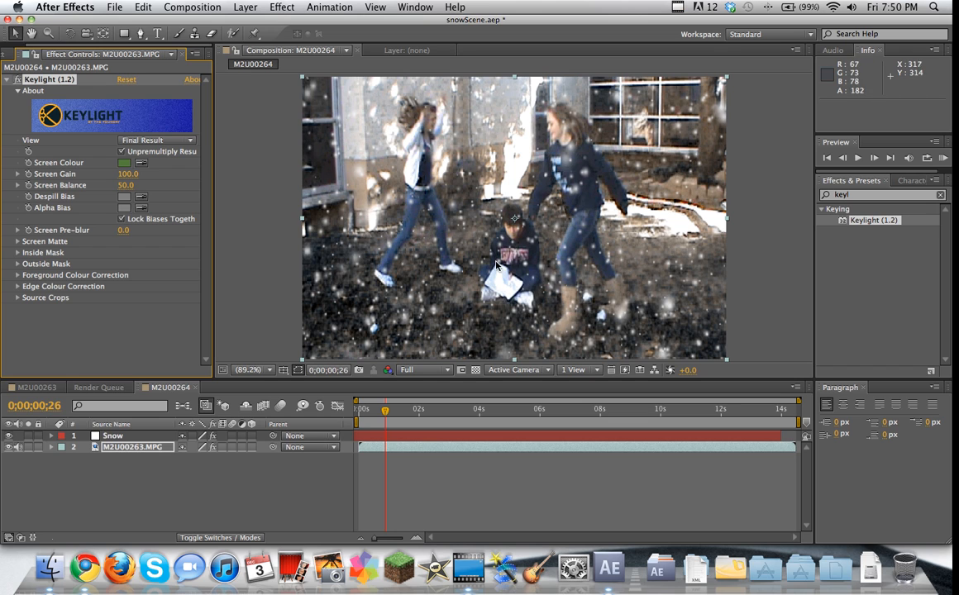
mouse_move(370, 324)
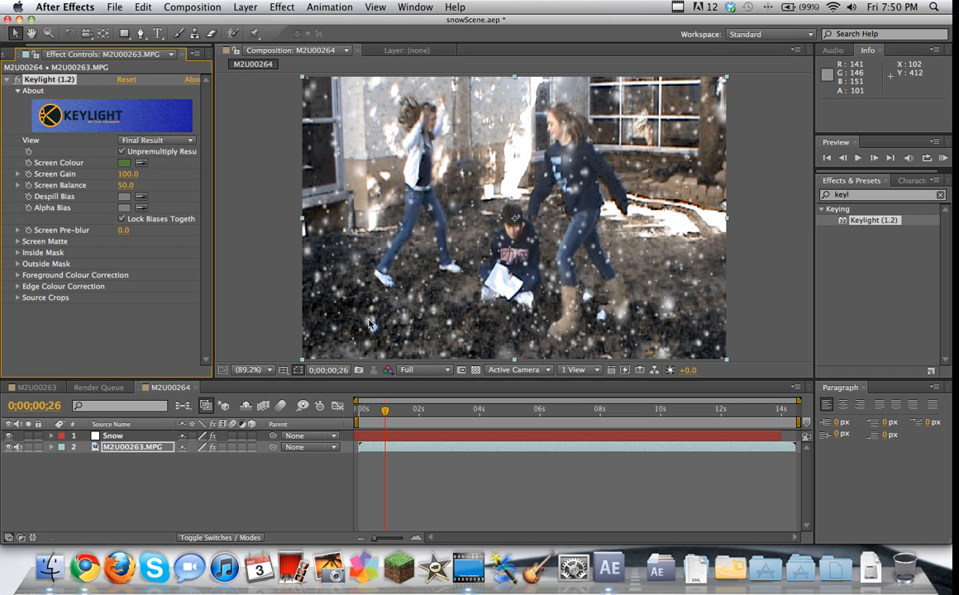
mouse_move(595, 297)
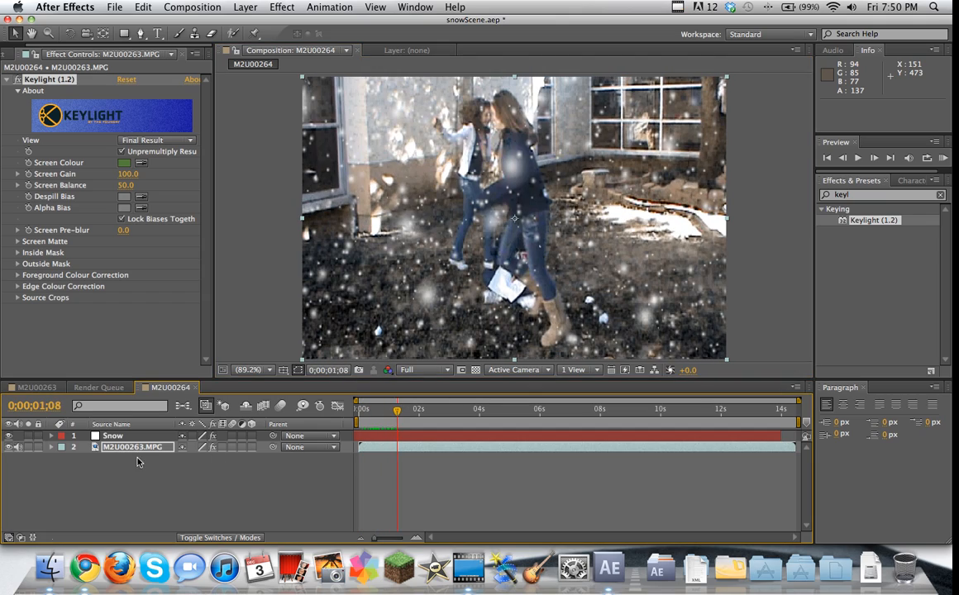
mouse_move(402, 420)
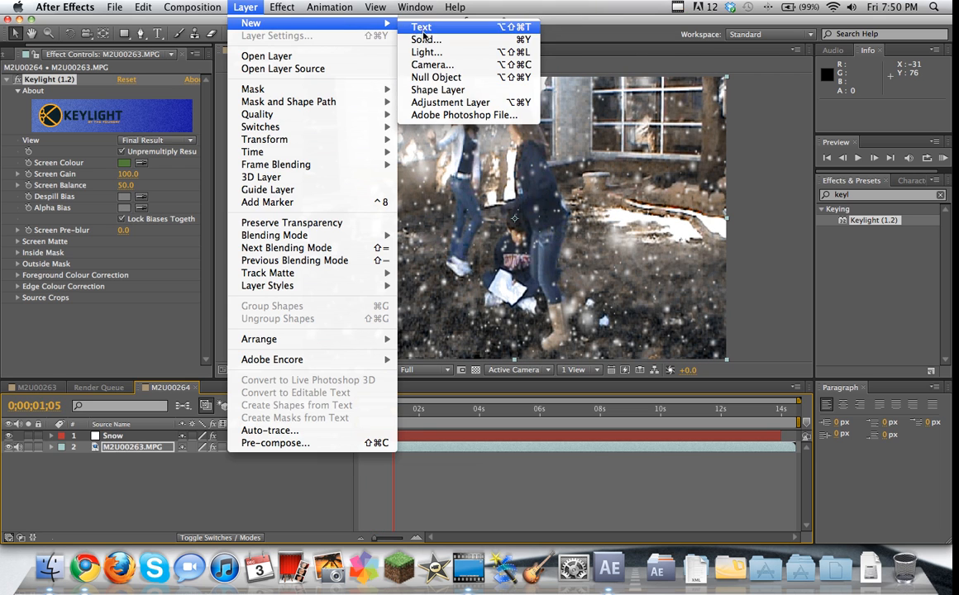
Create a white solid named BG below the footage layer.
left_click(426, 39)
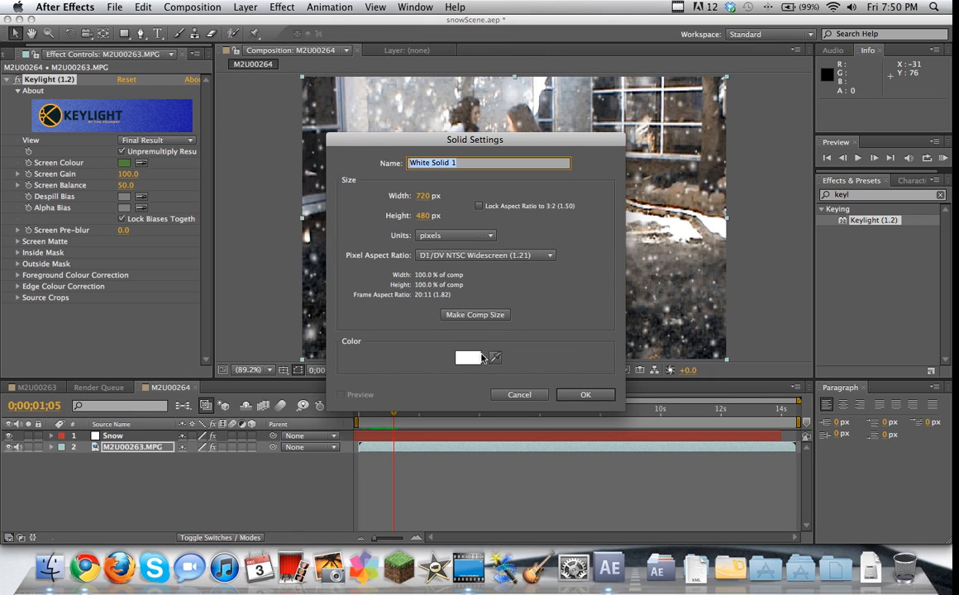
type("BG")
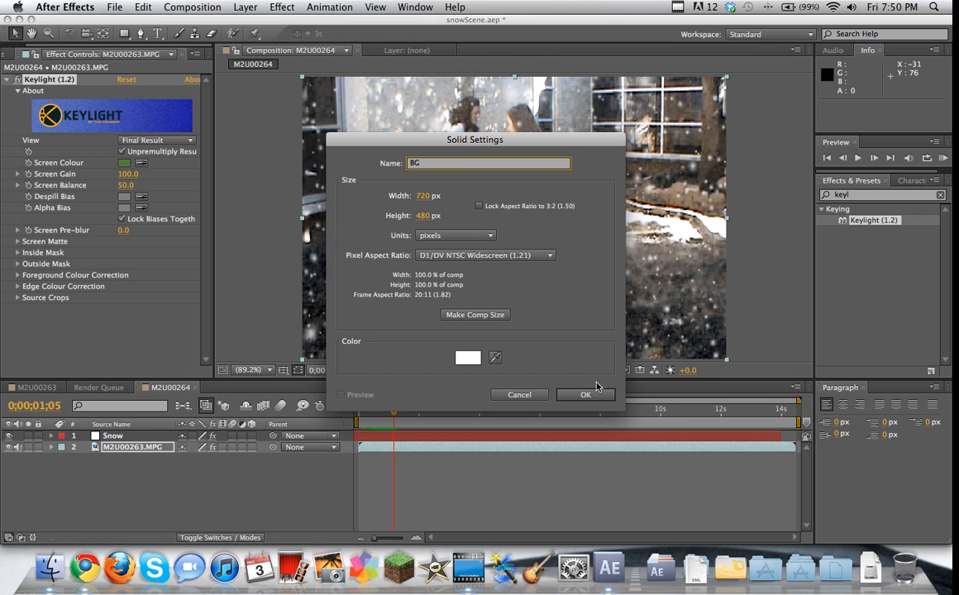
left_click(585, 394)
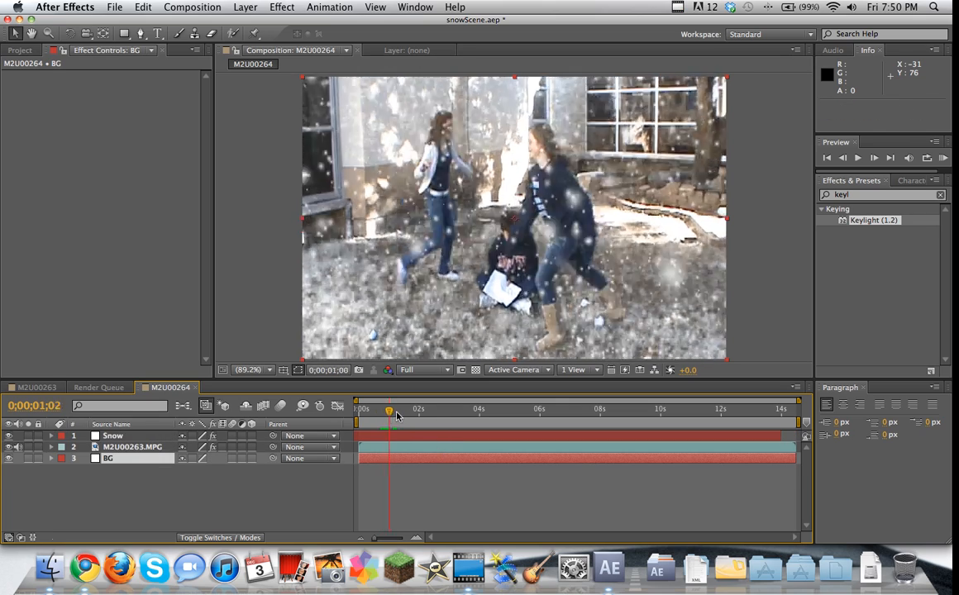
Check M2U00263, return to M2U00264, and apply Keylight to the kids footage.
left_click(33, 387)
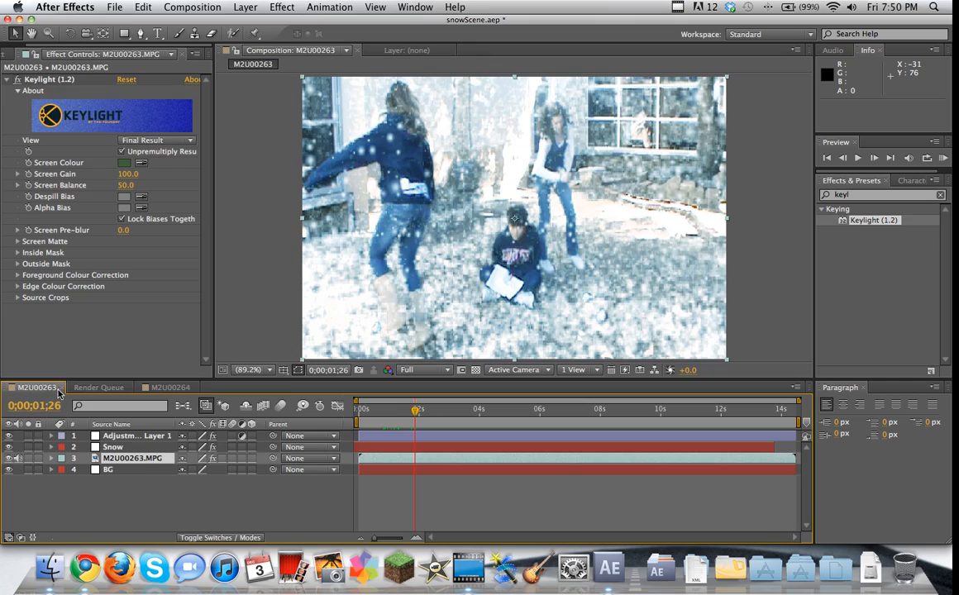
left_click(168, 387)
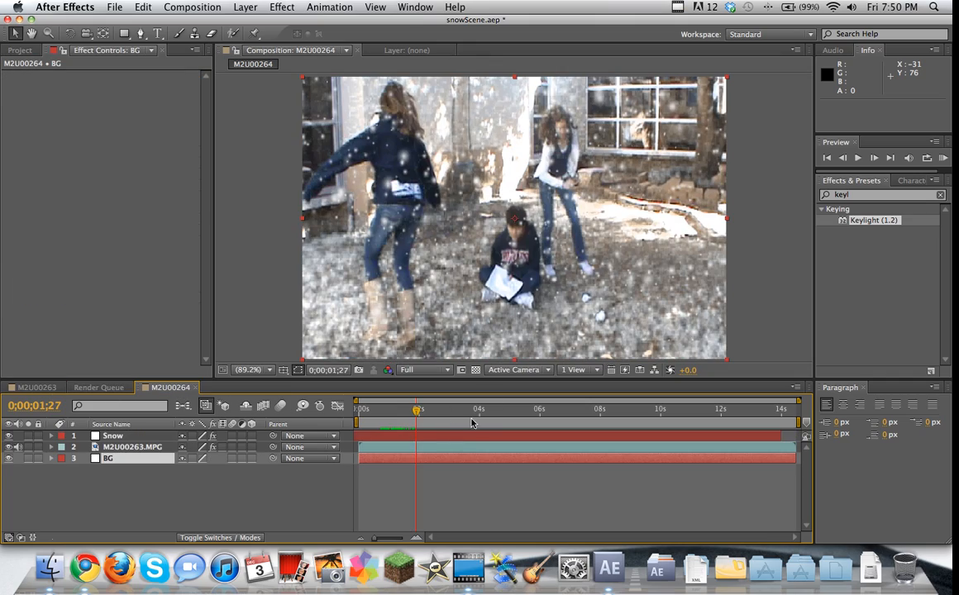
left_click_drag(416, 409, 388, 409)
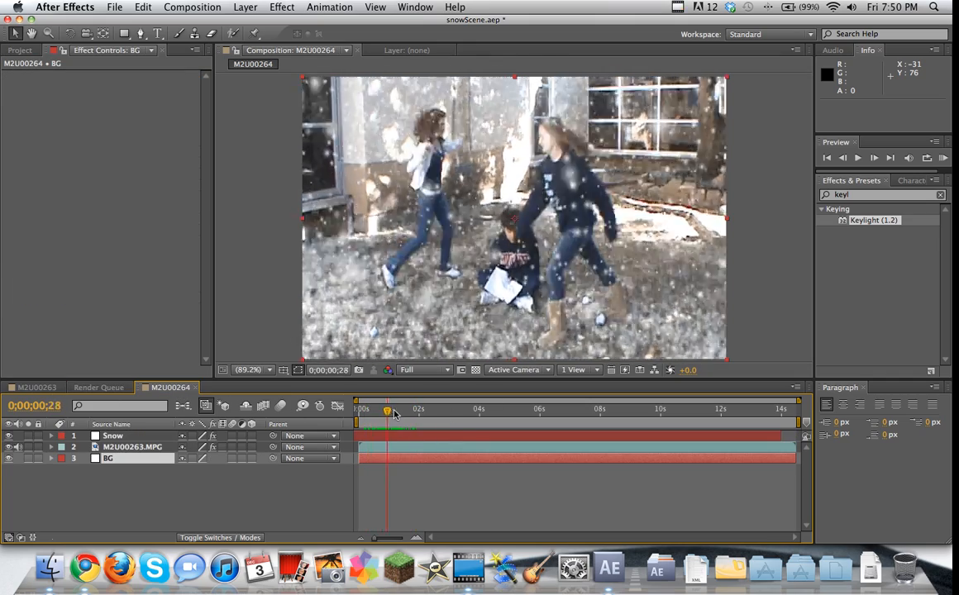
left_click_drag(387, 410, 424, 409)
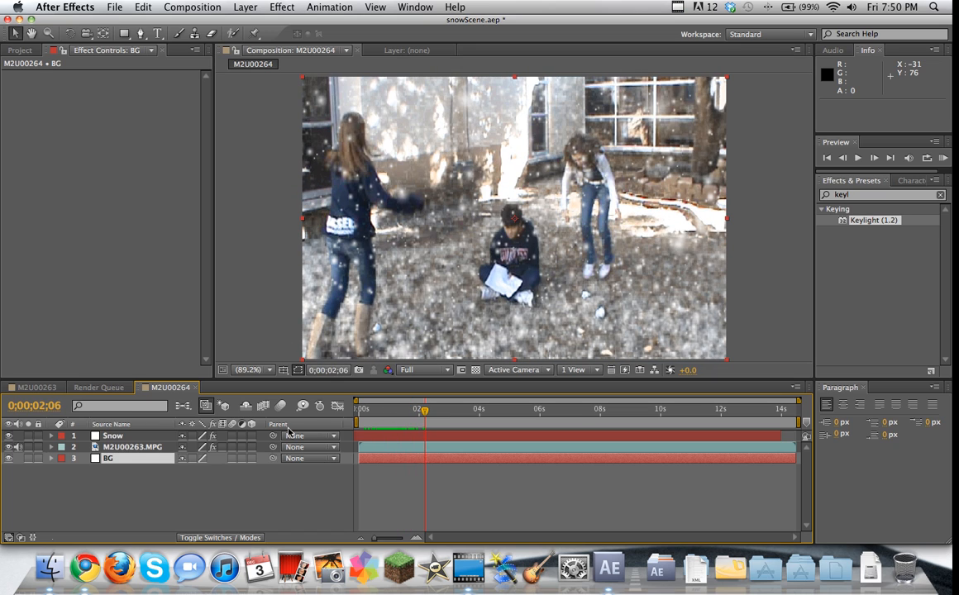
Pick the grass green as Keylight's Screen Colour and scrub to review the key.
left_click(132, 447)
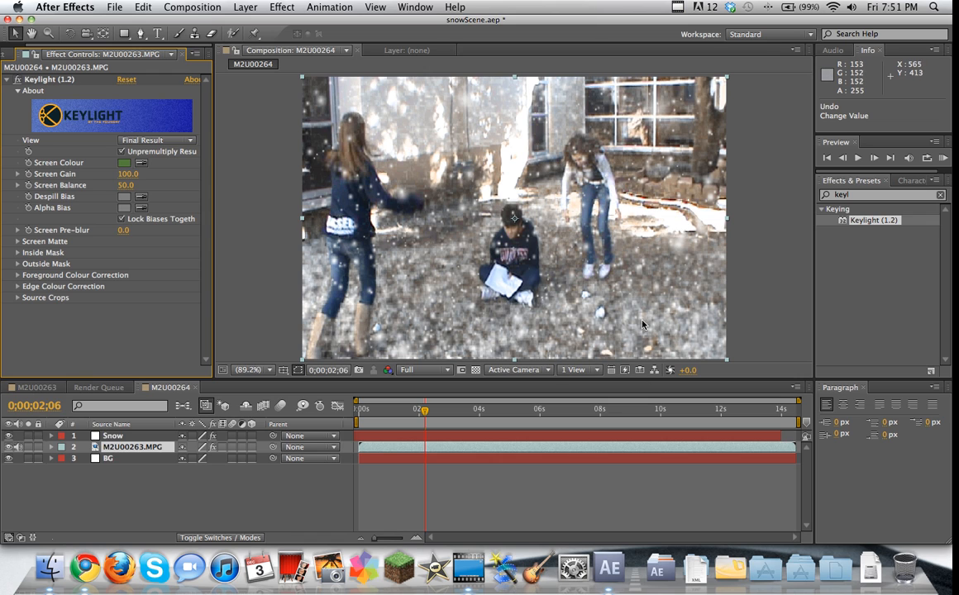
mouse_move(62, 87)
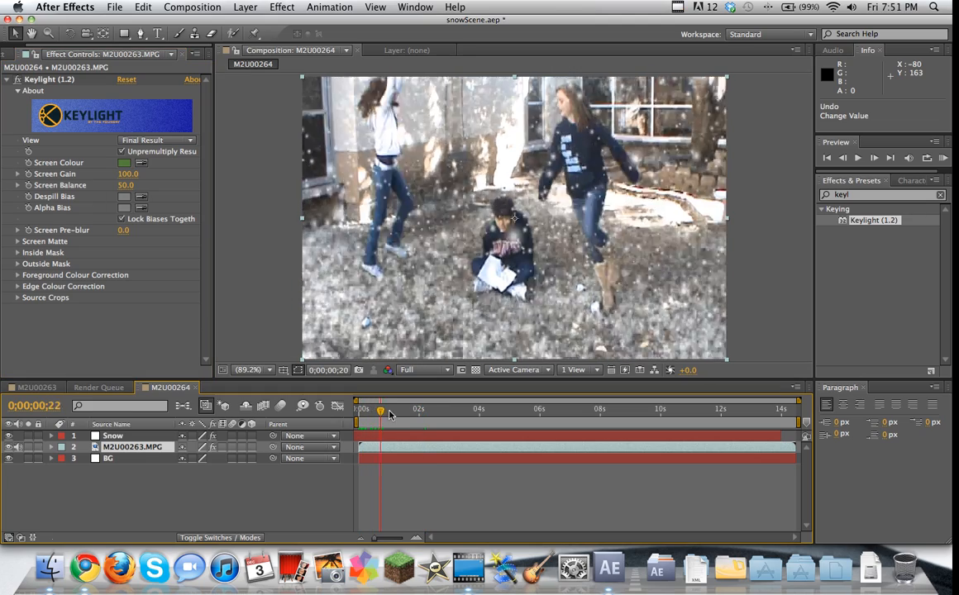
left_click_drag(380, 409, 403, 409)
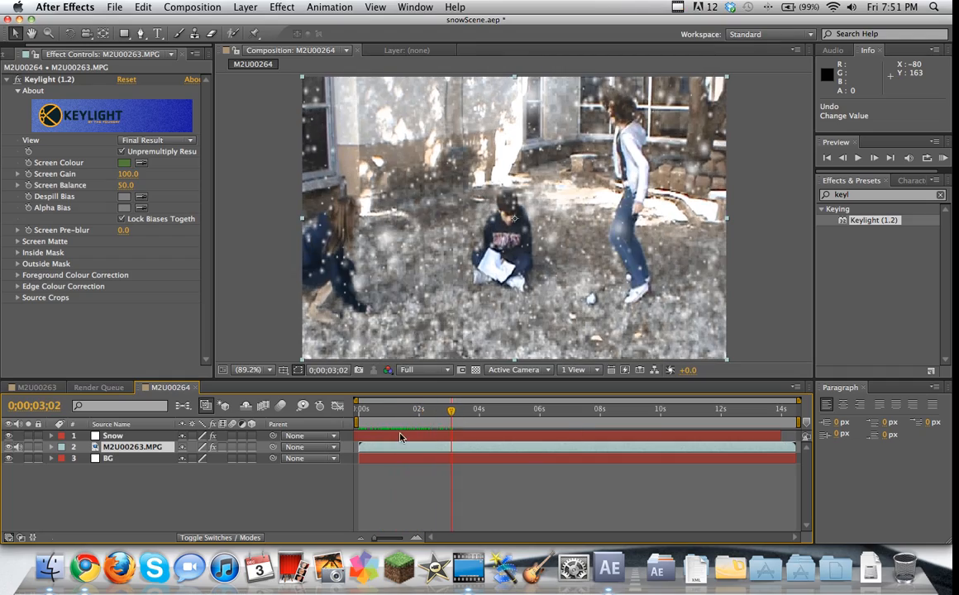
left_click(494, 409)
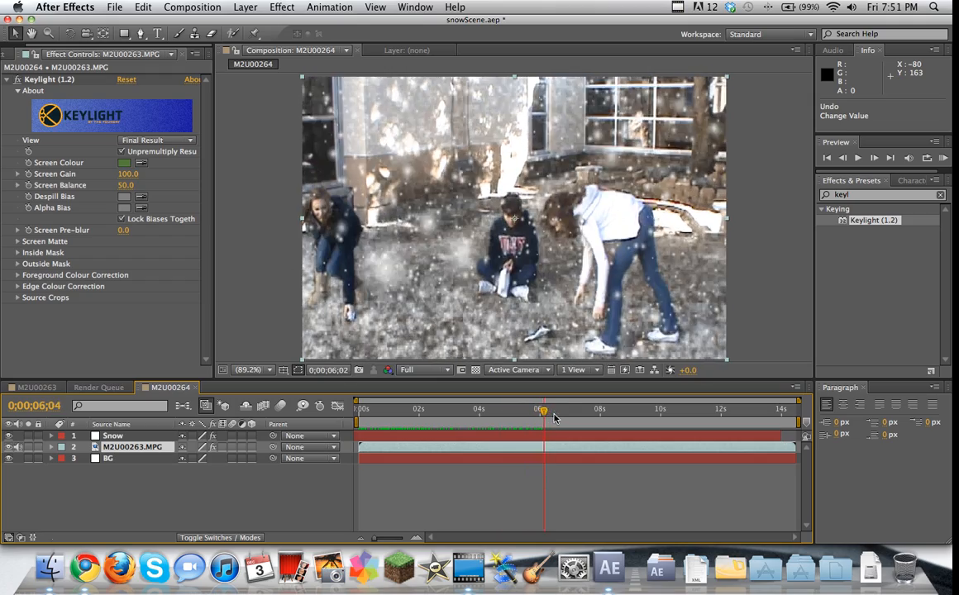
left_click_drag(543, 411, 457, 411)
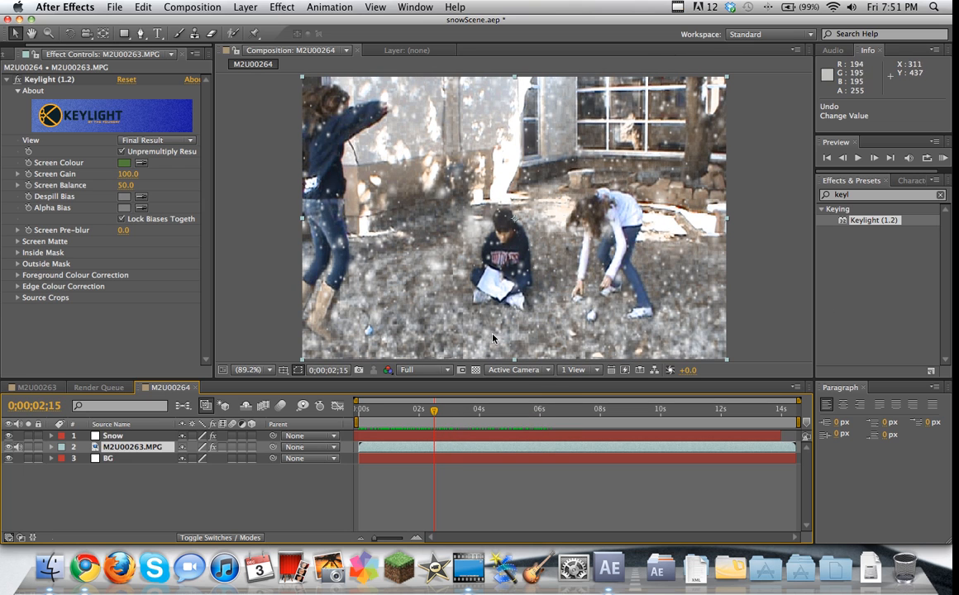
mouse_move(634, 213)
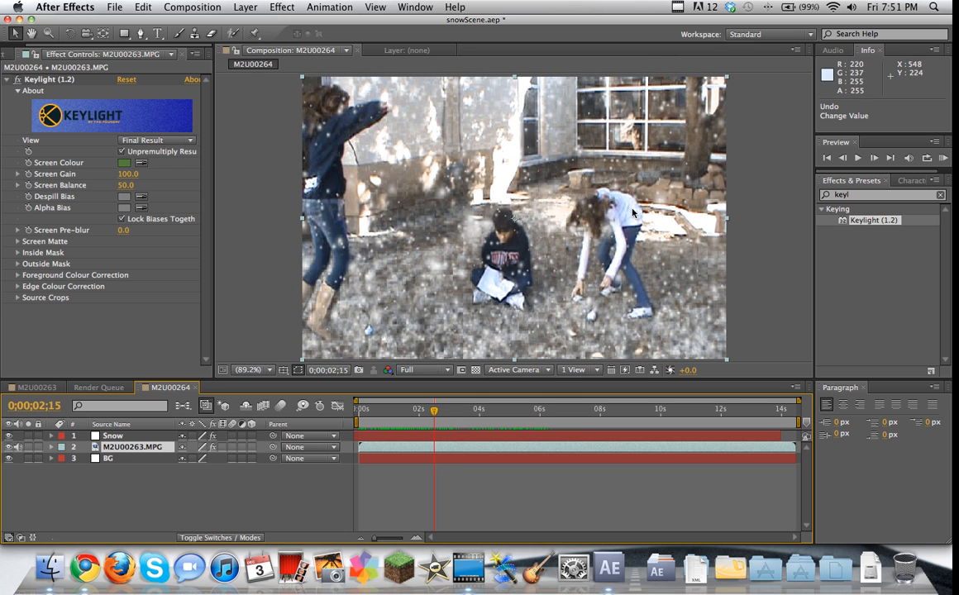
mouse_move(384, 218)
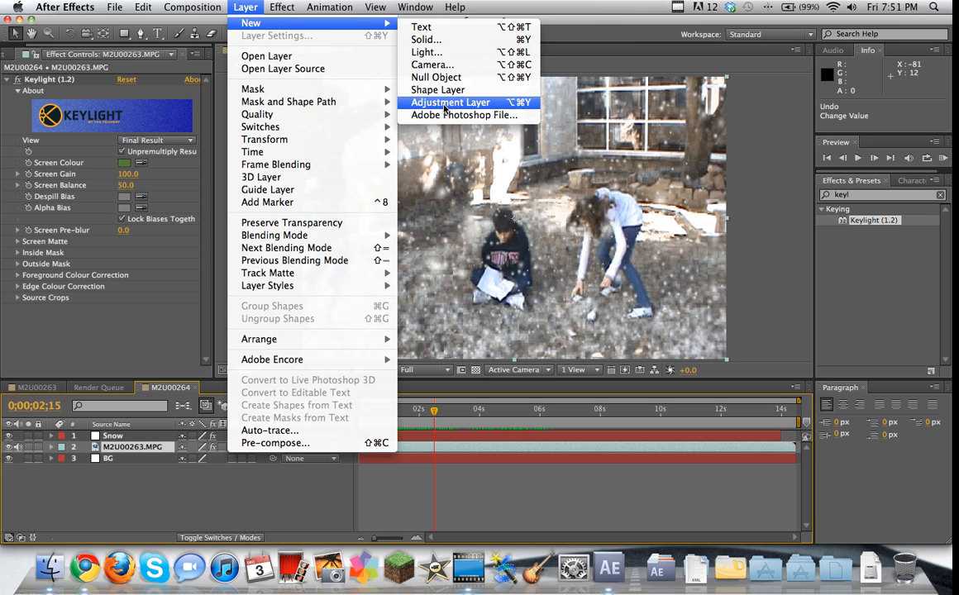
Add an adjustment layer with Curves and raise the RGB curve to brighten the scene.
left_click(282, 6)
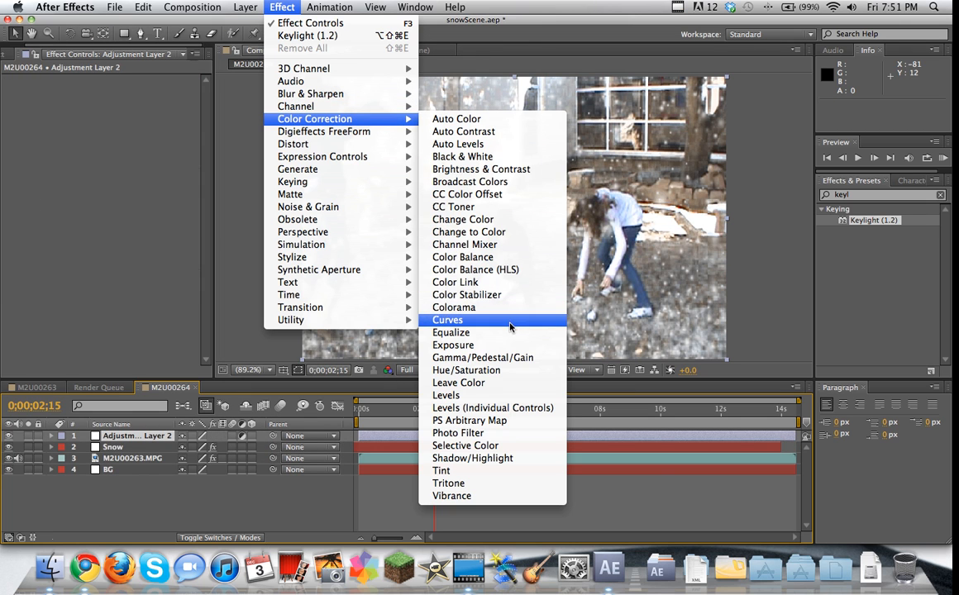
left_click(447, 320)
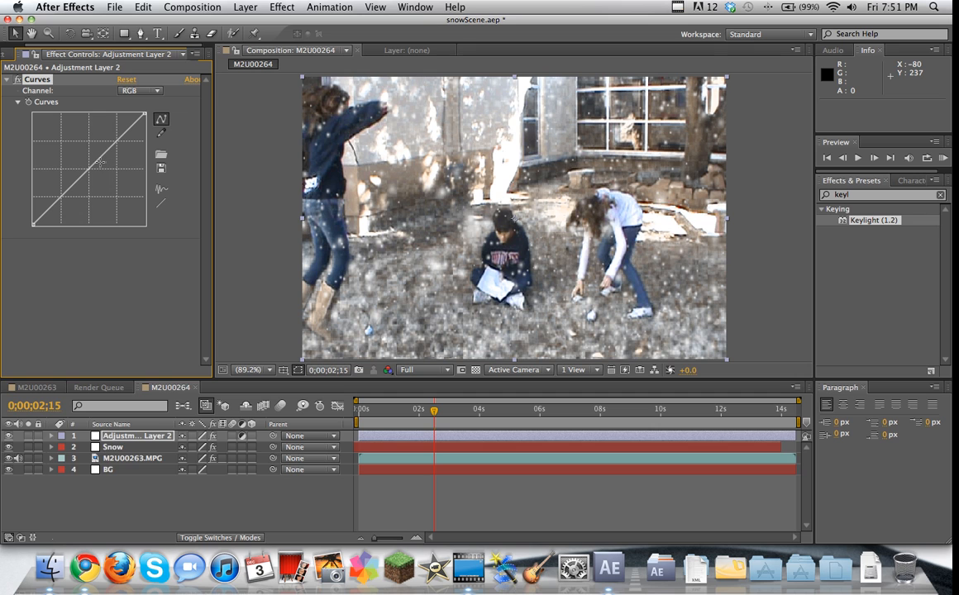
left_click_drag(99, 165, 98, 161)
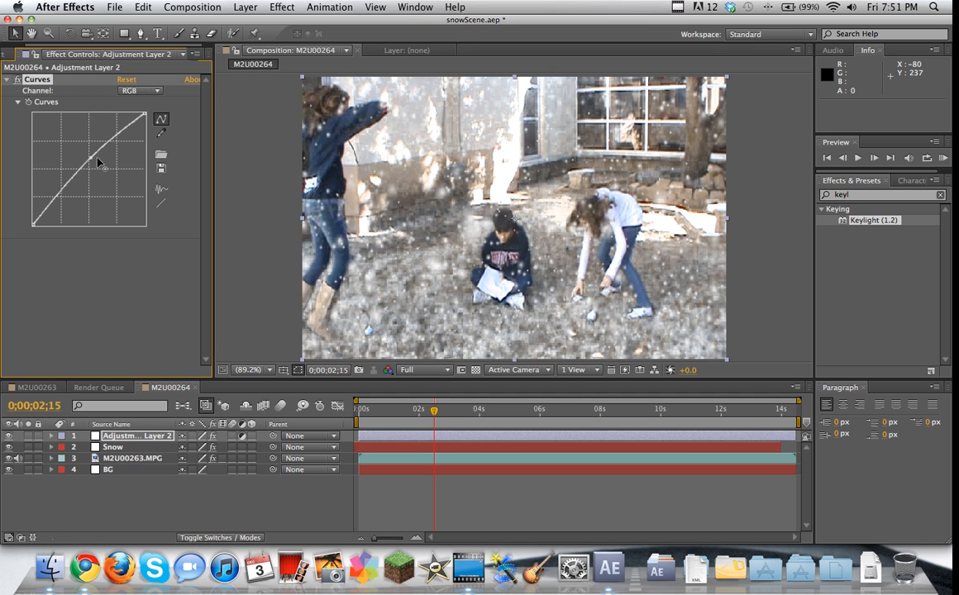
left_click_drag(97, 163, 91, 145)
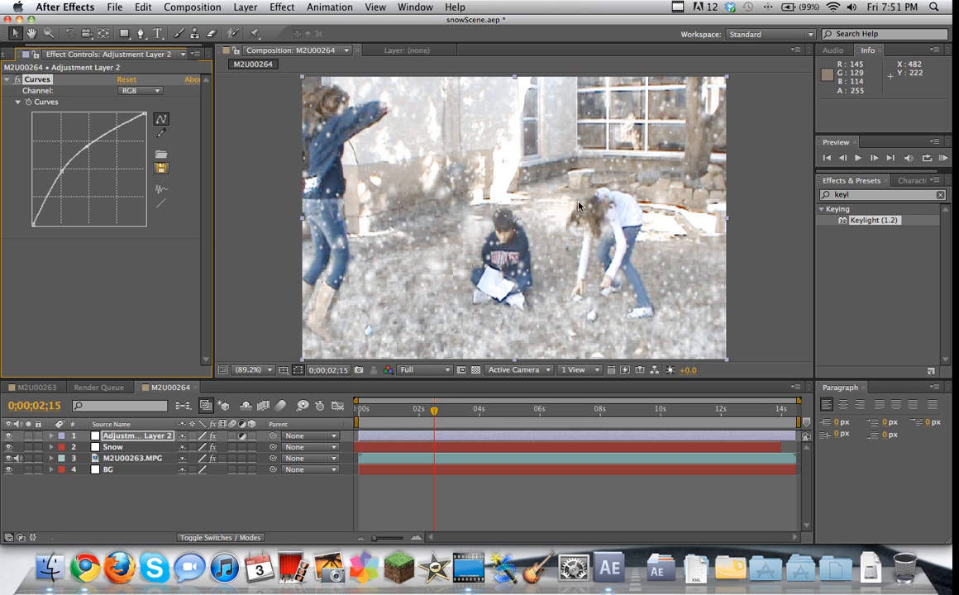
Switch the Curves channel to Blue, then Red, then Green for the cool tint.
left_click(144, 90)
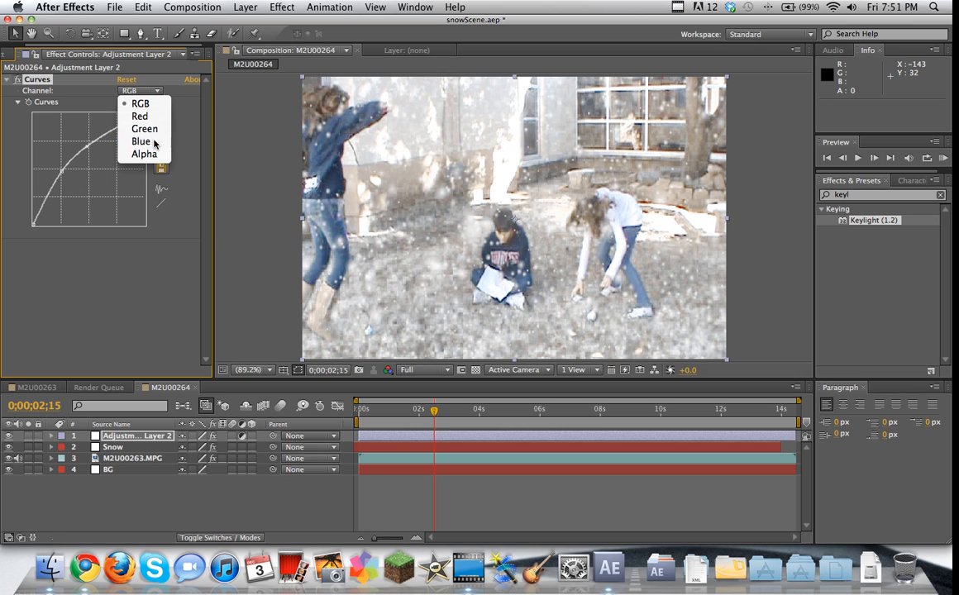
left_click(140, 141)
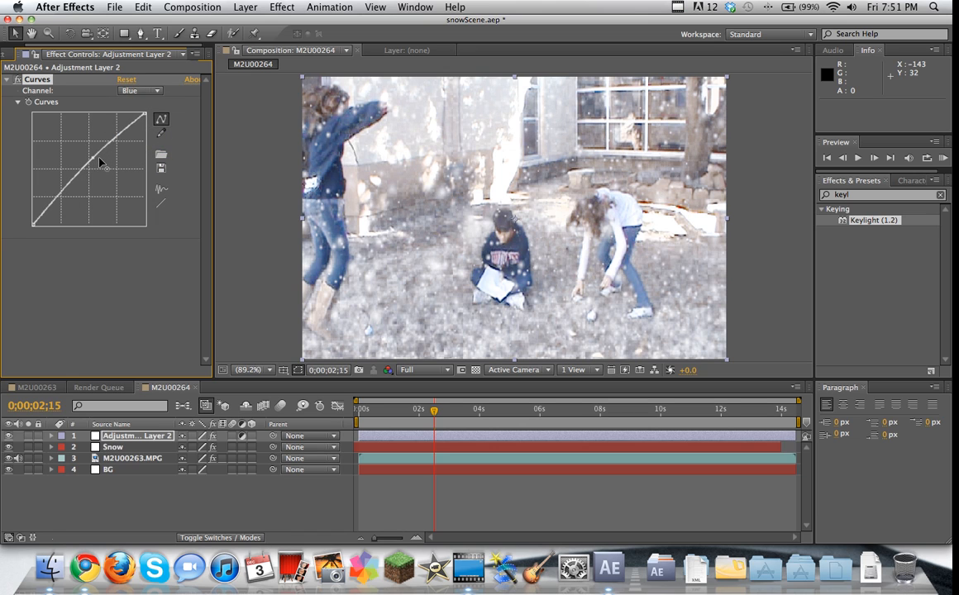
left_click(145, 91)
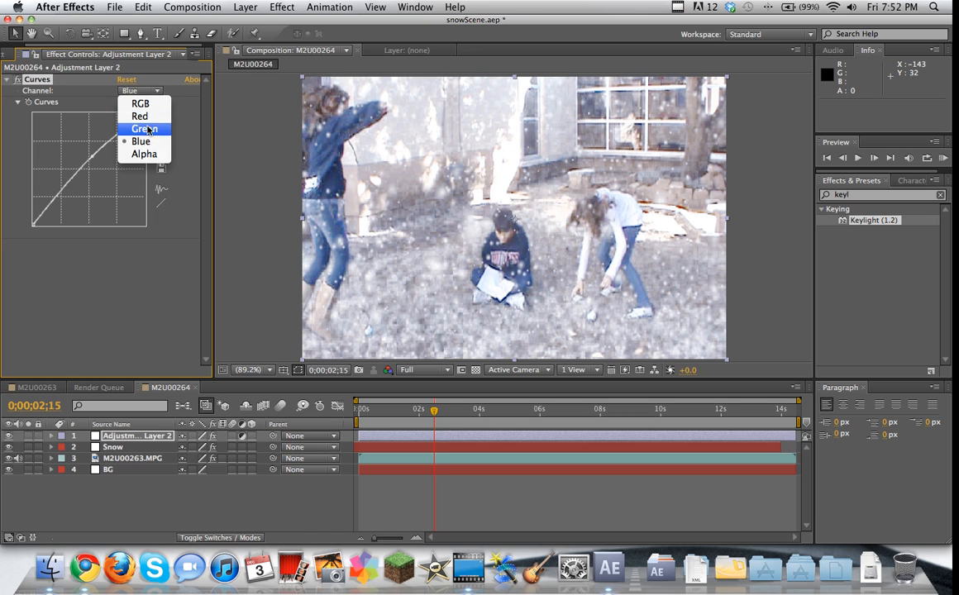
left_click(138, 115)
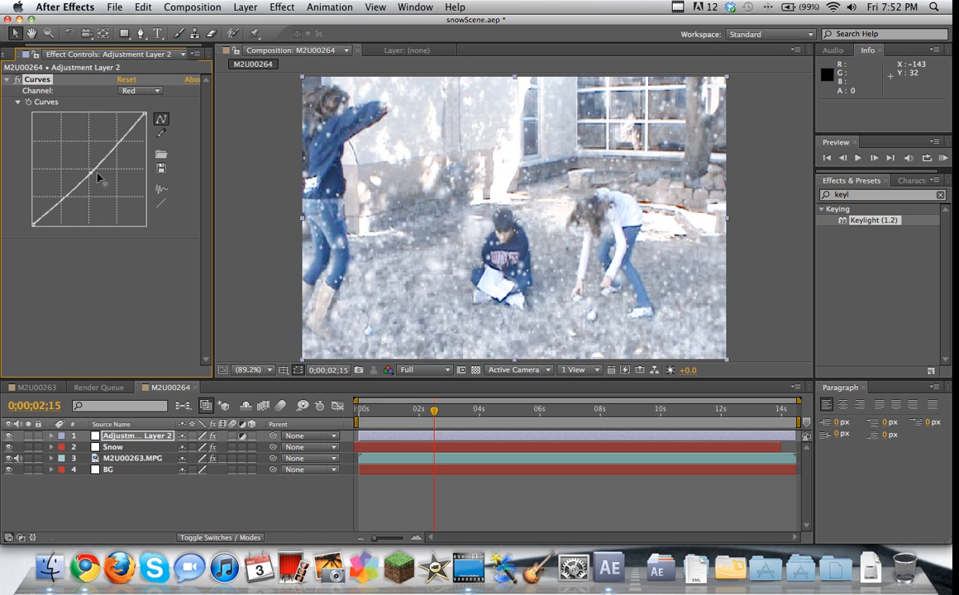
left_click(140, 92)
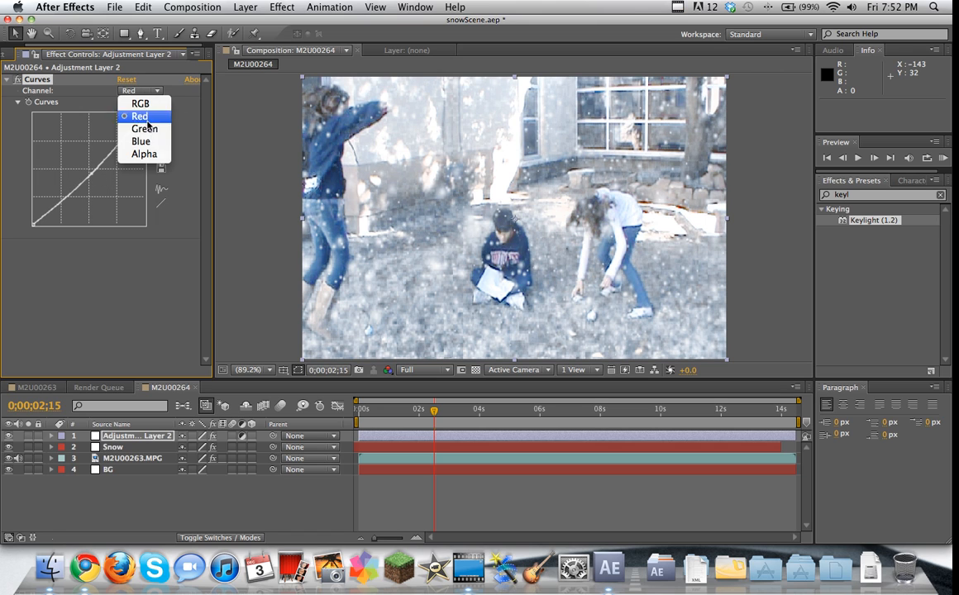
left_click(144, 128)
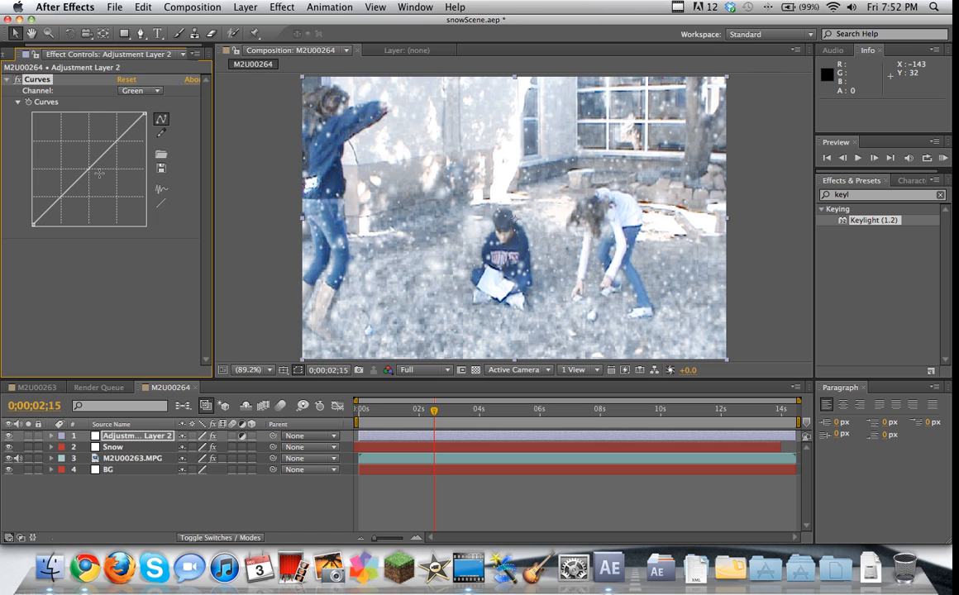
mouse_move(308, 259)
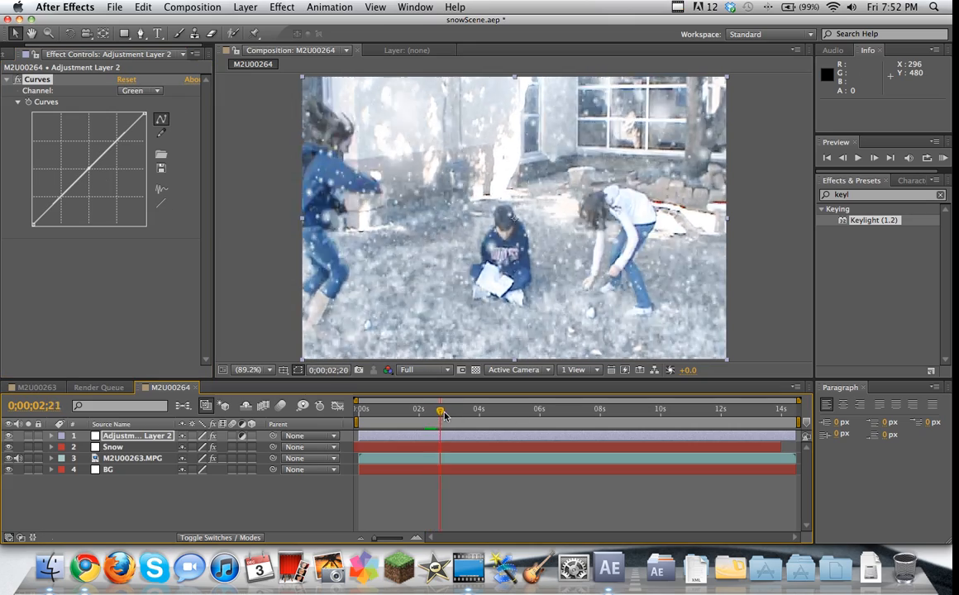
left_click_drag(441, 409, 494, 409)
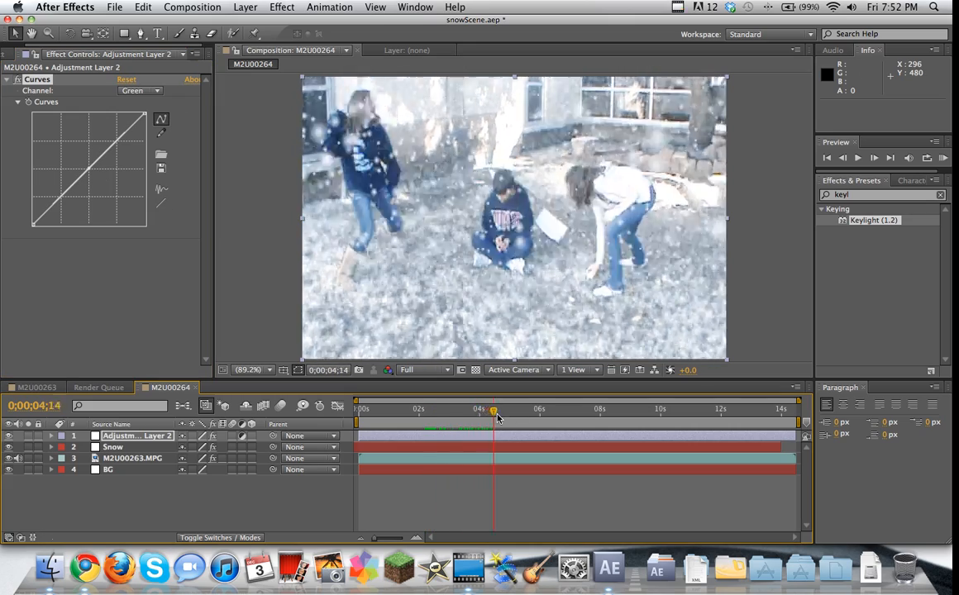
left_click_drag(493, 409, 475, 409)
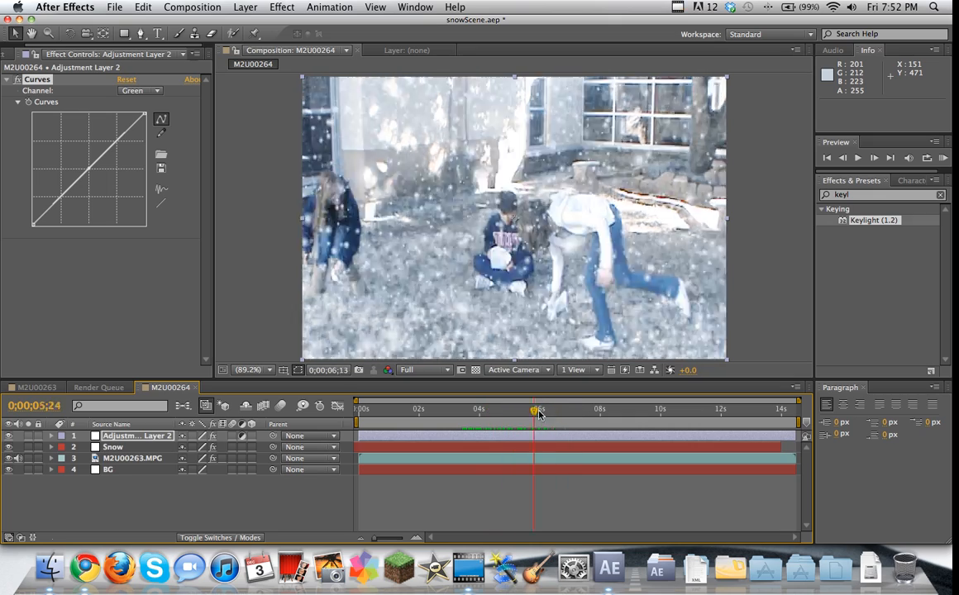
left_click(405, 410)
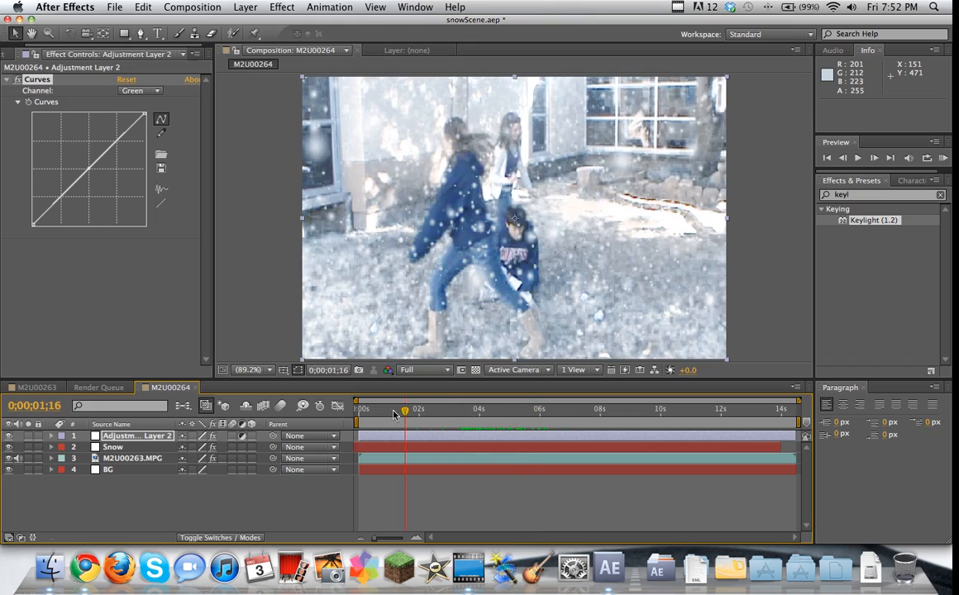
left_click_drag(405, 412, 377, 412)
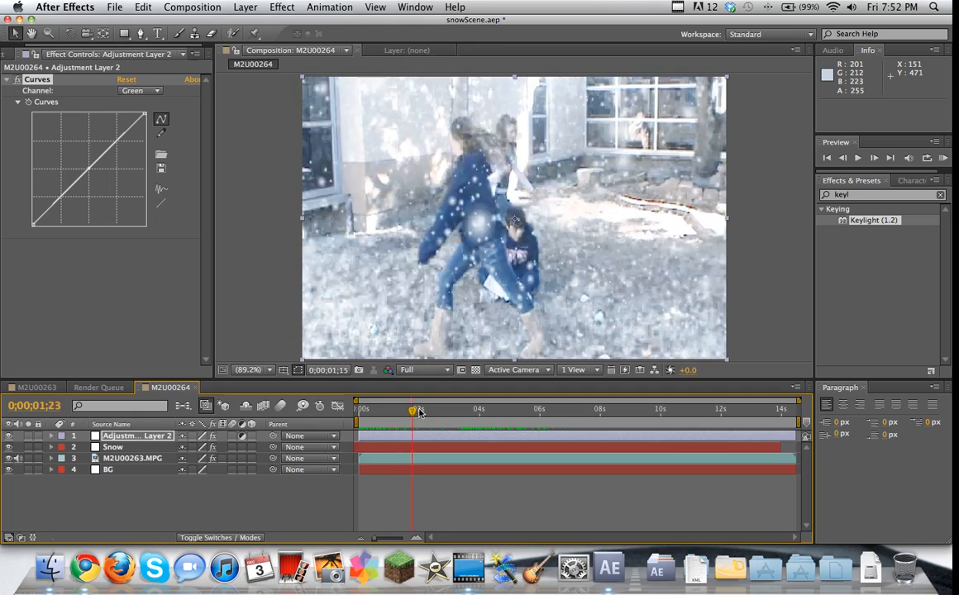
left_click_drag(413, 409, 438, 409)
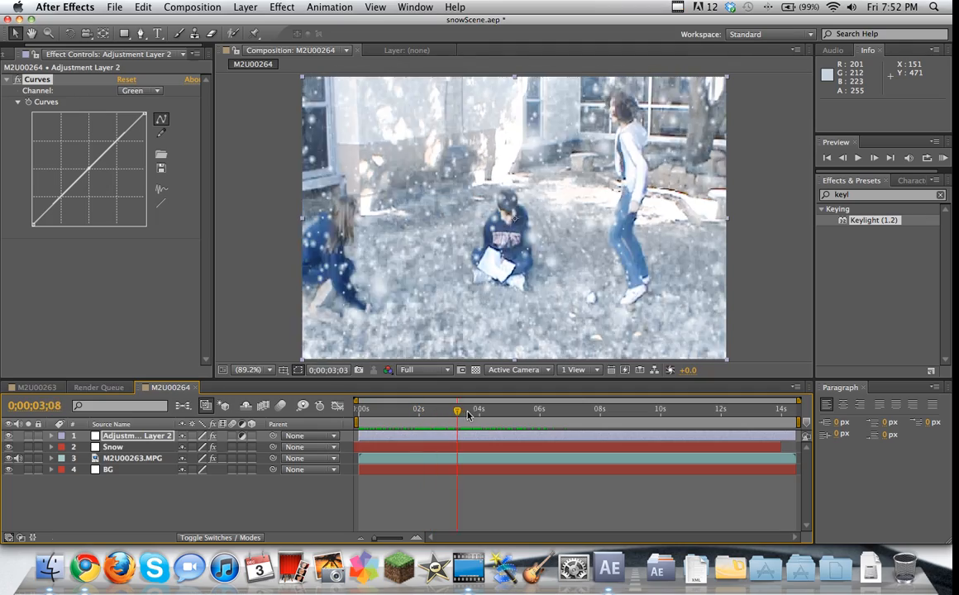
left_click_drag(457, 411, 387, 411)
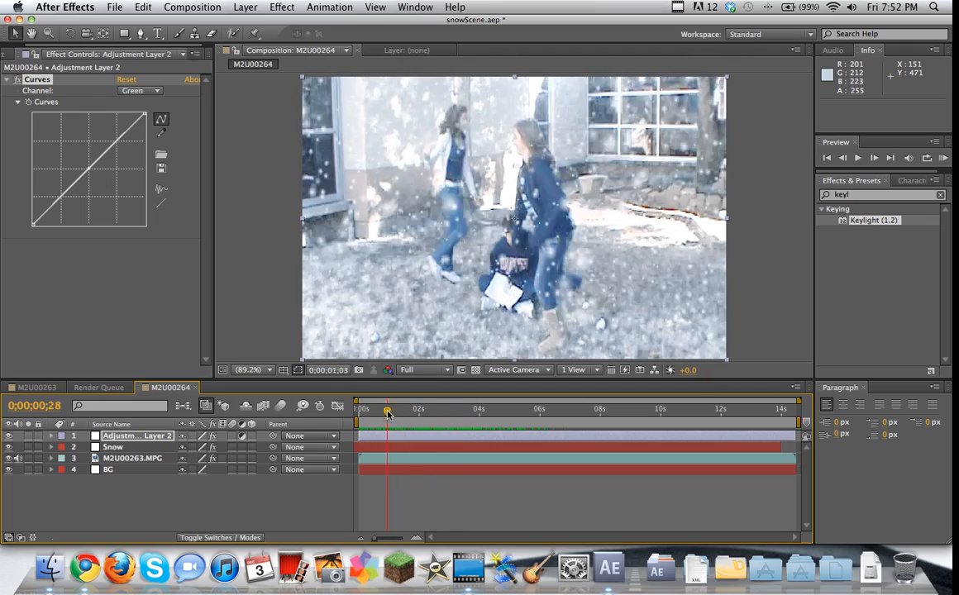
left_click_drag(387, 413, 407, 414)
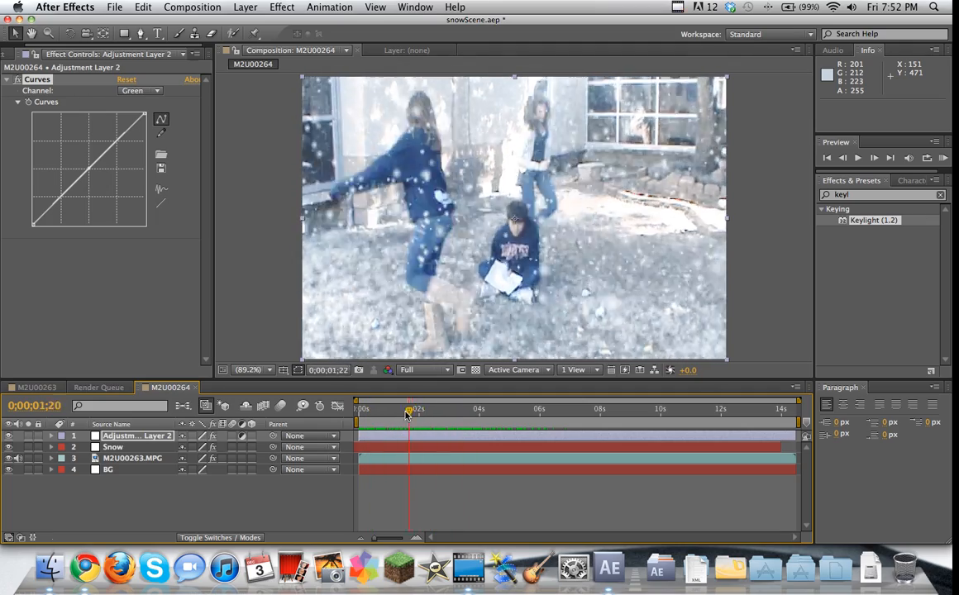
left_click_drag(408, 411, 390, 411)
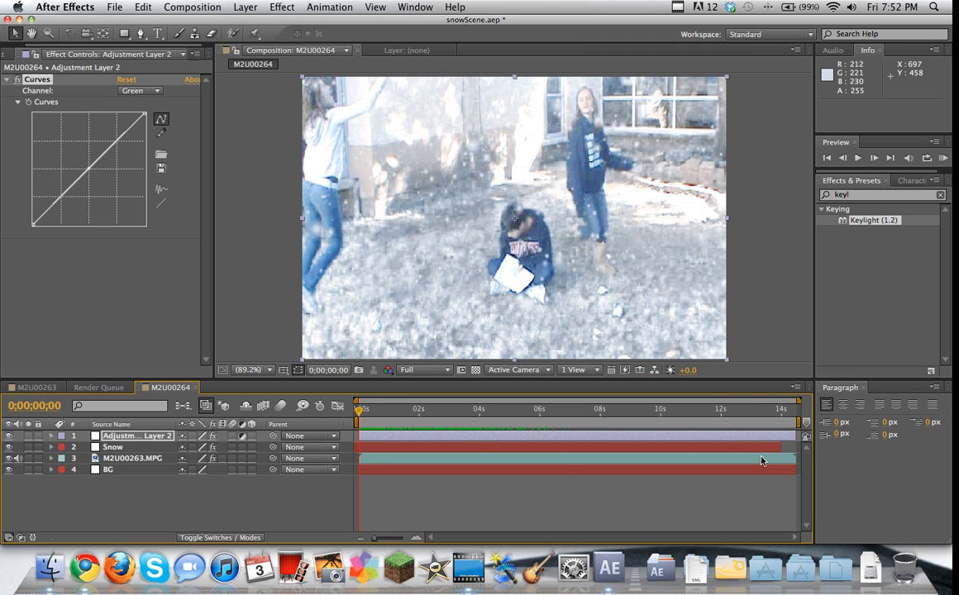
mouse_move(721, 455)
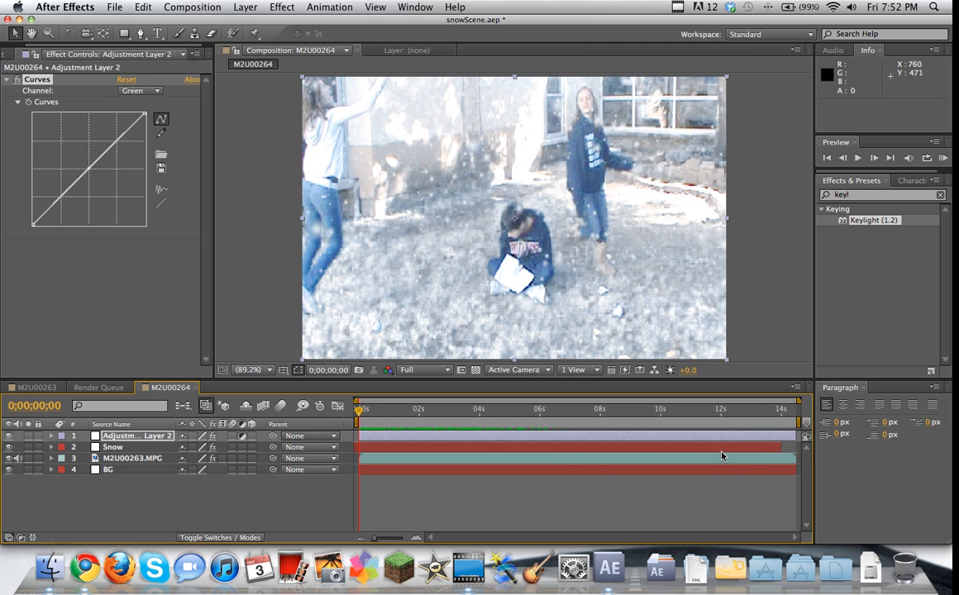